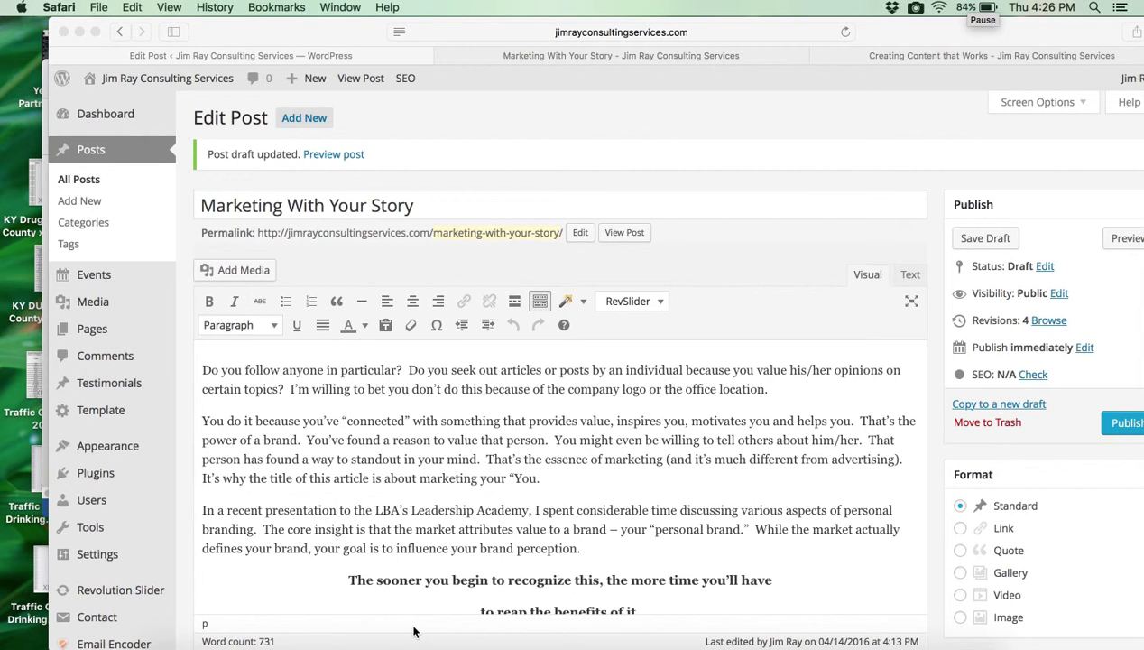
pyautogui.moveTo(458, 444)
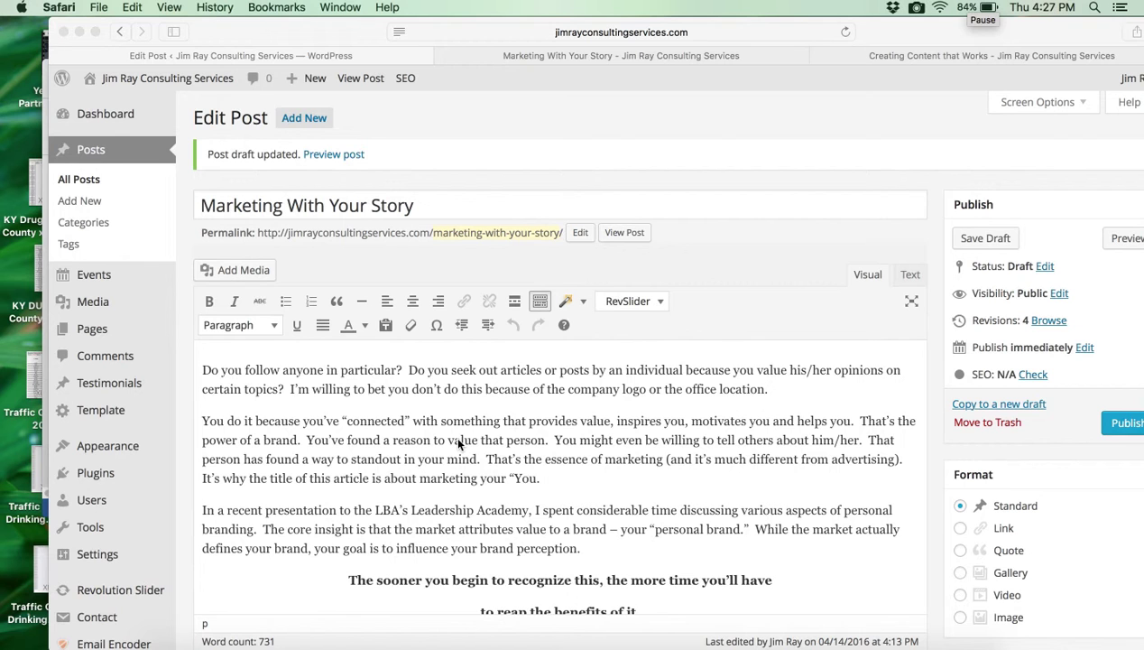
pyautogui.moveTo(363, 202)
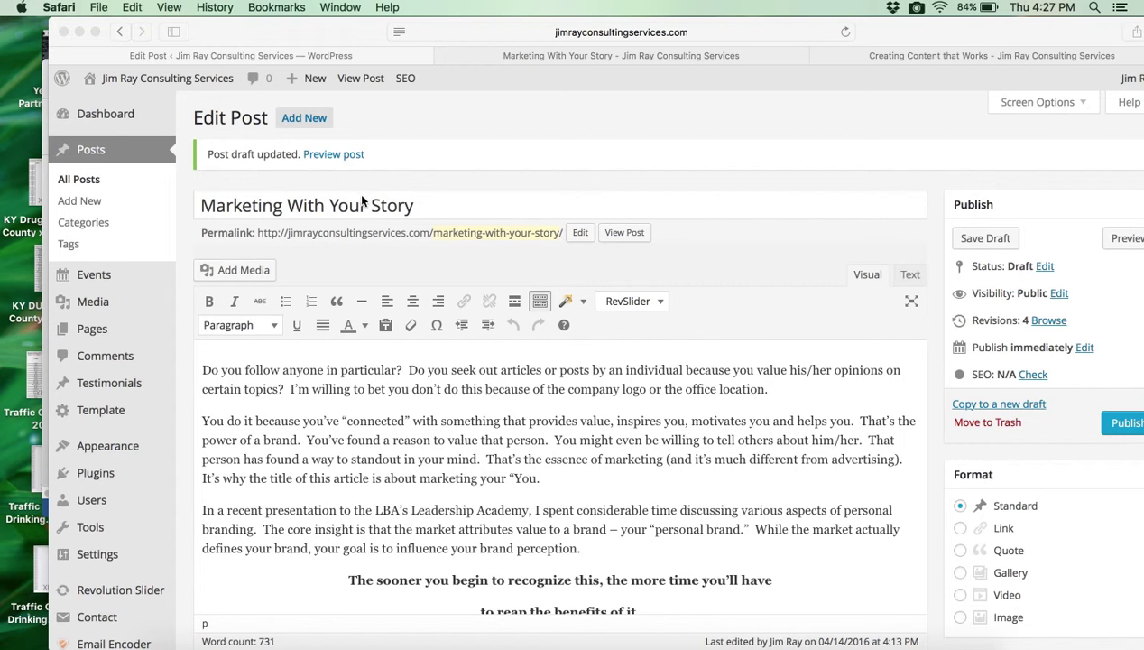
pyautogui.moveTo(390, 444)
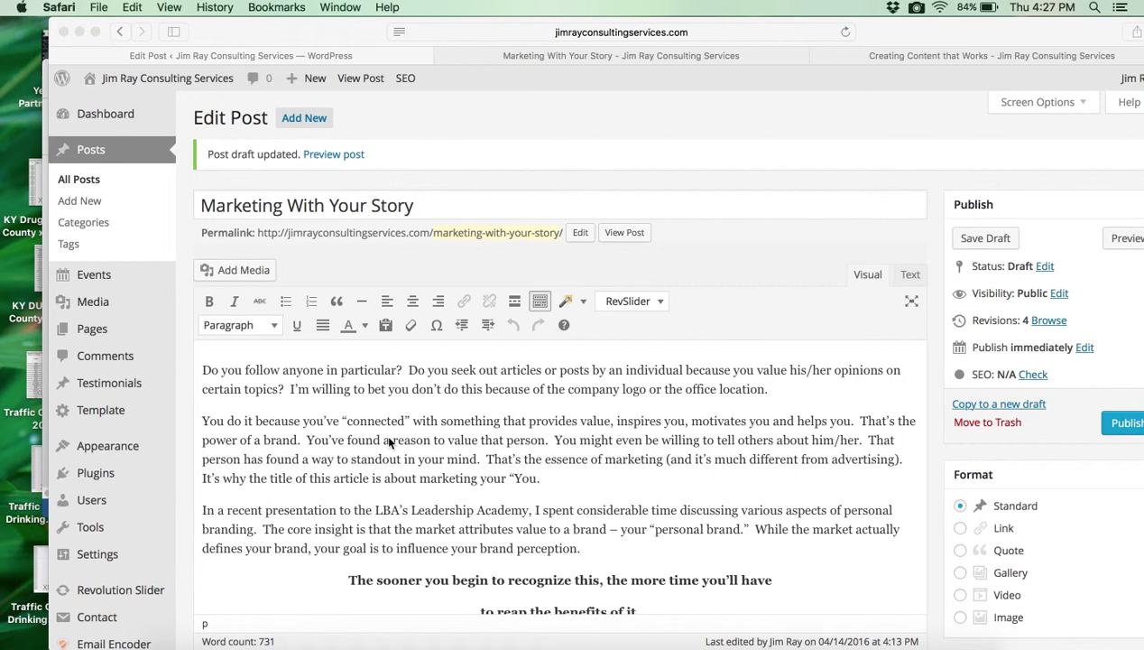
# Scroll the Edit Post page down to the WordPress SEO by Yoast box and its snippet preview
pyautogui.scroll(-3)
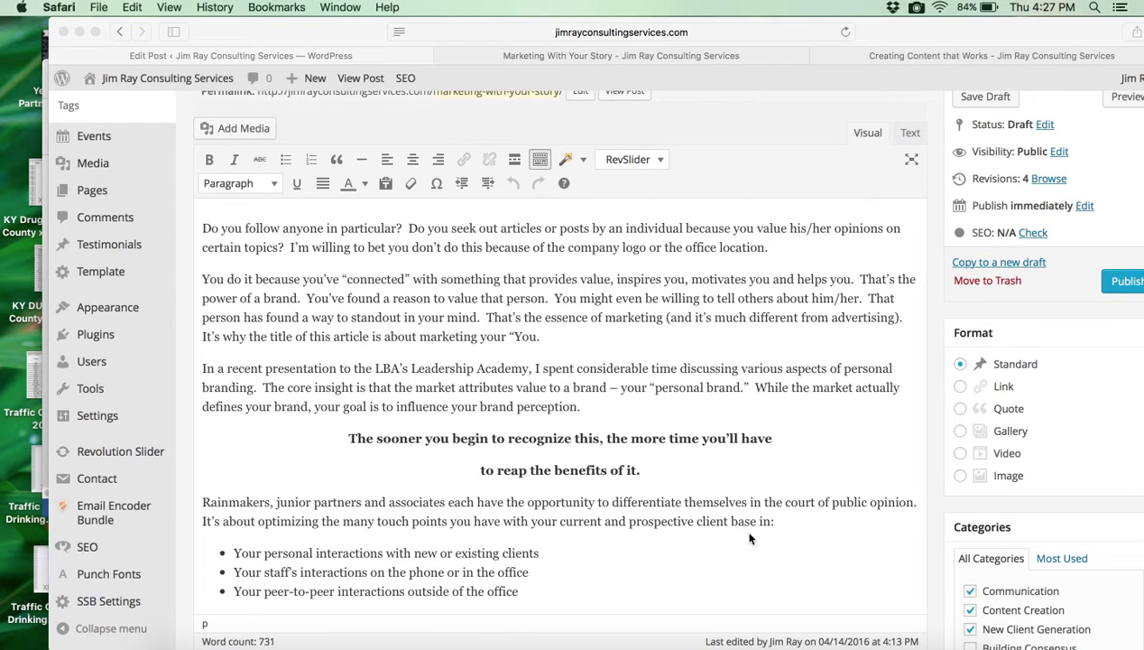
pyautogui.scroll(3)
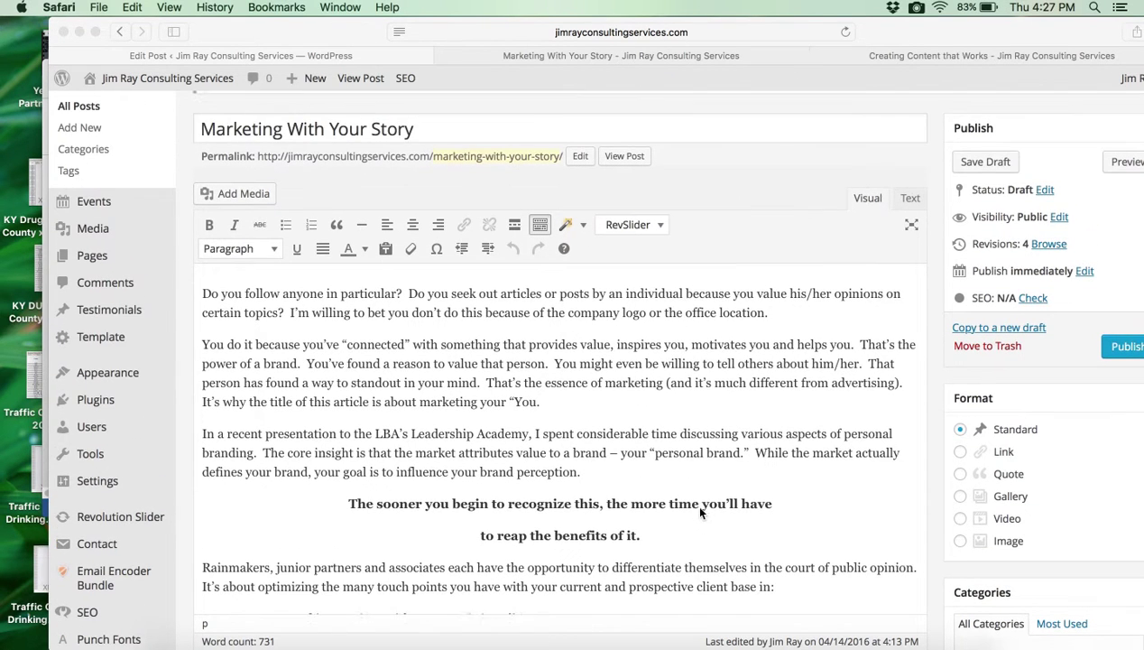
pyautogui.click(985, 162)
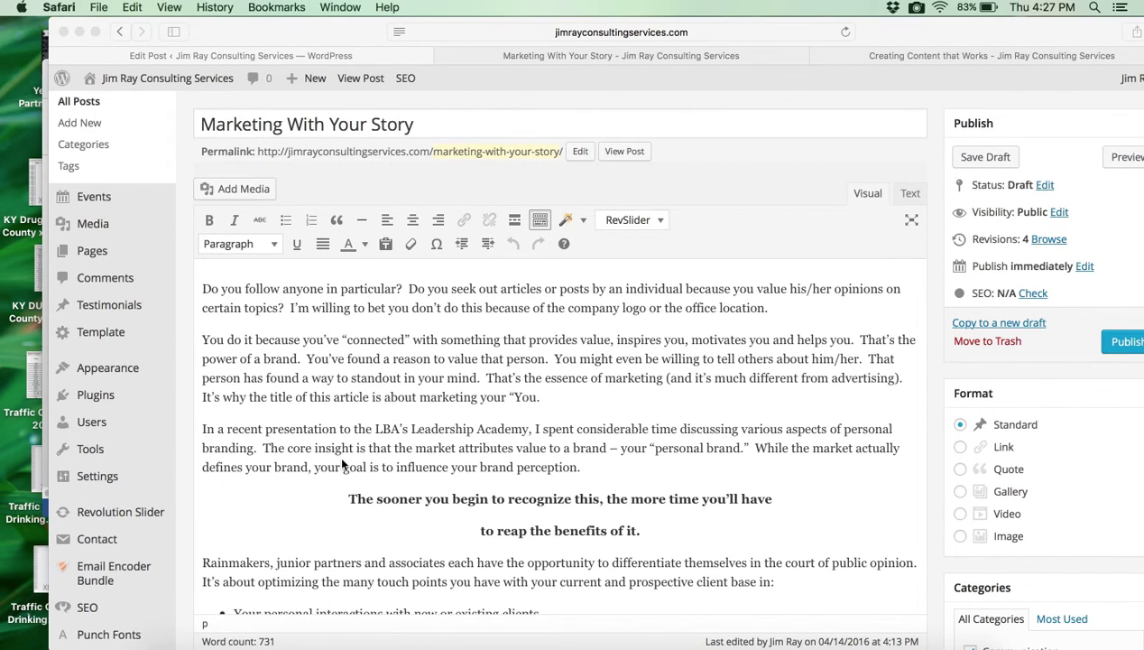
pyautogui.scroll(-3)
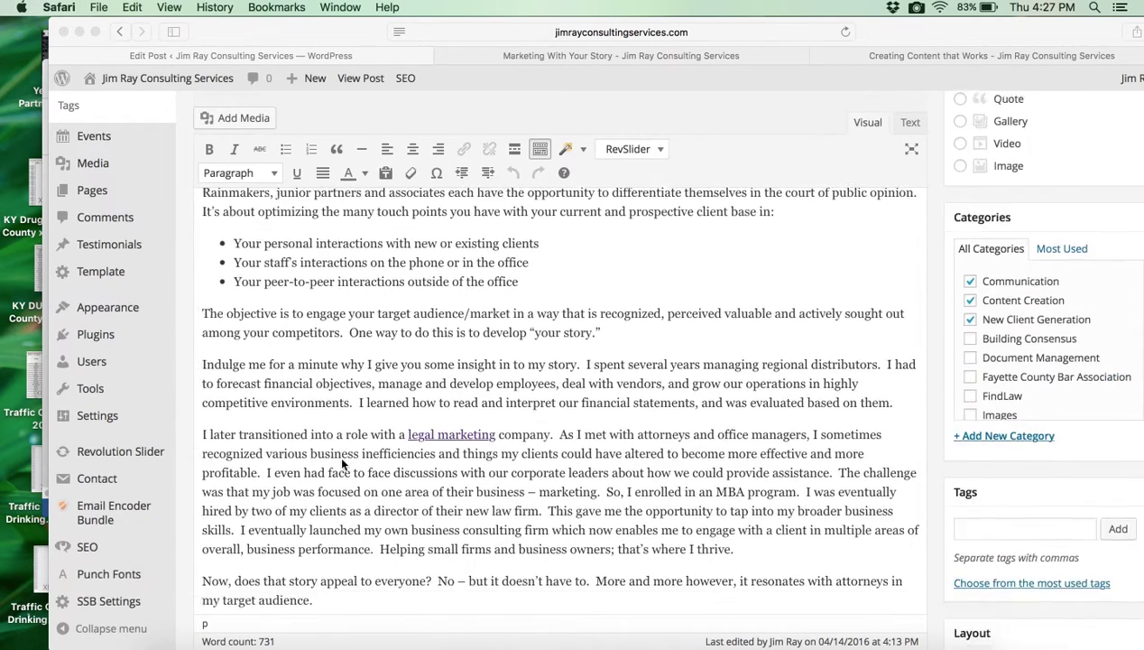
pyautogui.scroll(-3)
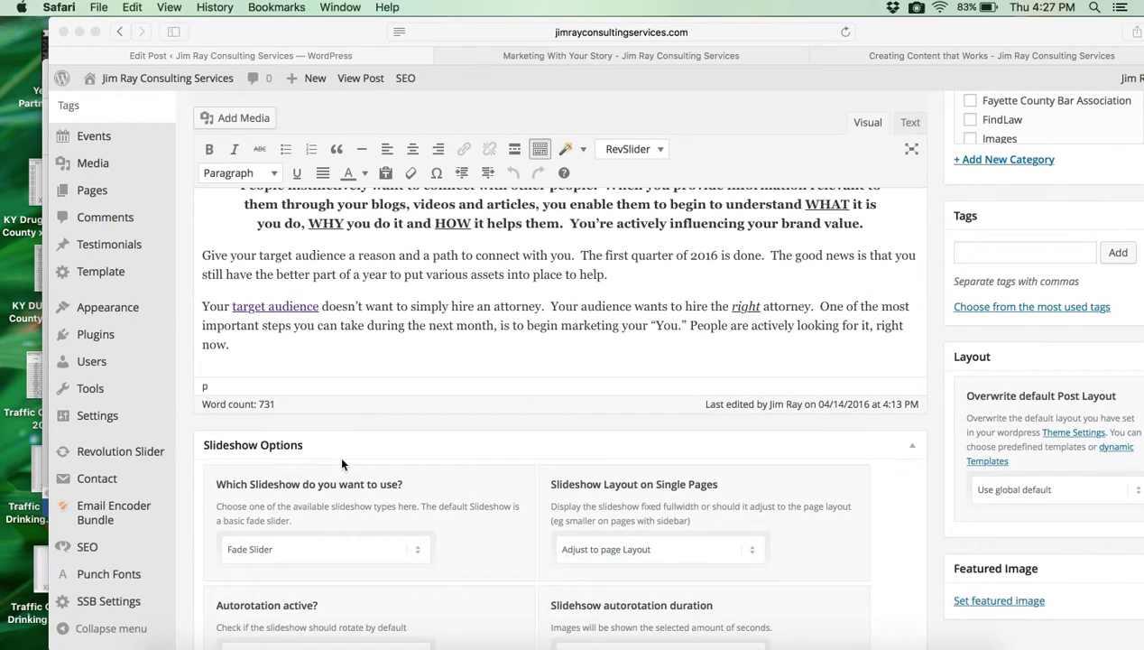
pyautogui.scroll(-3)
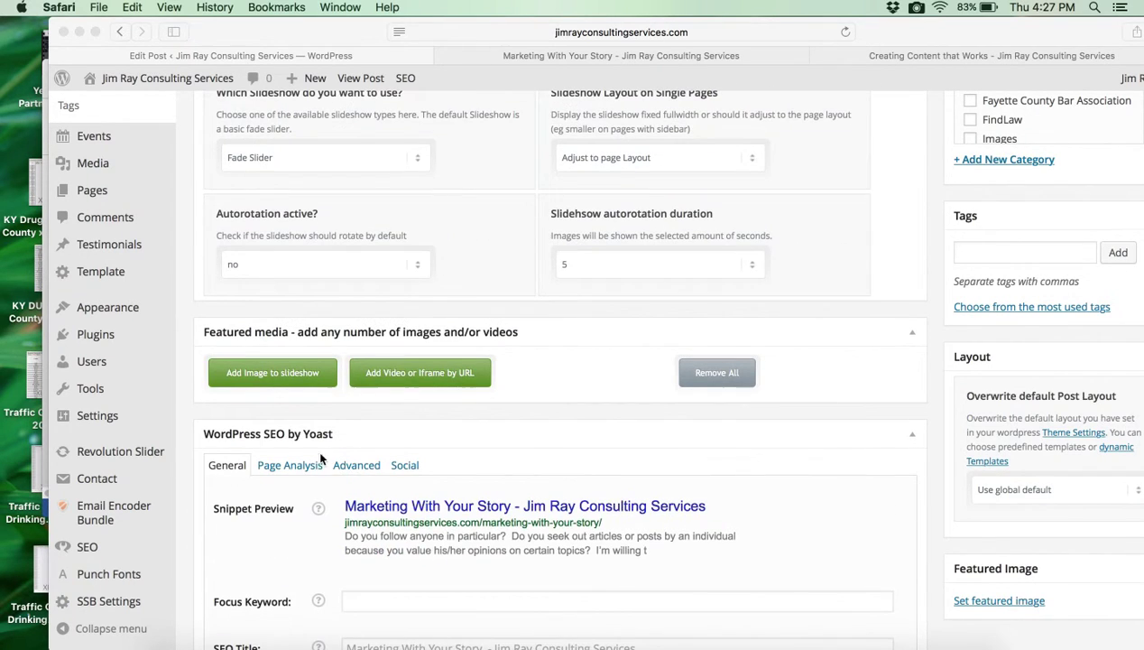
pyautogui.moveTo(281, 435)
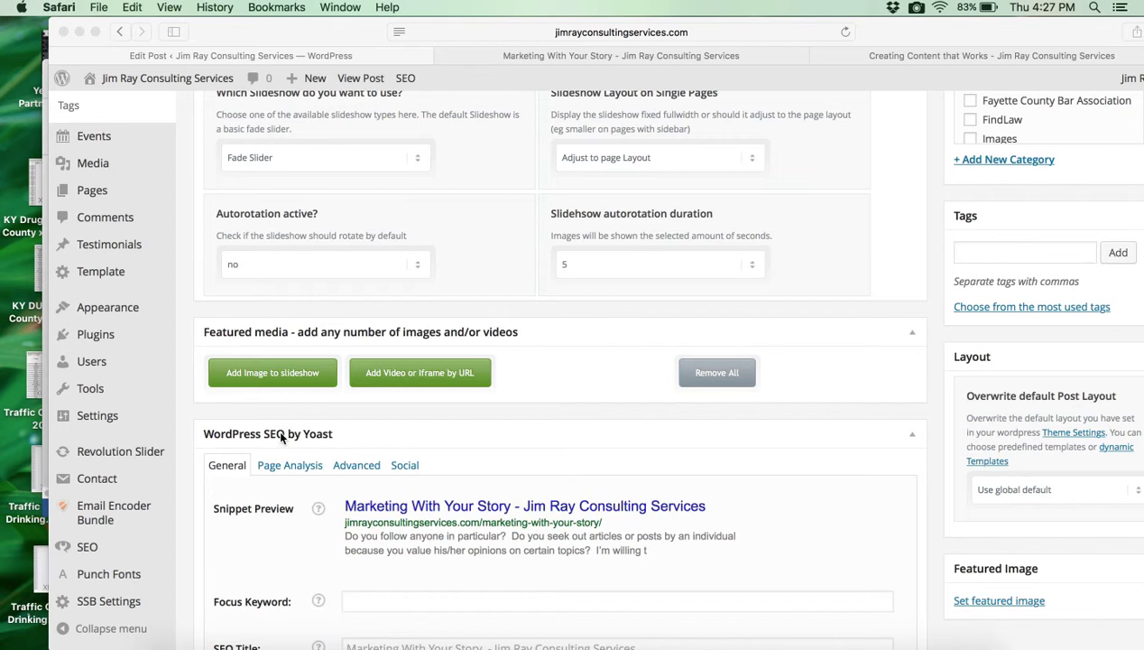
pyautogui.moveTo(329, 440)
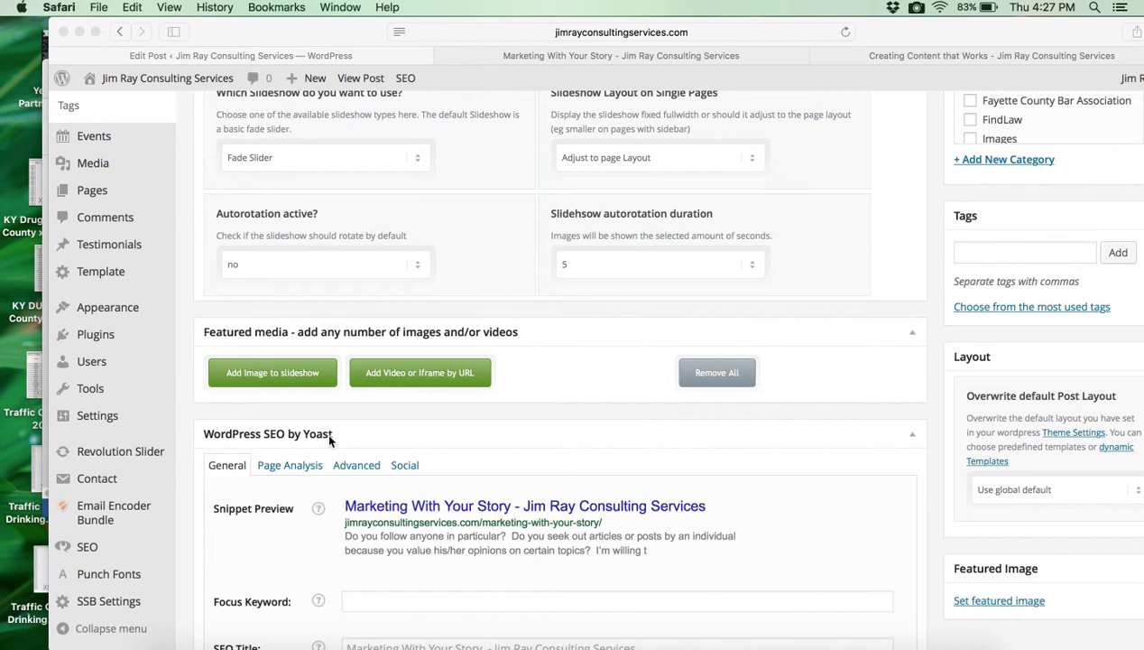
pyautogui.moveTo(285, 552)
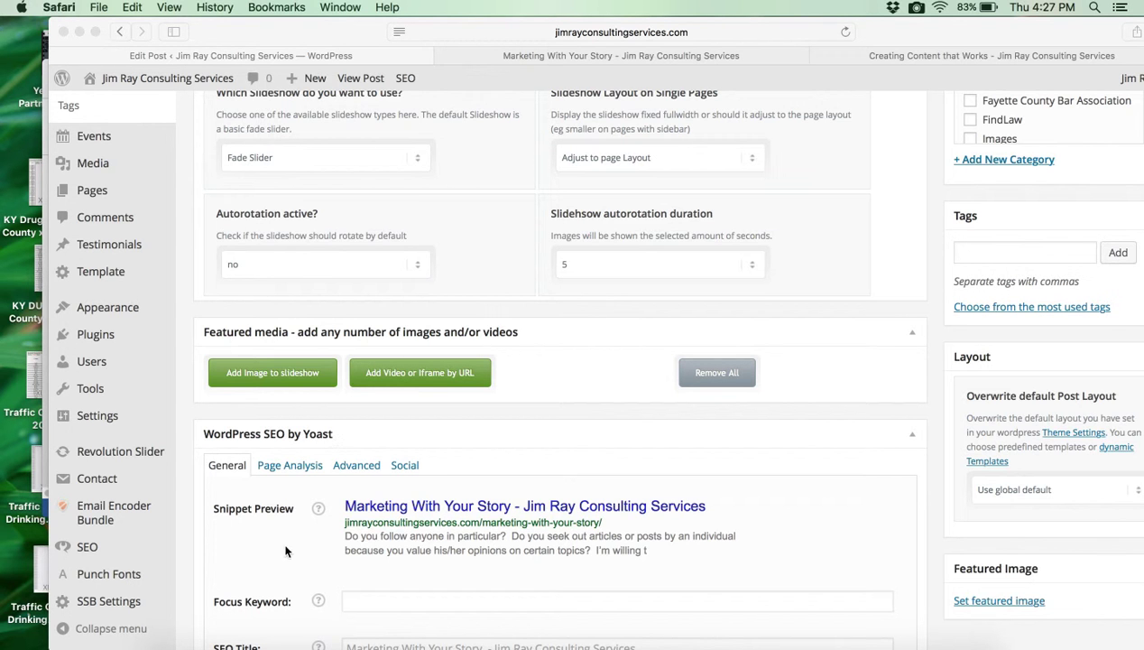
pyautogui.scroll(-3)
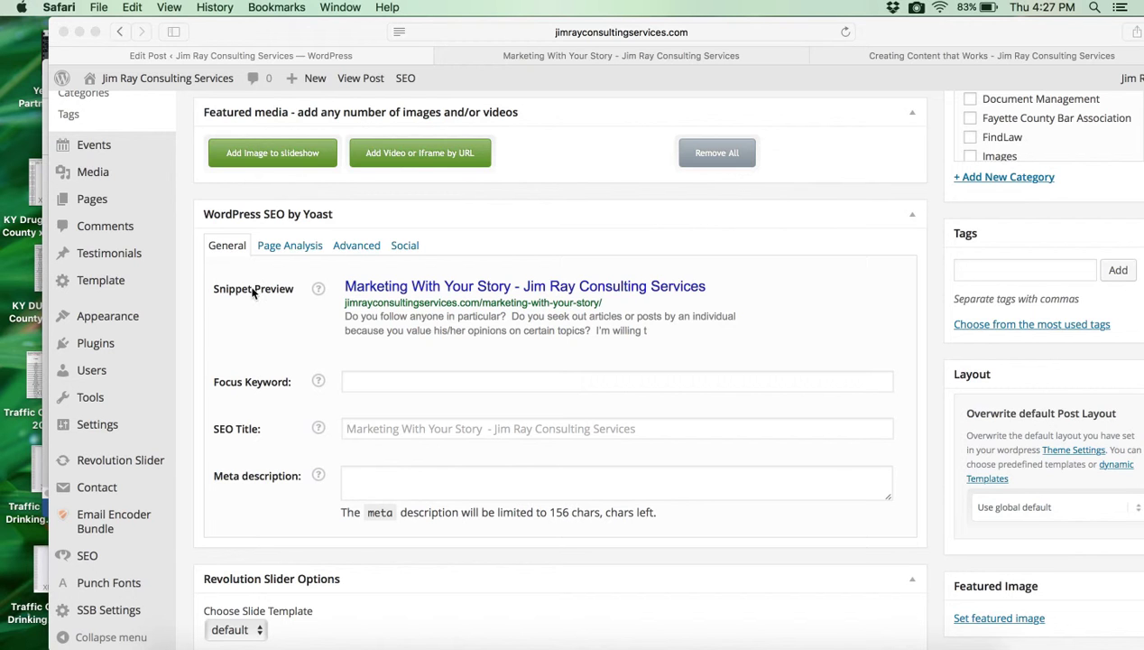
pyautogui.moveTo(274, 377)
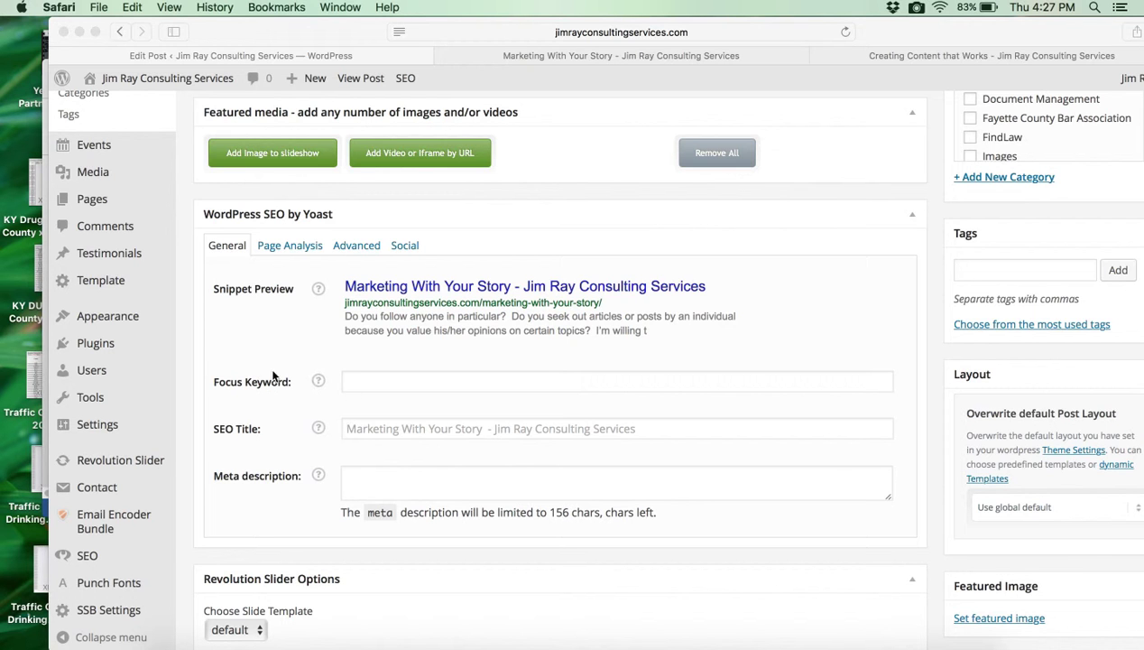
pyautogui.moveTo(361, 388)
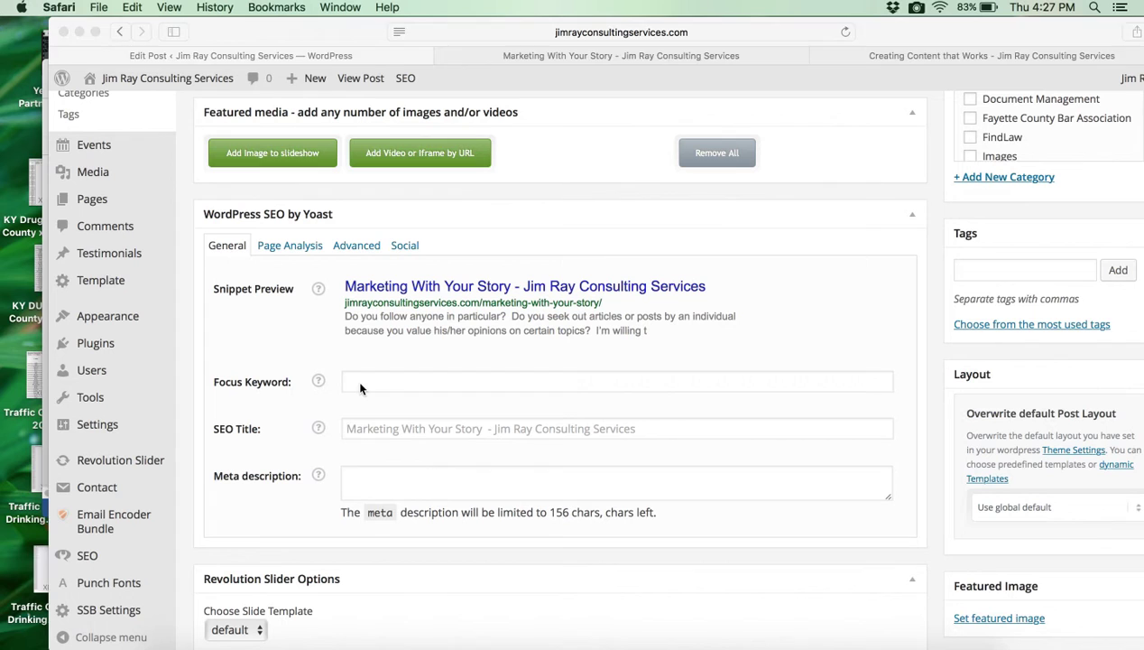
# Enter 'marketing' as the Yoast focus keyword and save the post as a draft
pyautogui.click(617, 381)
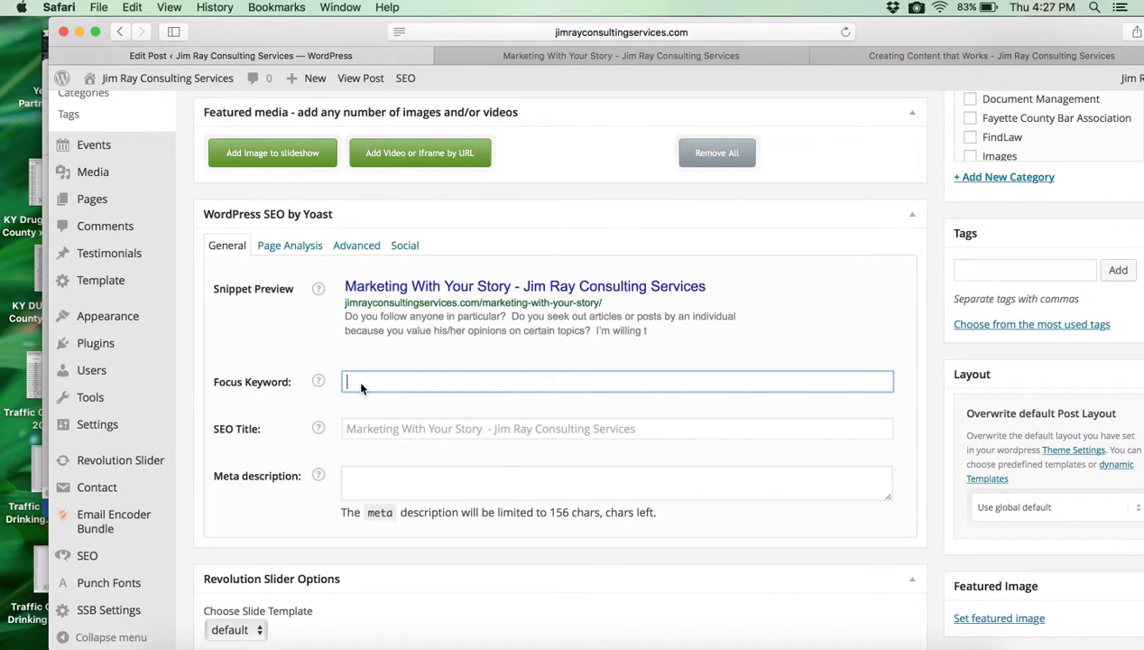
pyautogui.write('martke')
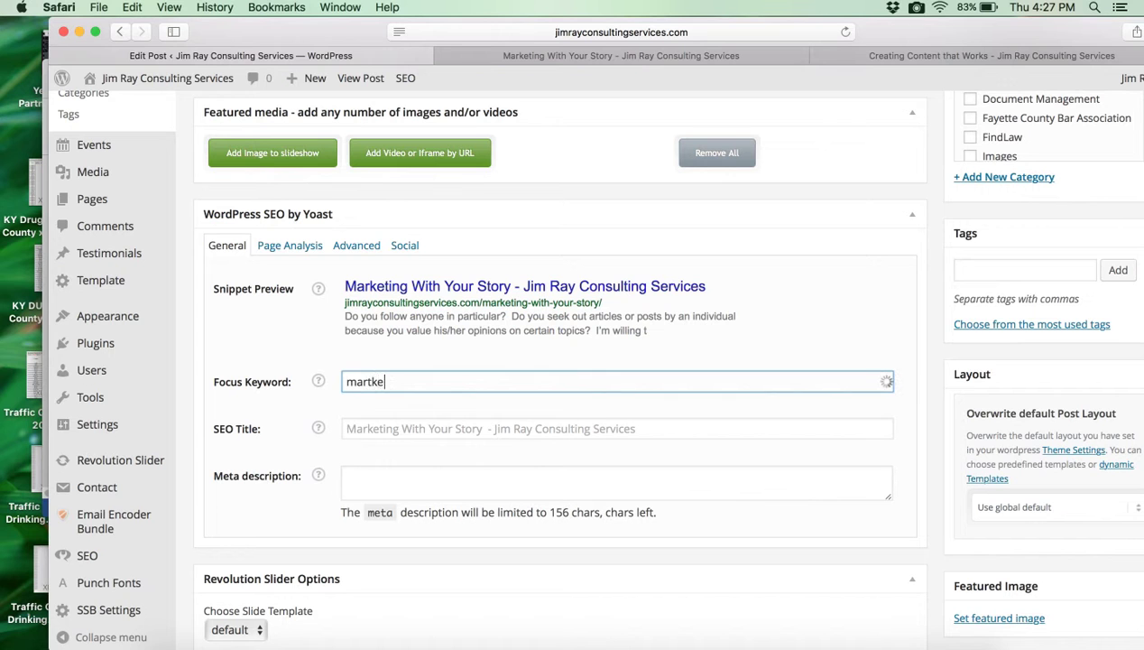
pyautogui.press('Backspace')
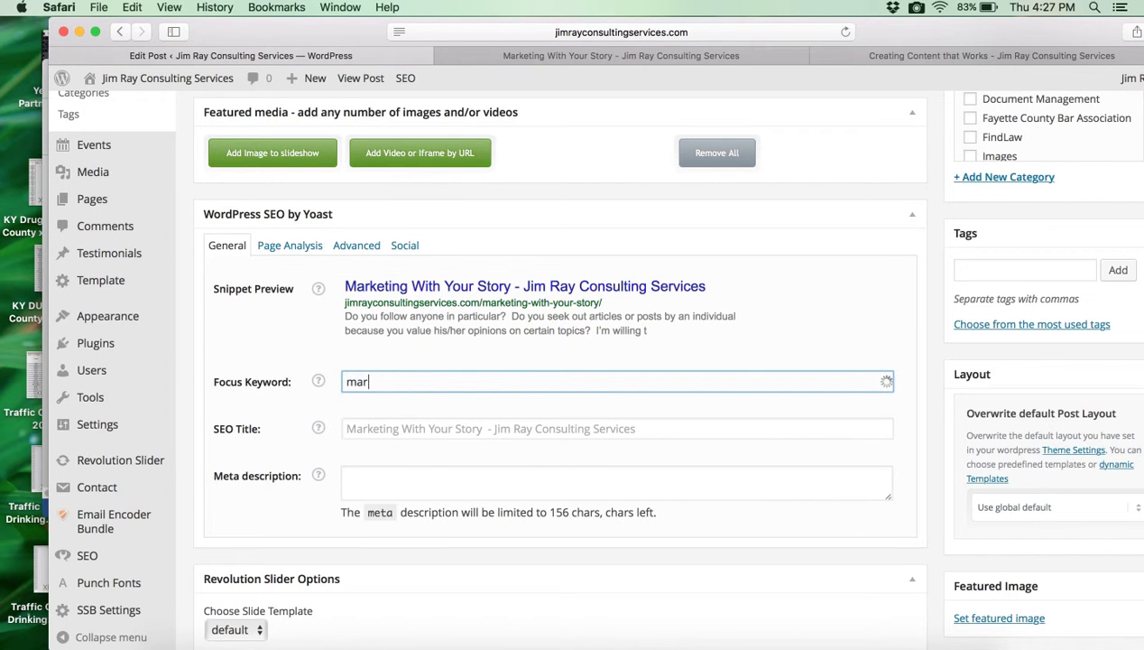
pyautogui.write('keting')
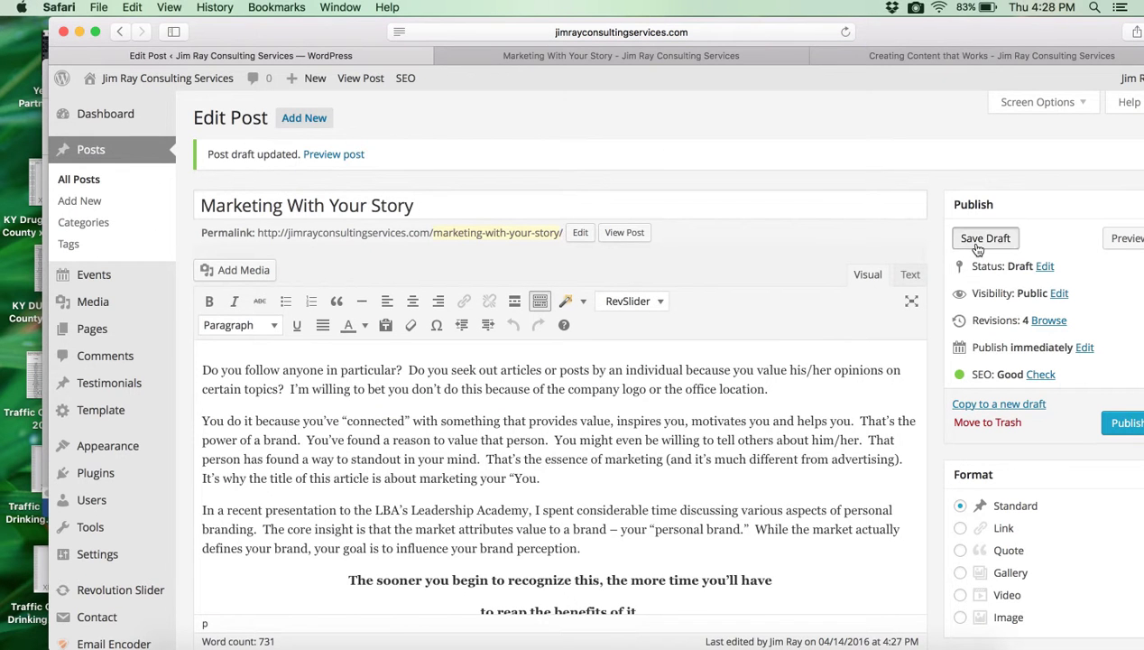
pyautogui.click(985, 239)
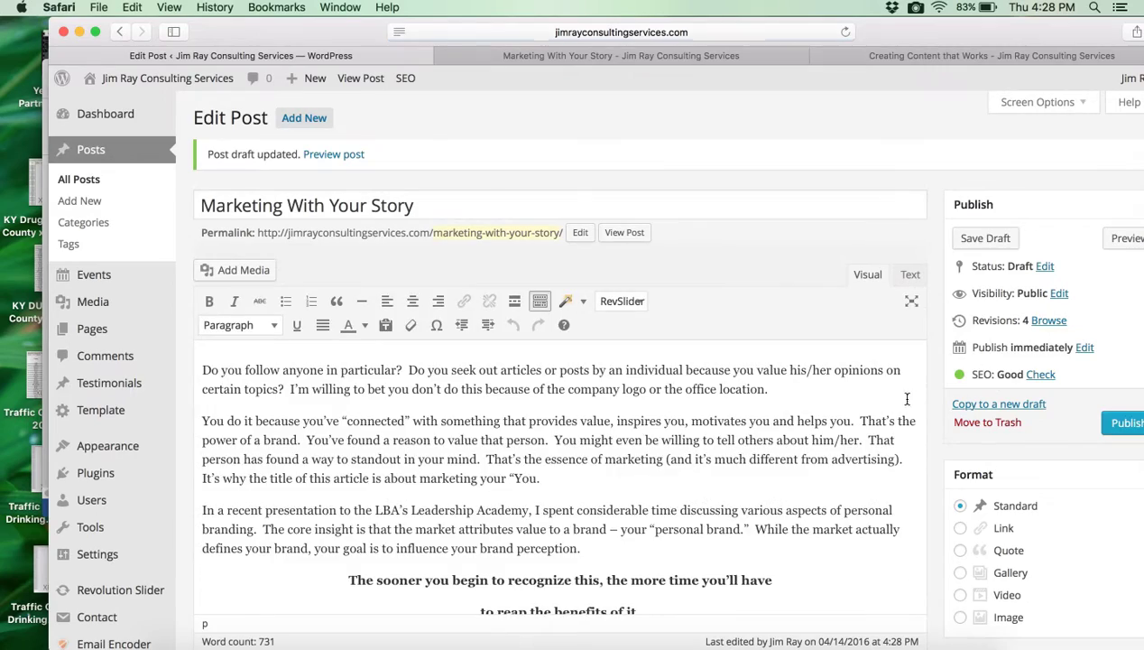
pyautogui.scroll(-3)
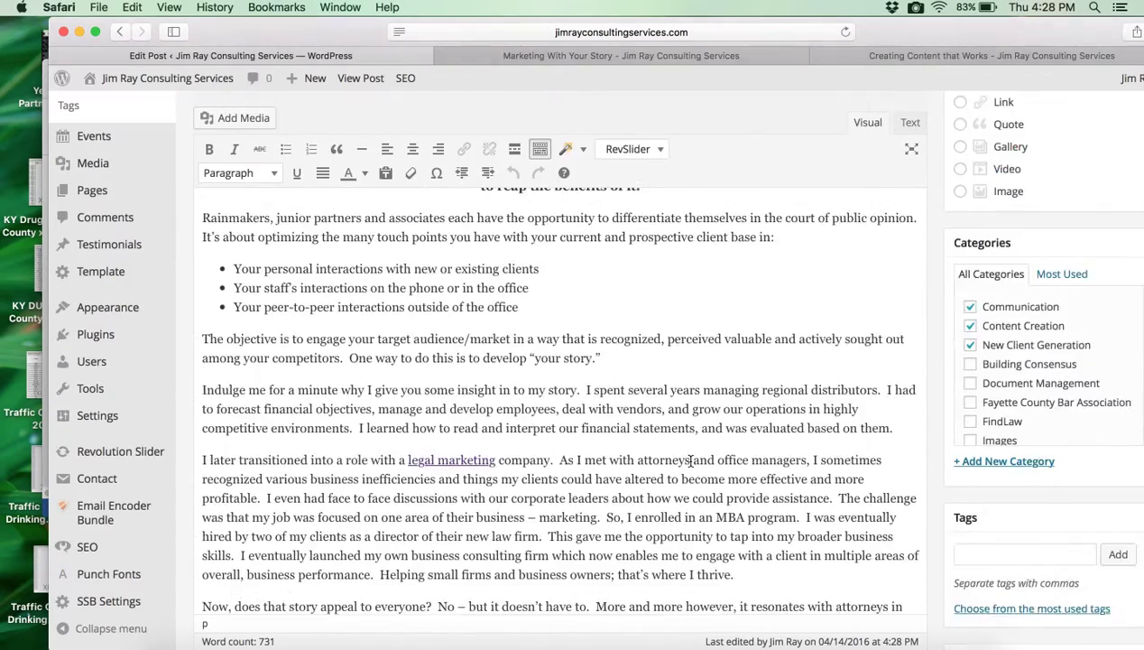
pyautogui.scroll(-3)
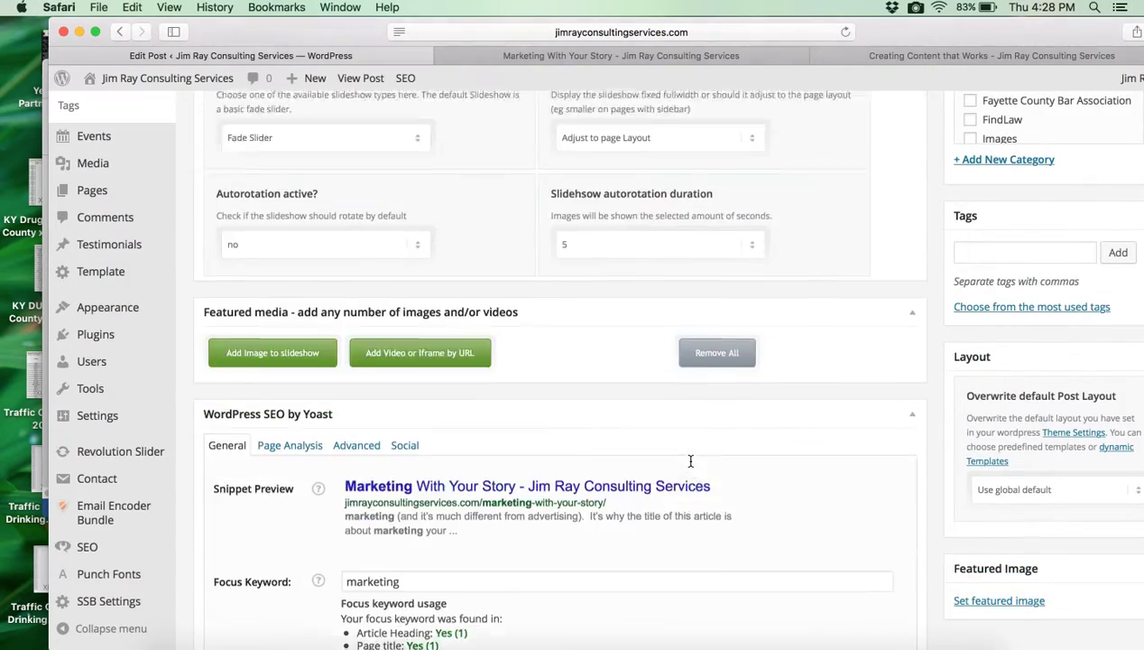
pyautogui.scroll(-3)
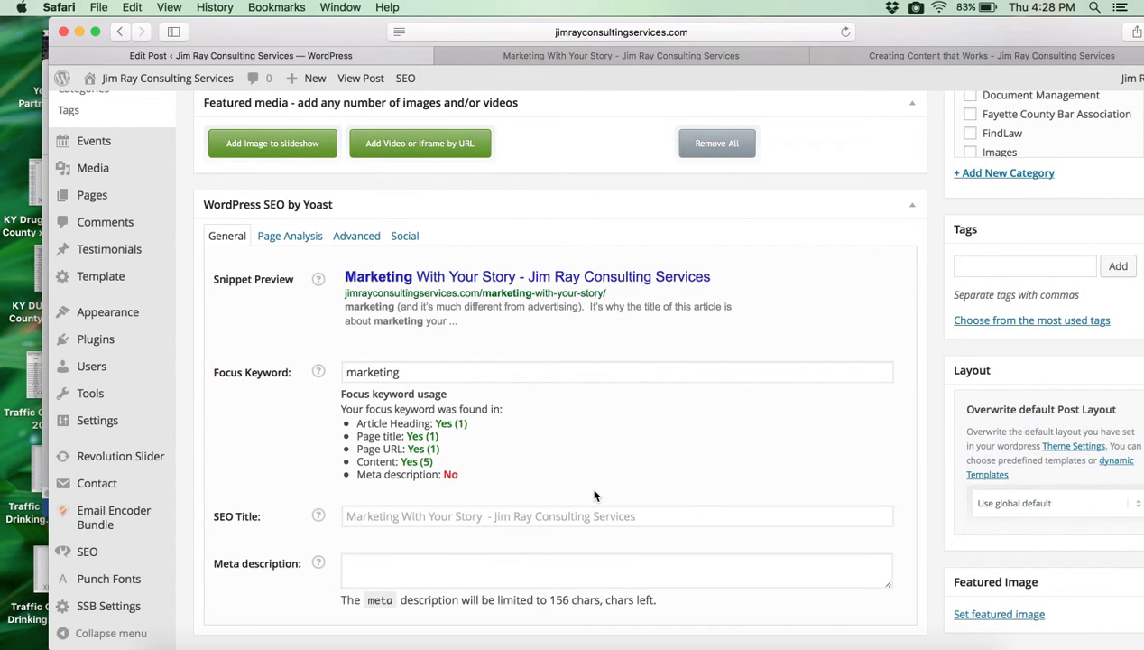
pyautogui.moveTo(353, 406)
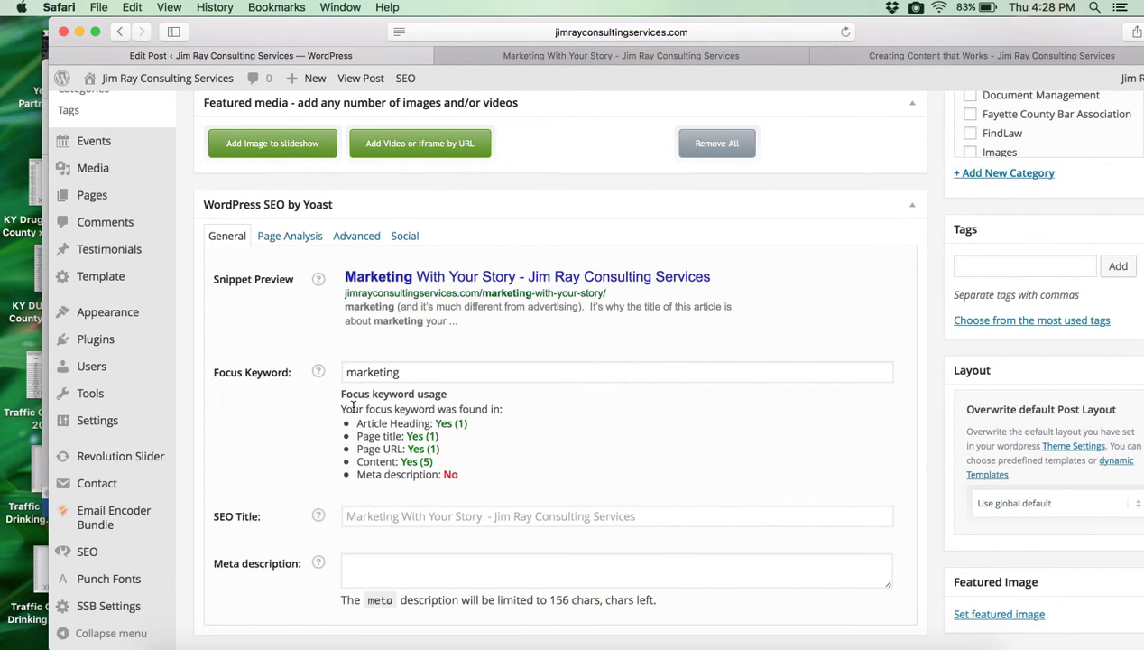
pyautogui.scroll(-3)
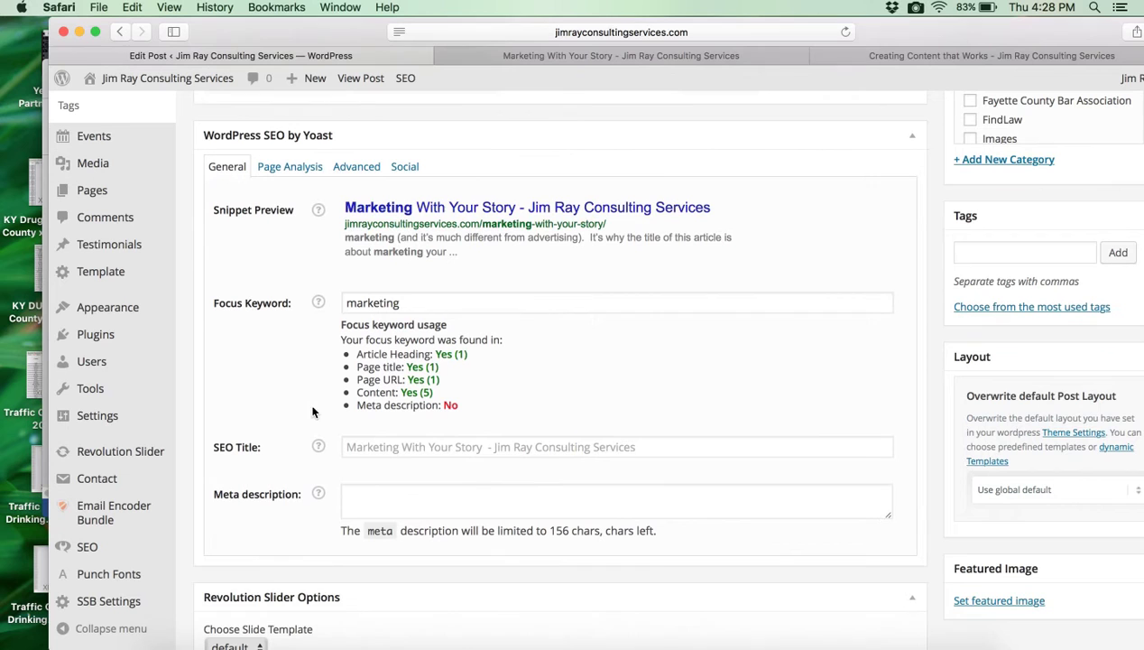
pyautogui.moveTo(433, 358)
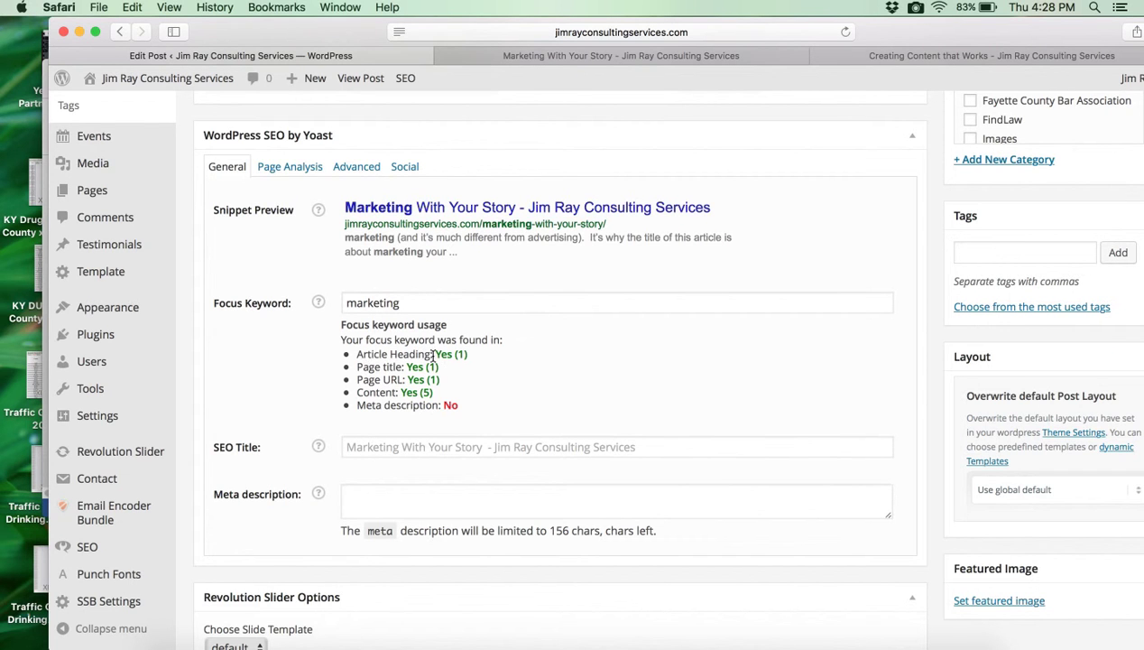
pyautogui.moveTo(354, 220)
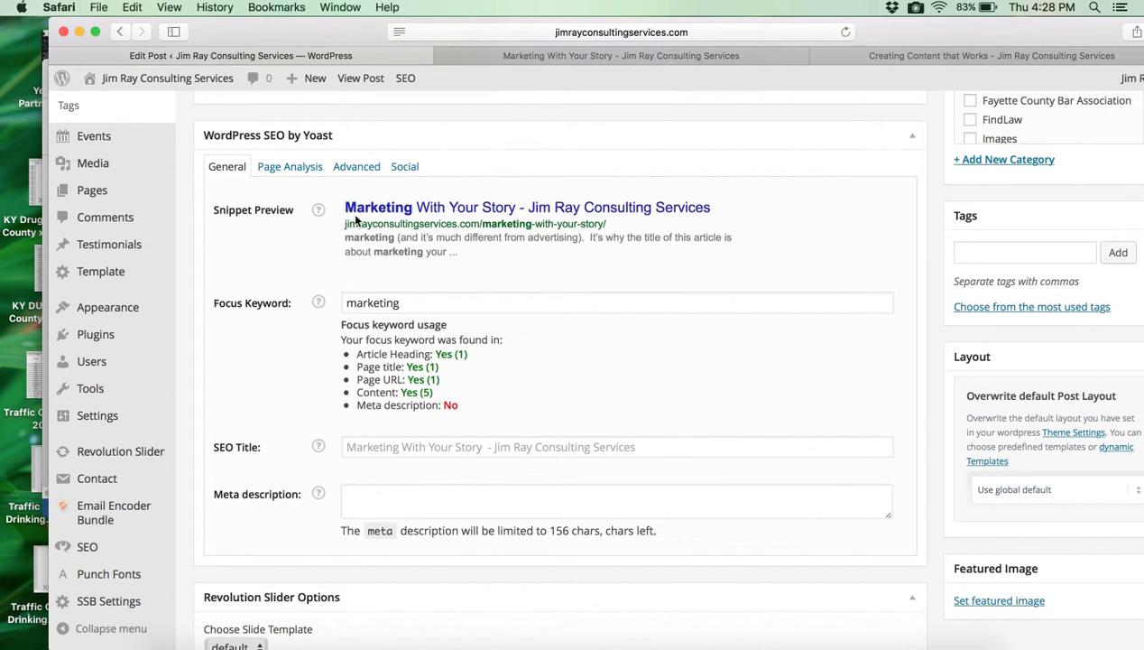
pyautogui.moveTo(460, 357)
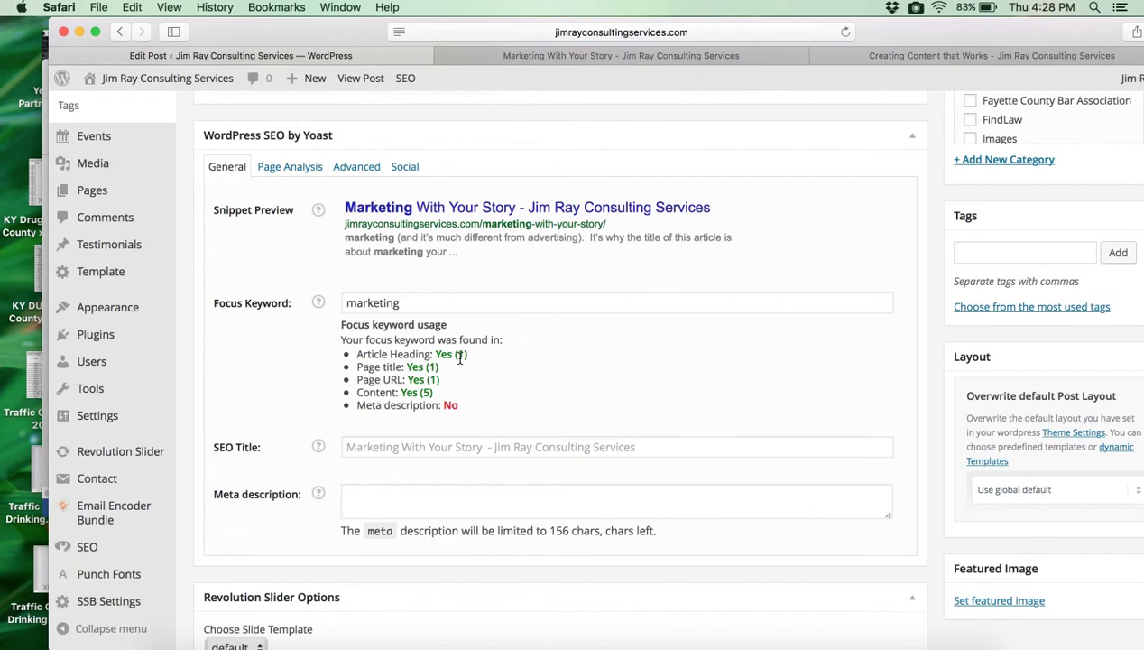
pyautogui.moveTo(386, 370)
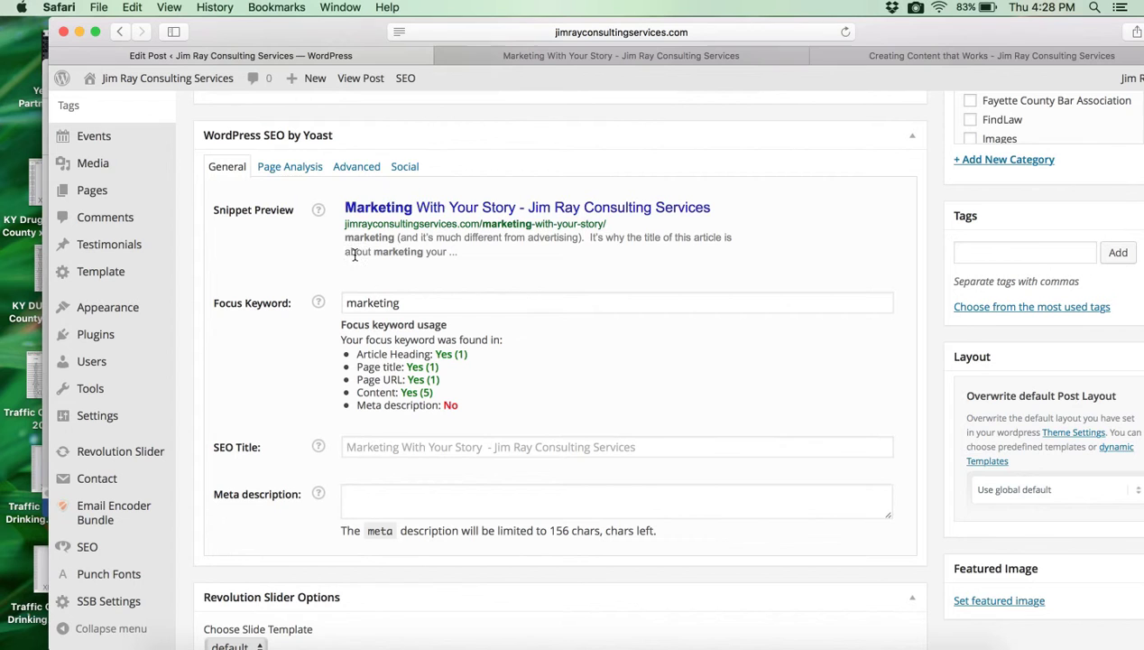
pyautogui.moveTo(430, 242)
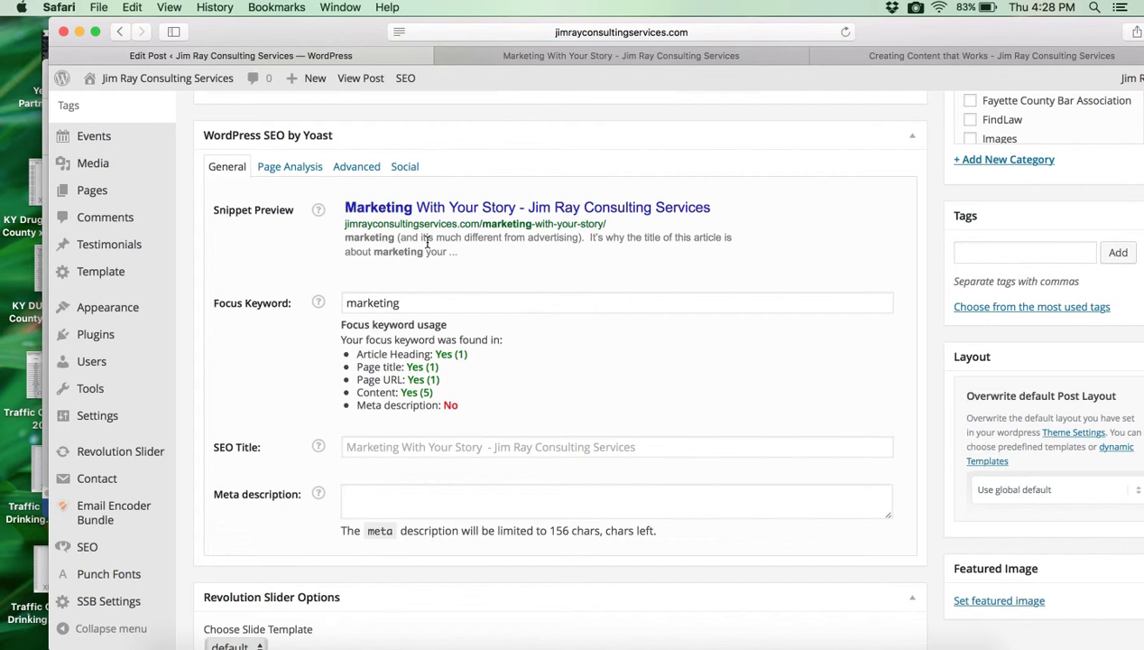
pyautogui.moveTo(357, 210)
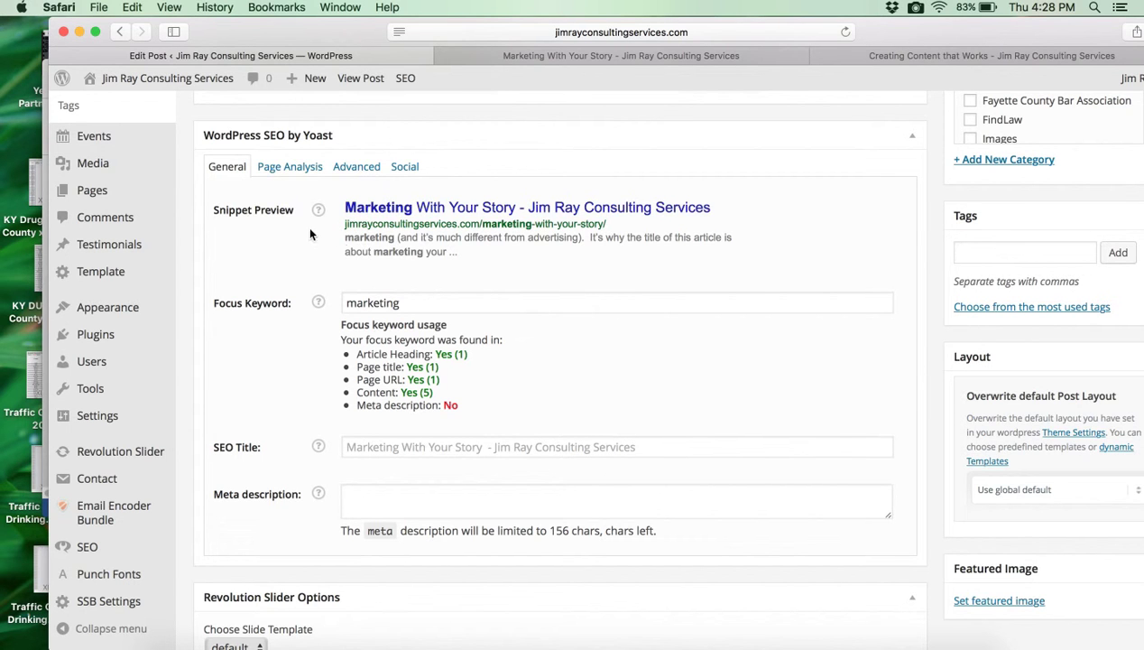
pyautogui.moveTo(534, 256)
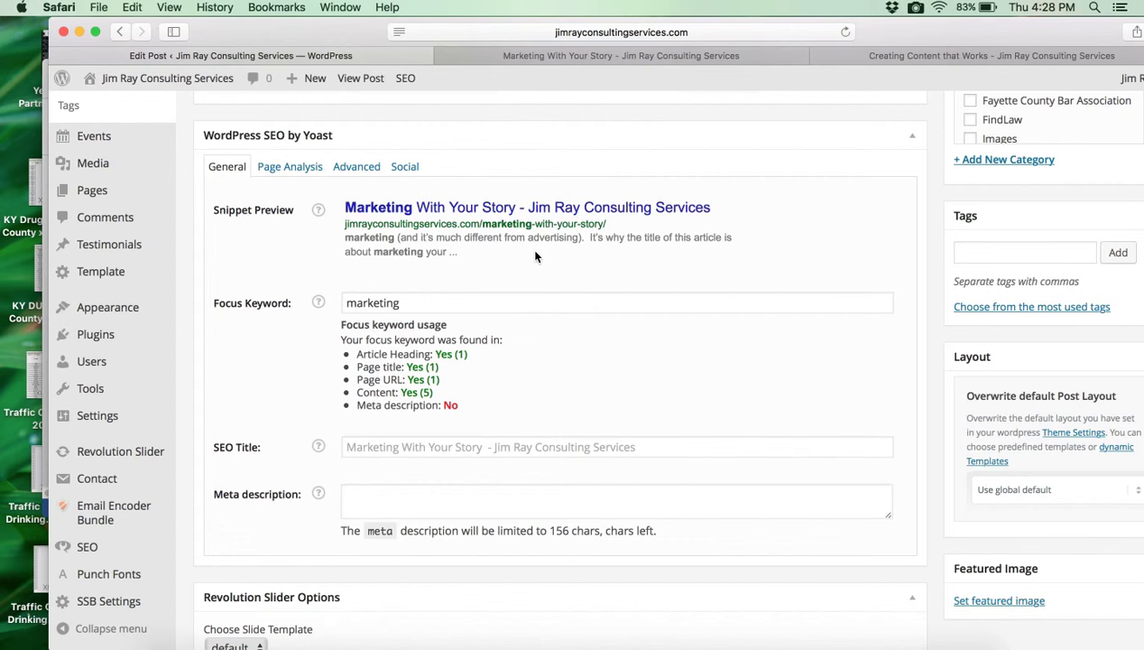
# Write the meta description 'Marketing yourself or your services… It builds credibility. Click to learn more.'
pyautogui.click(617, 501)
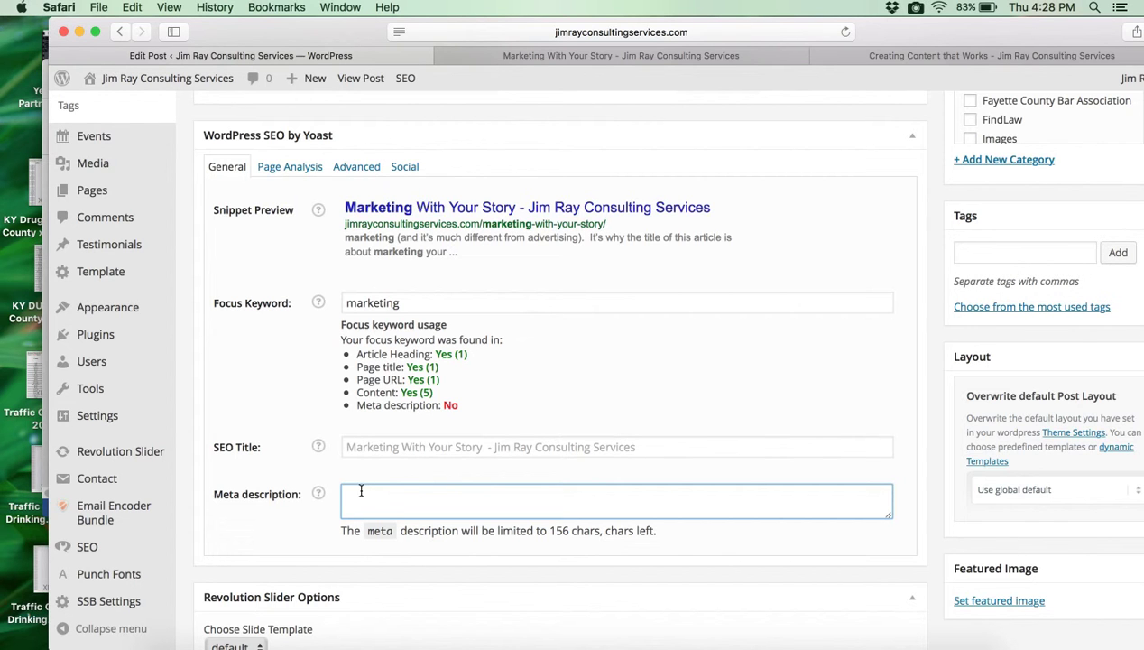
pyautogui.write('Marketing')
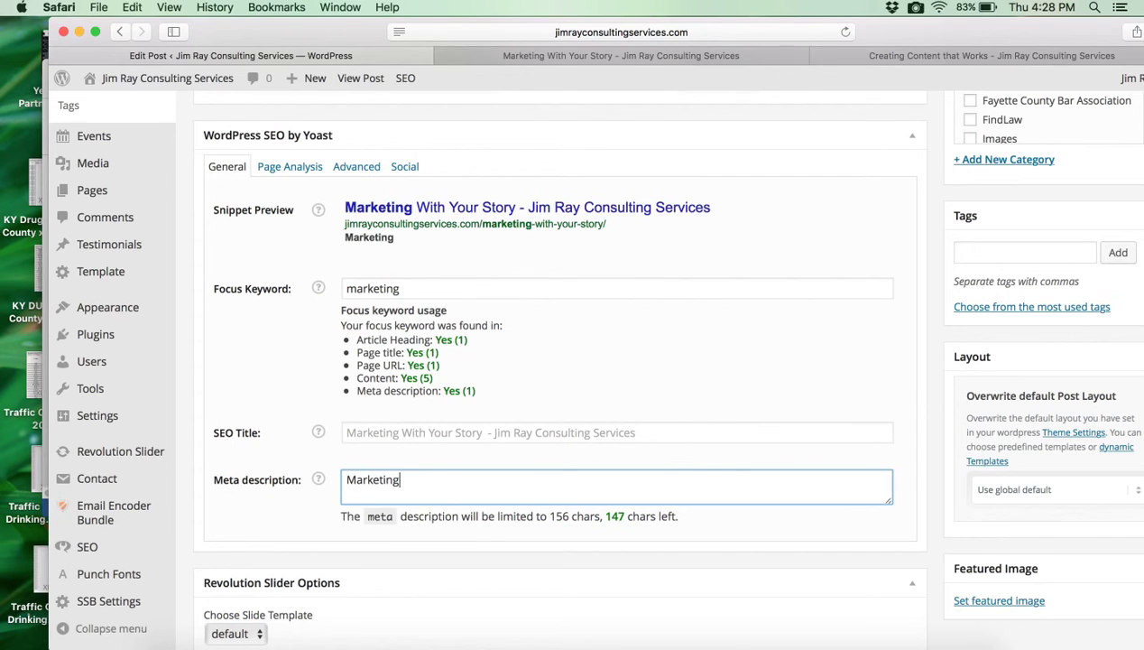
pyautogui.write('yourself or your')
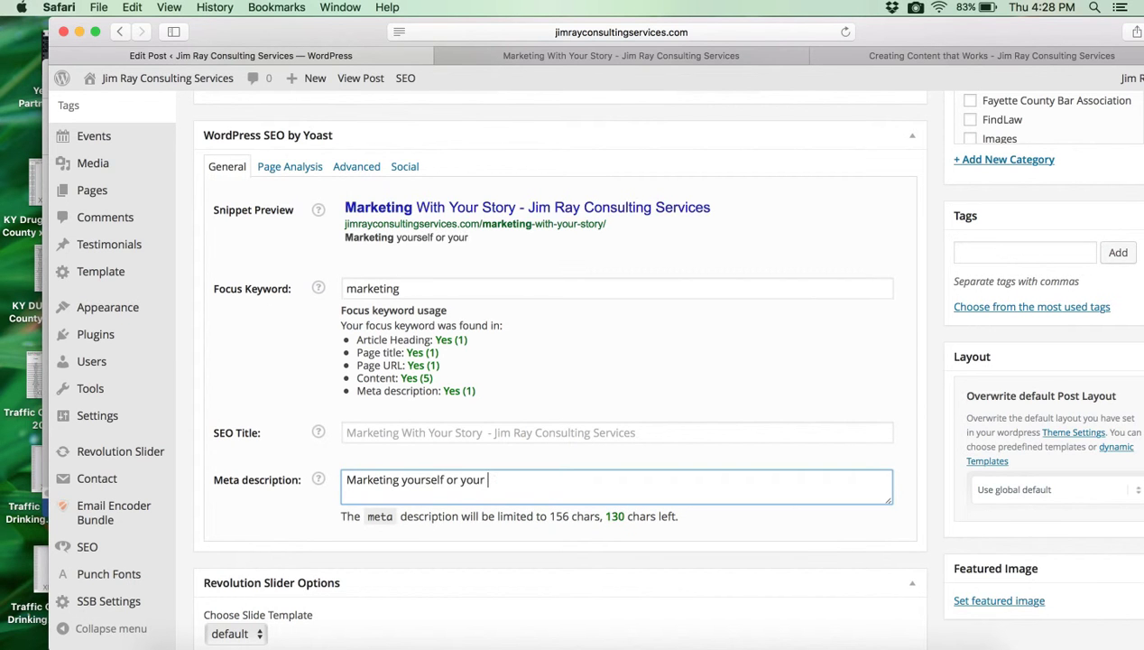
pyautogui.write('services i')
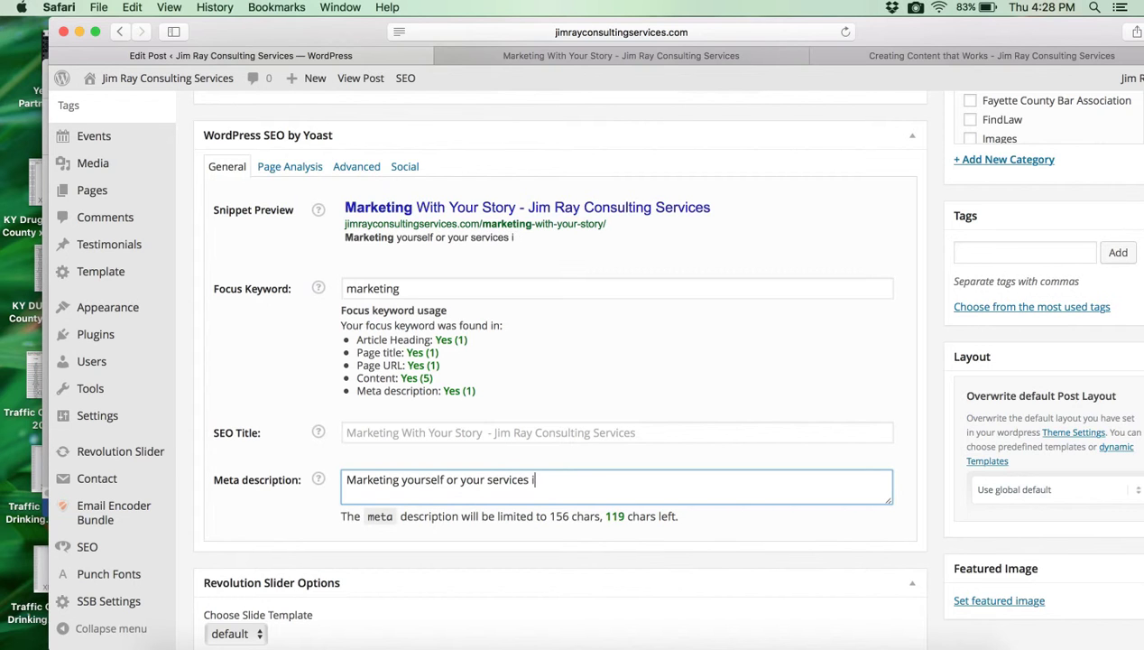
pyautogui.write('s better if peop')
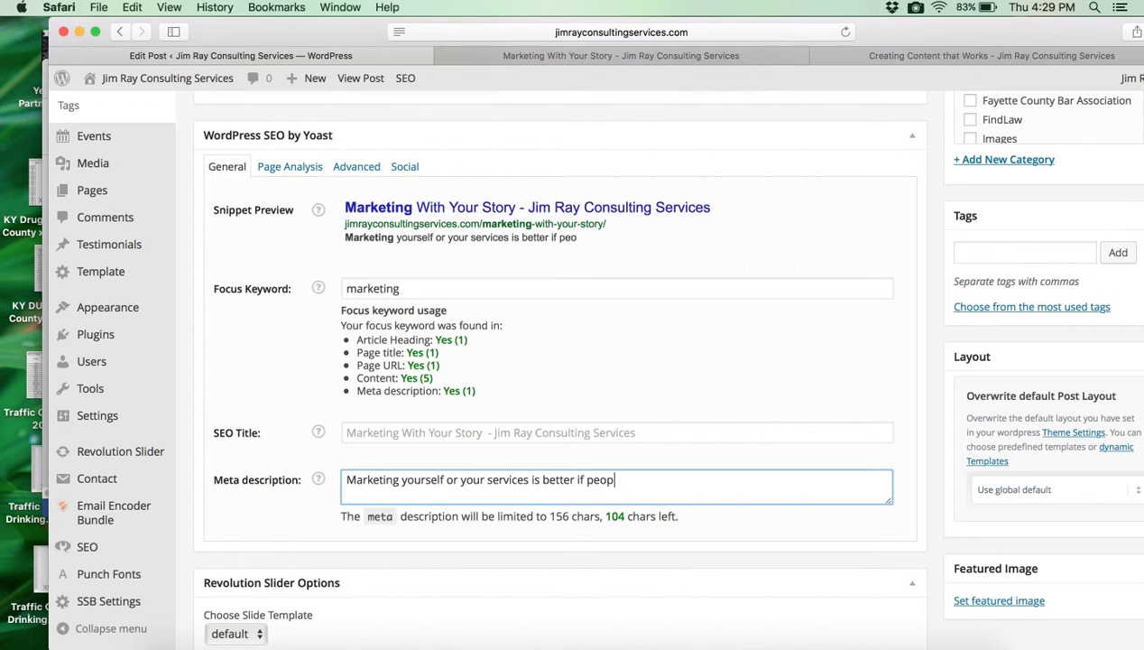
pyautogui.write('le understa')
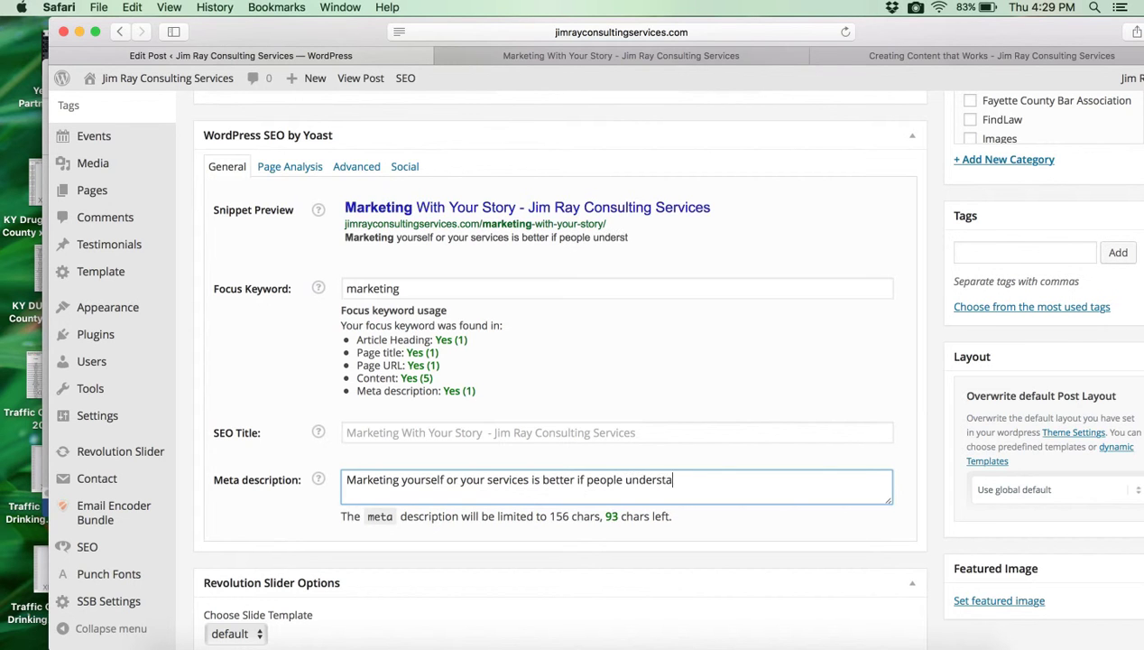
pyautogui.write('d your motivation.')
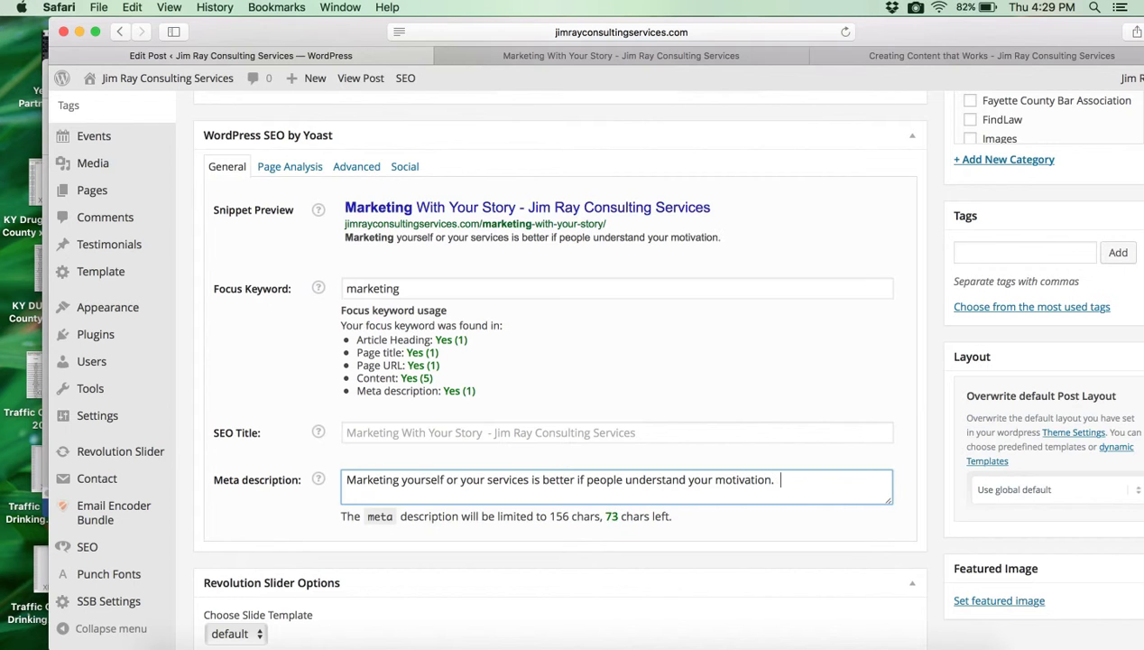
pyautogui.write('This is')
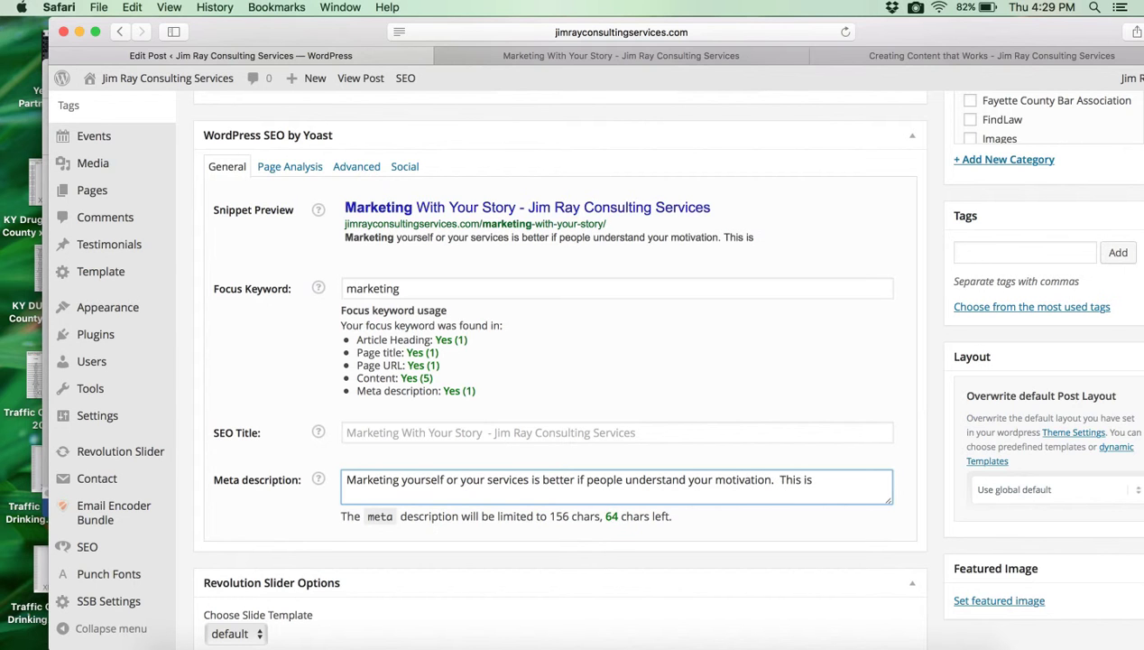
pyautogui.write('refer')
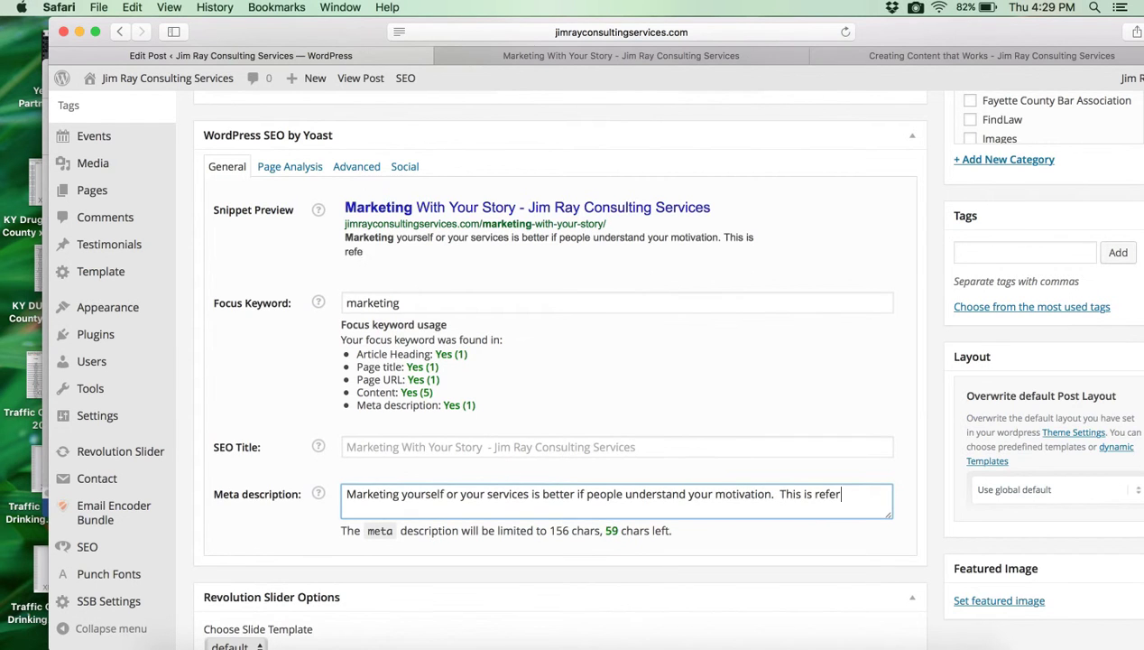
pyautogui.write('red to as your story.')
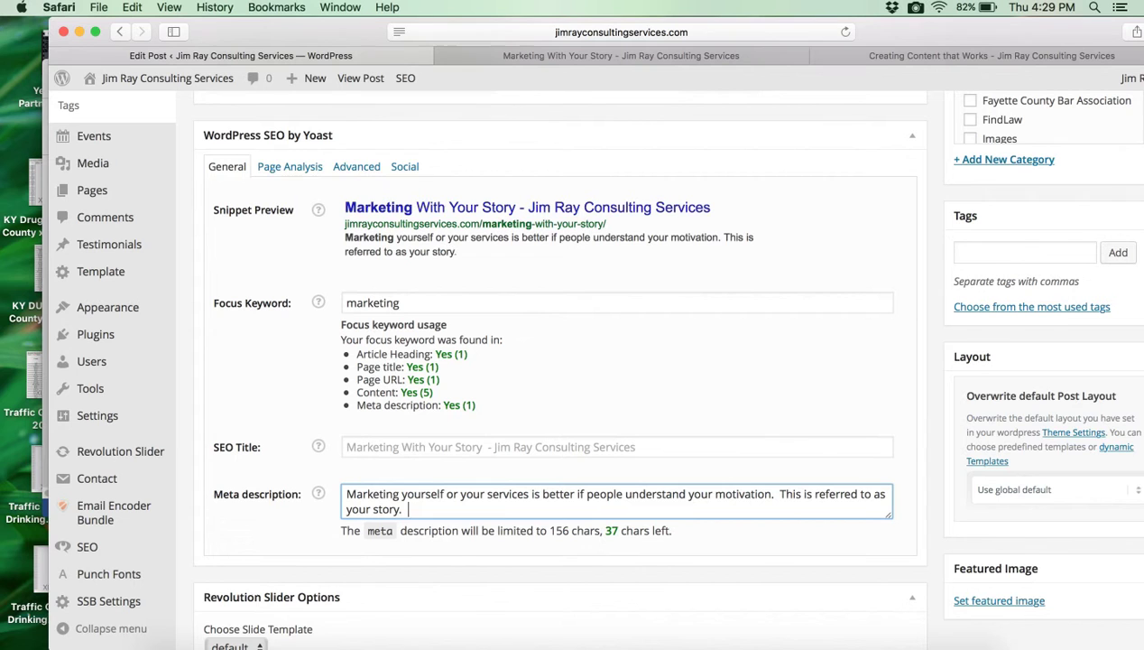
pyautogui.write('It buis')
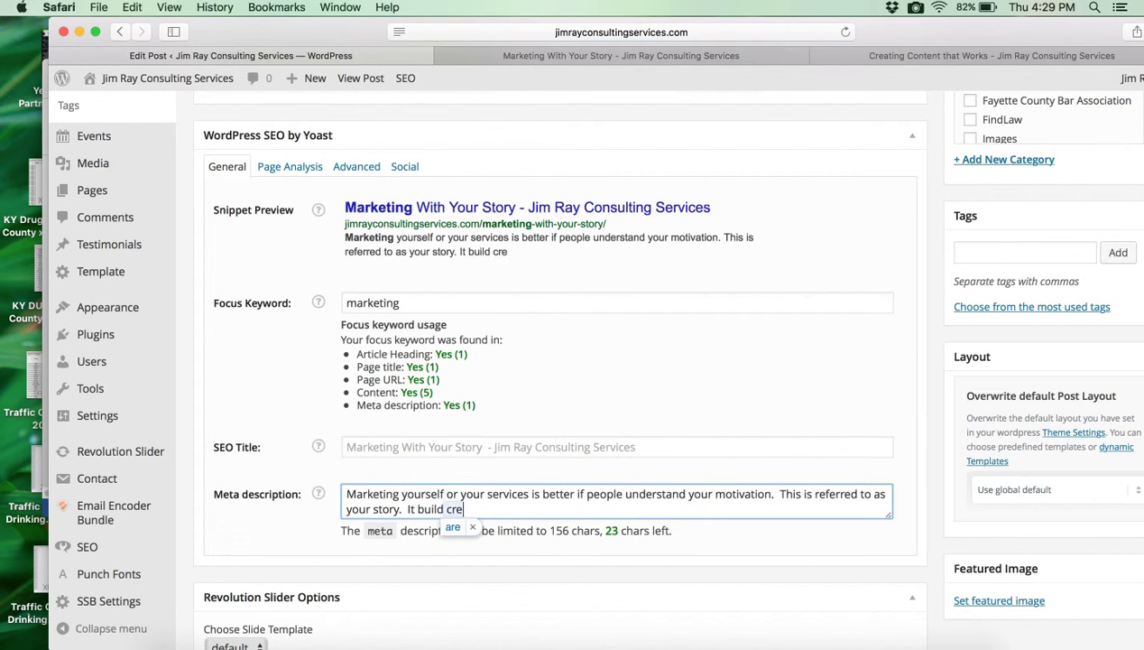
pyautogui.write('dibility.')
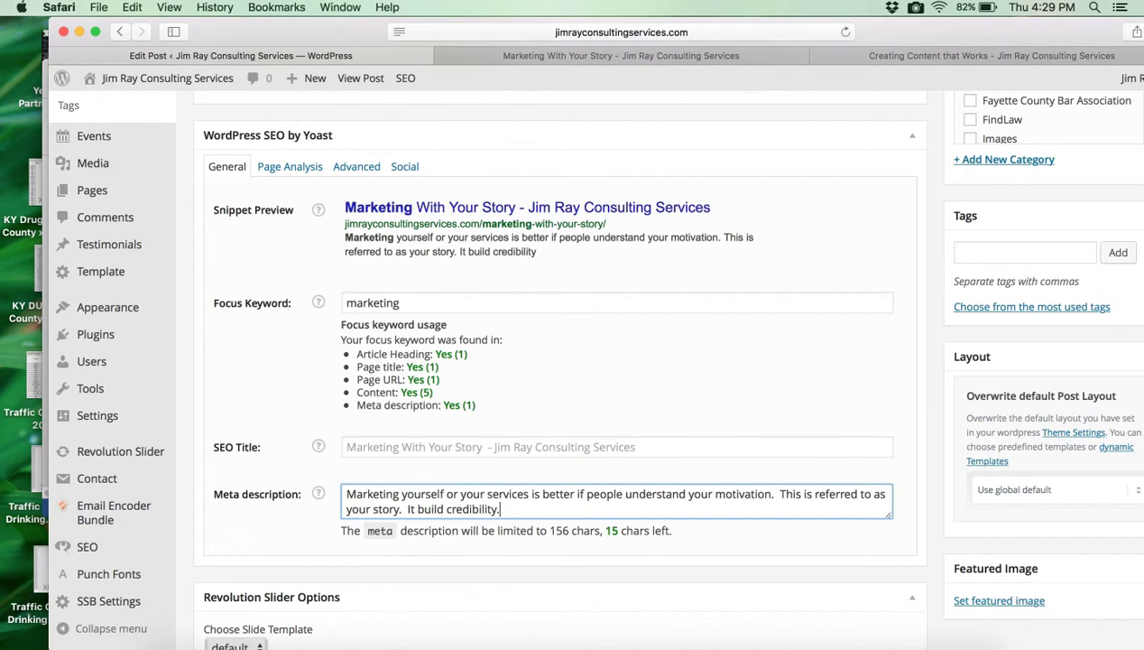
pyautogui.write('Click to')
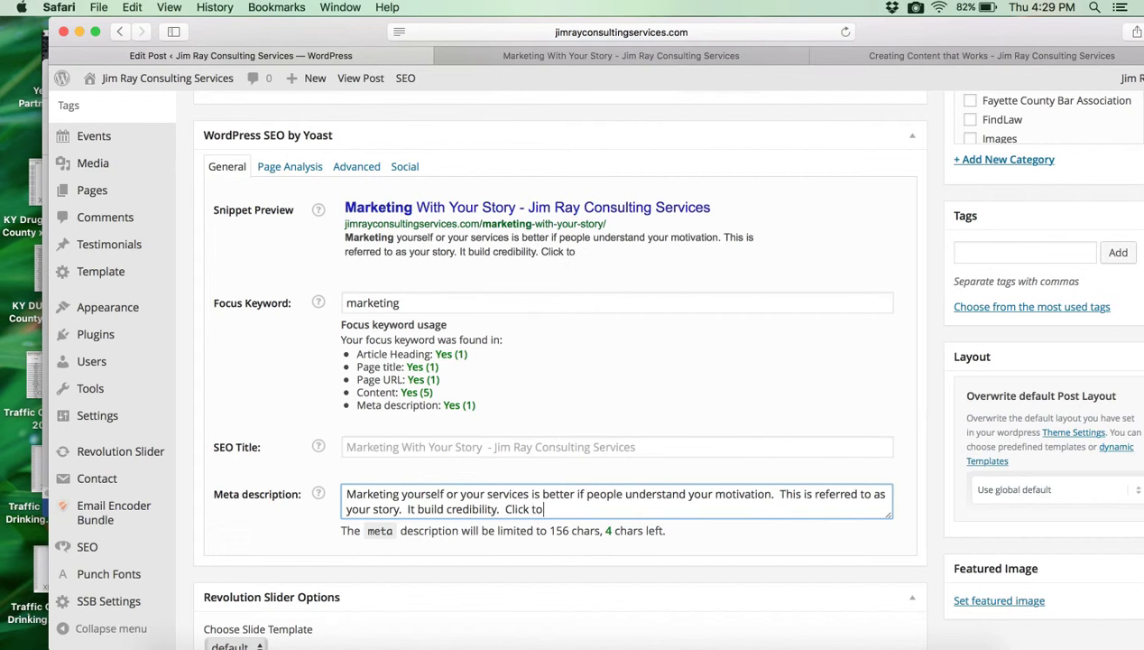
pyautogui.write('learn')
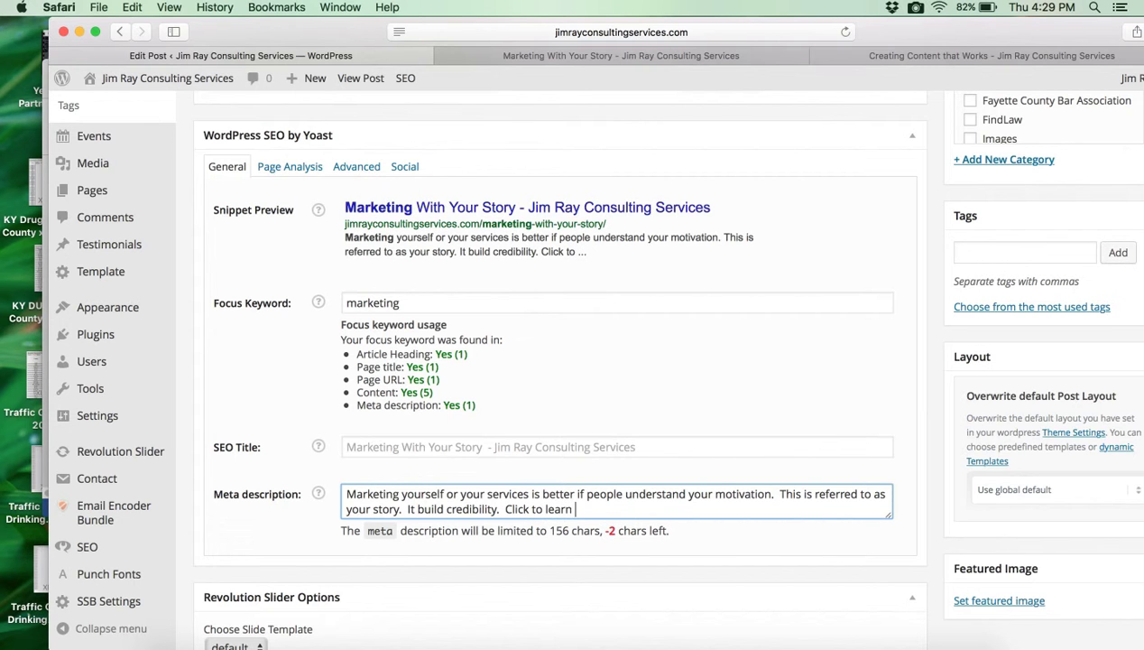
pyautogui.write('more.')
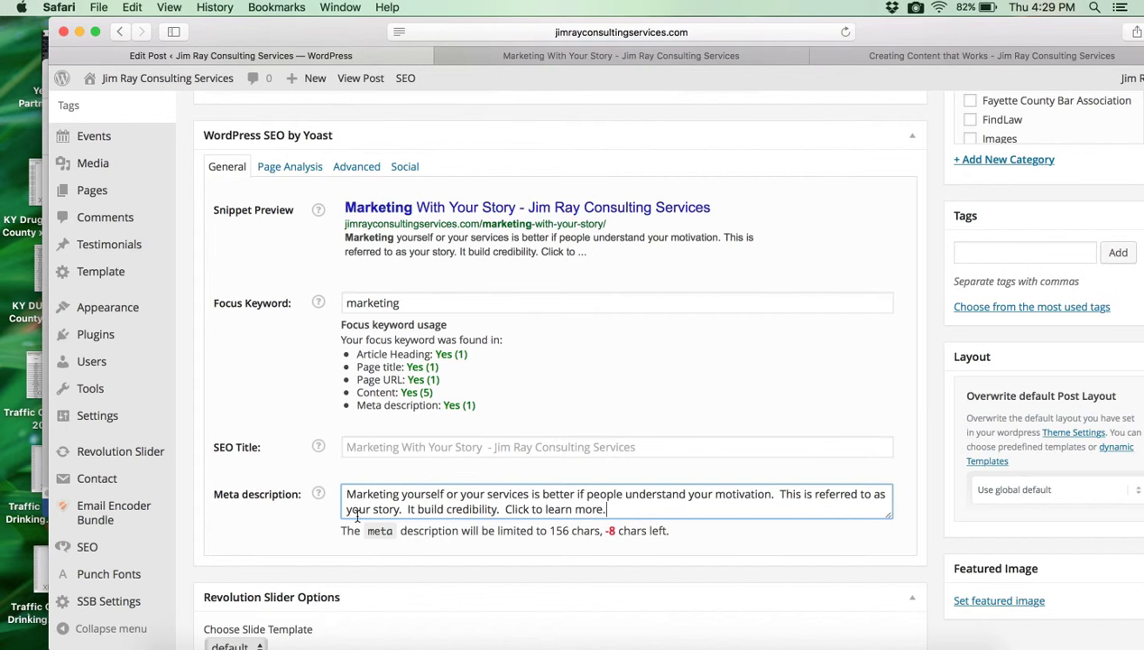
pyautogui.moveTo(621, 538)
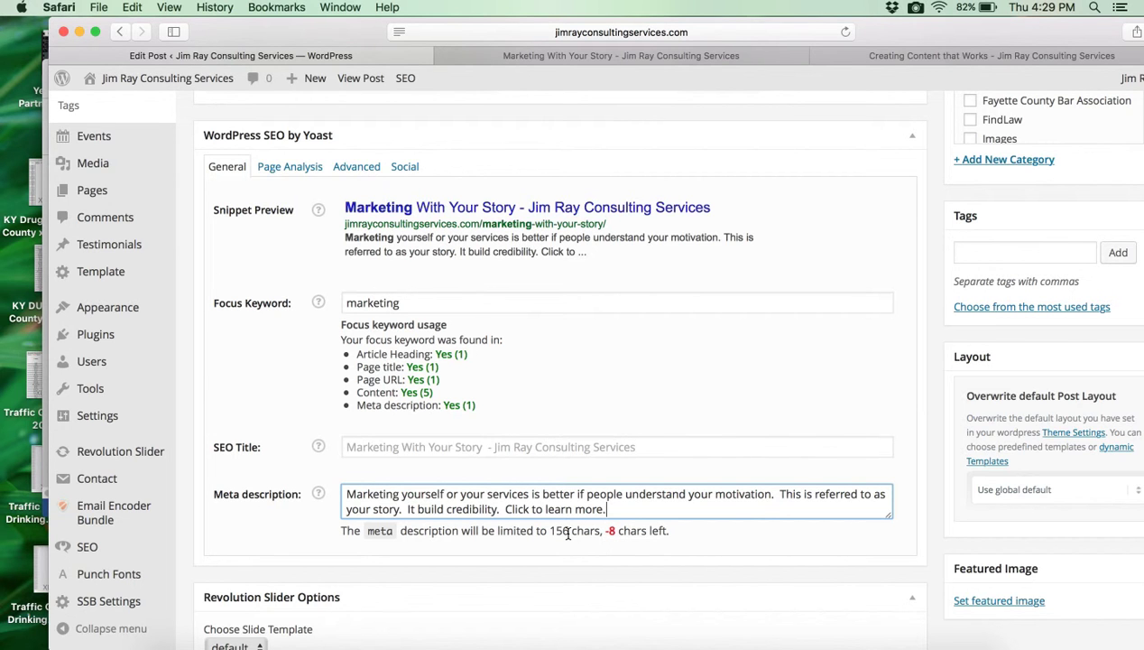
pyautogui.moveTo(600, 534)
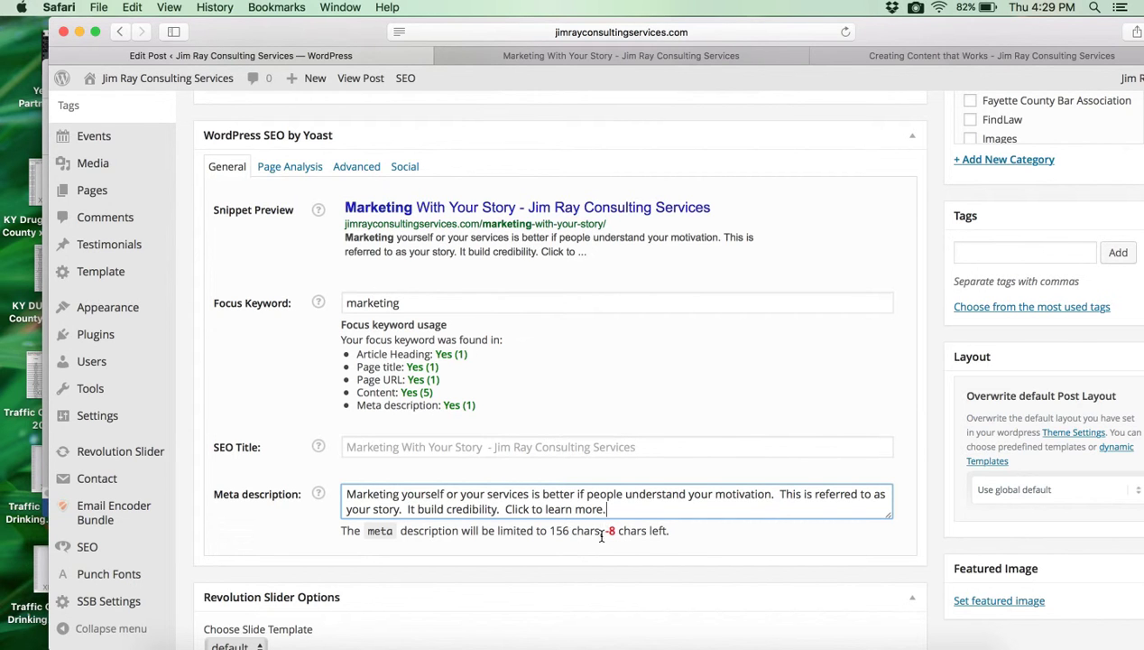
pyautogui.moveTo(661, 527)
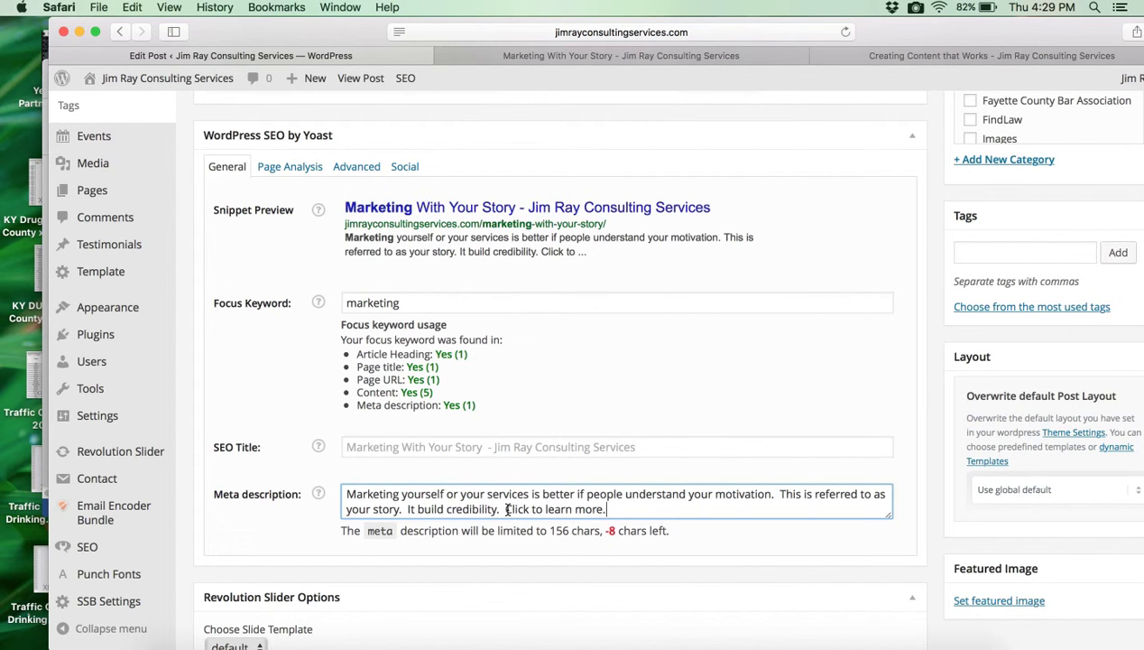
# Insert '("your story")' after motivation and change 'build' to 'builds' in the meta description
pyautogui.press('Backspace')
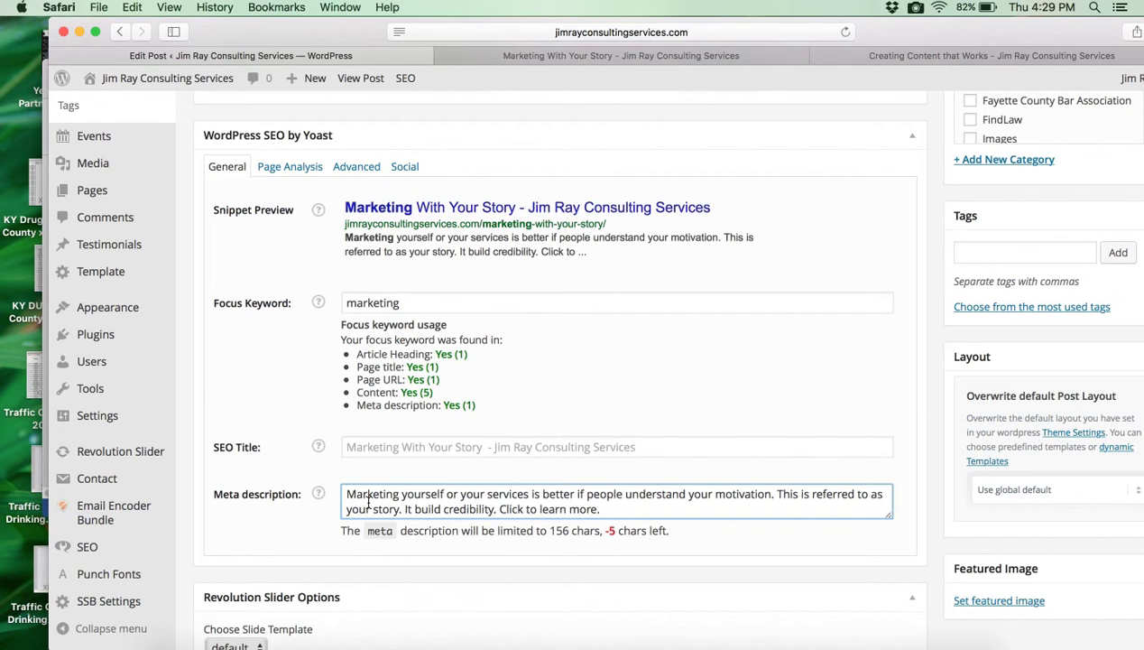
pyautogui.moveTo(532, 509)
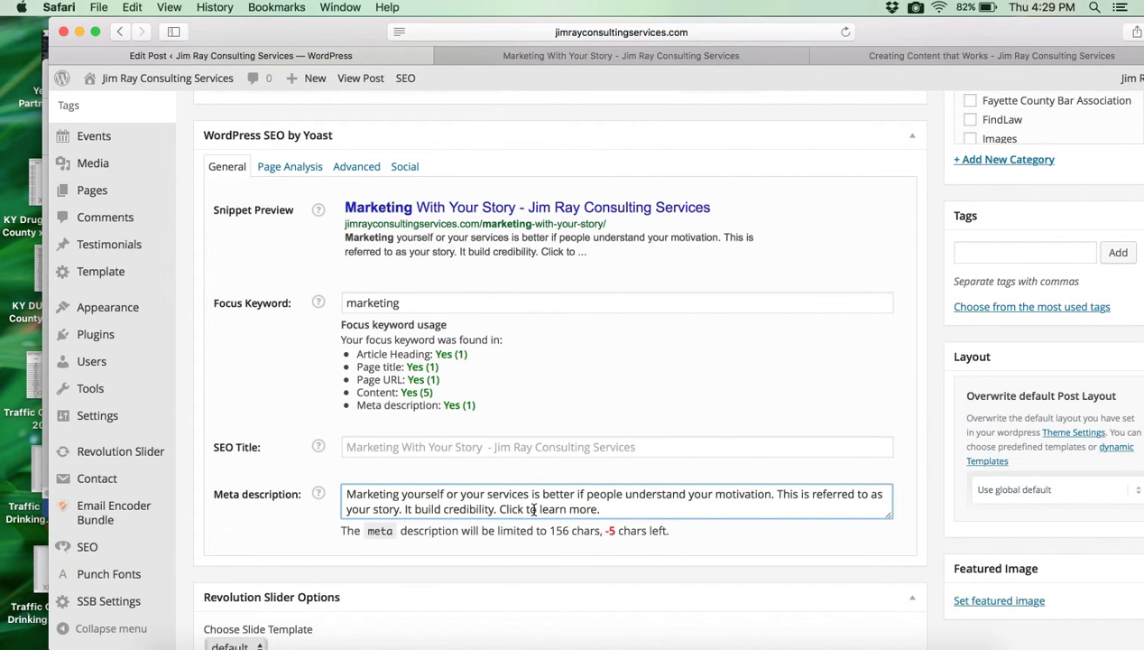
pyautogui.moveTo(833, 494)
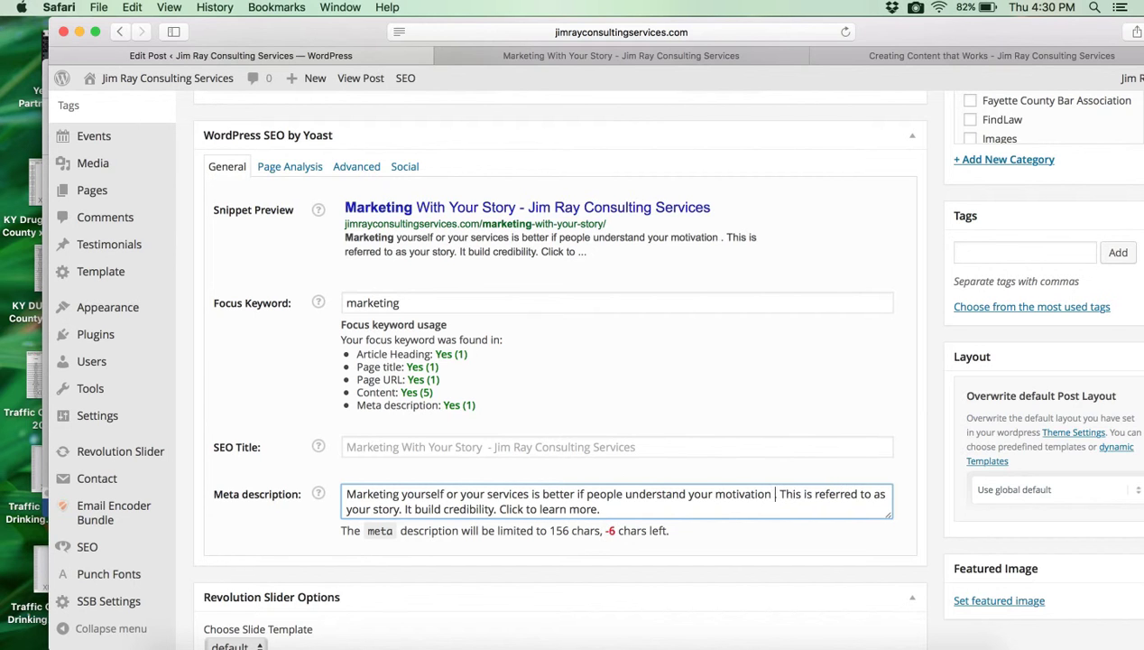
pyautogui.write('(')
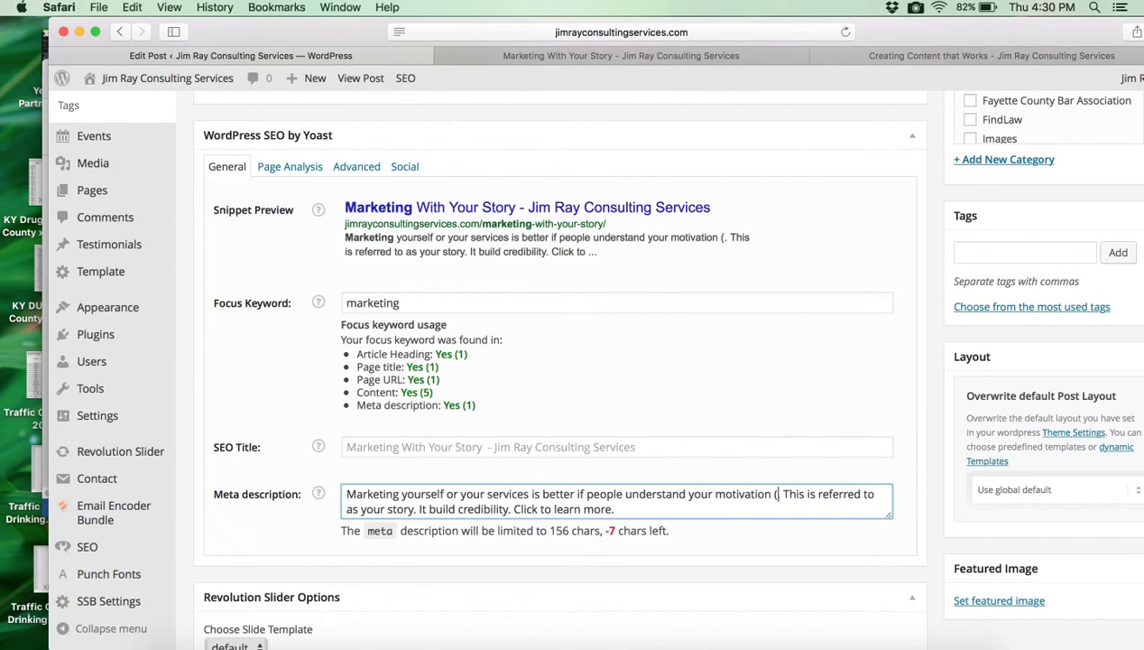
pyautogui.write('"your st"')
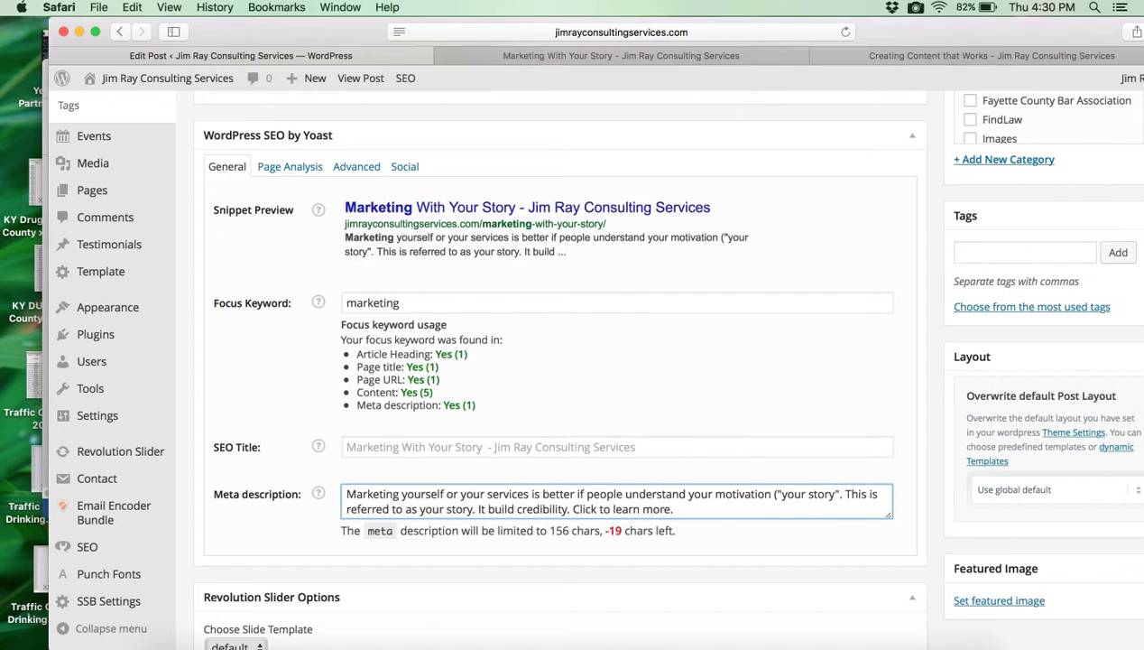
pyautogui.write('"')
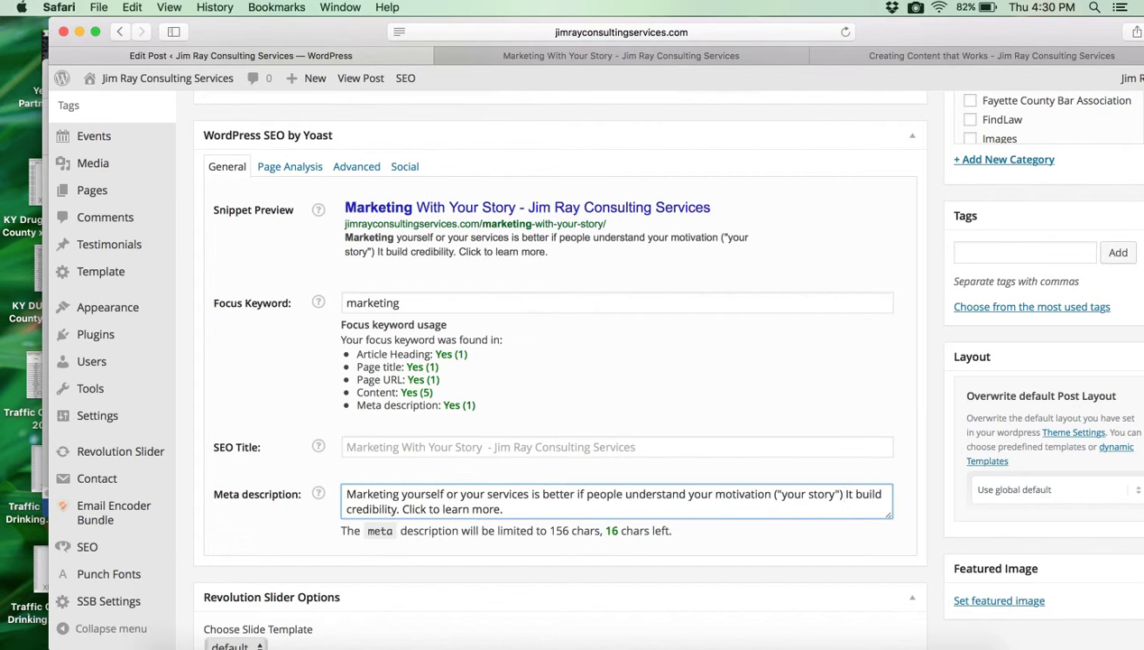
pyautogui.click(846, 494)
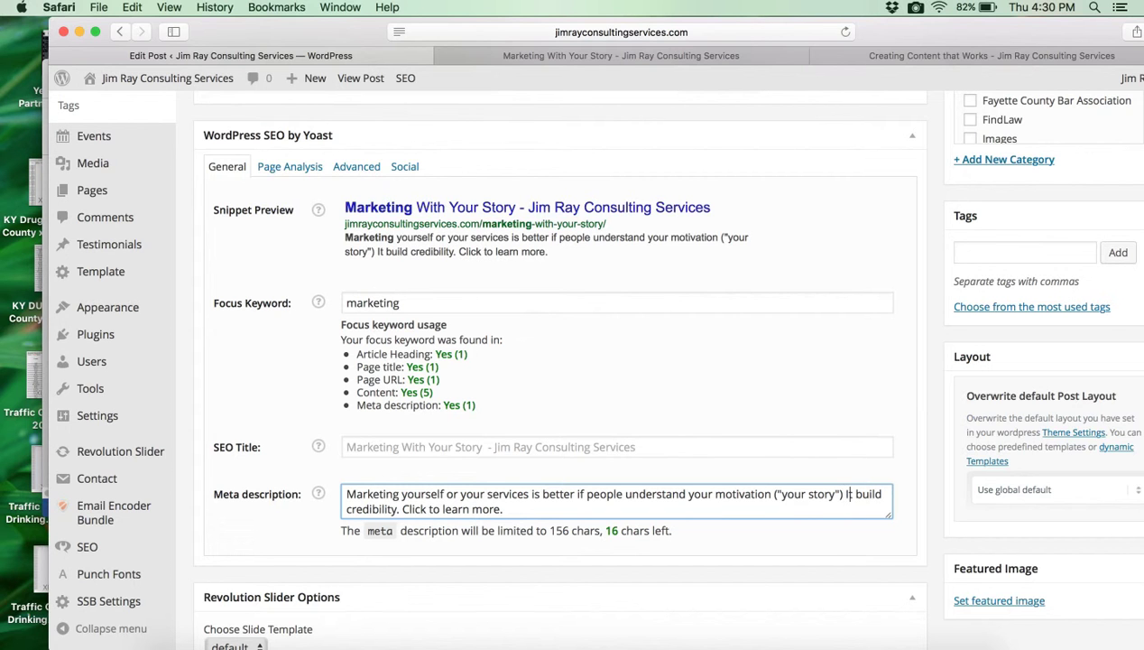
pyautogui.write('s')
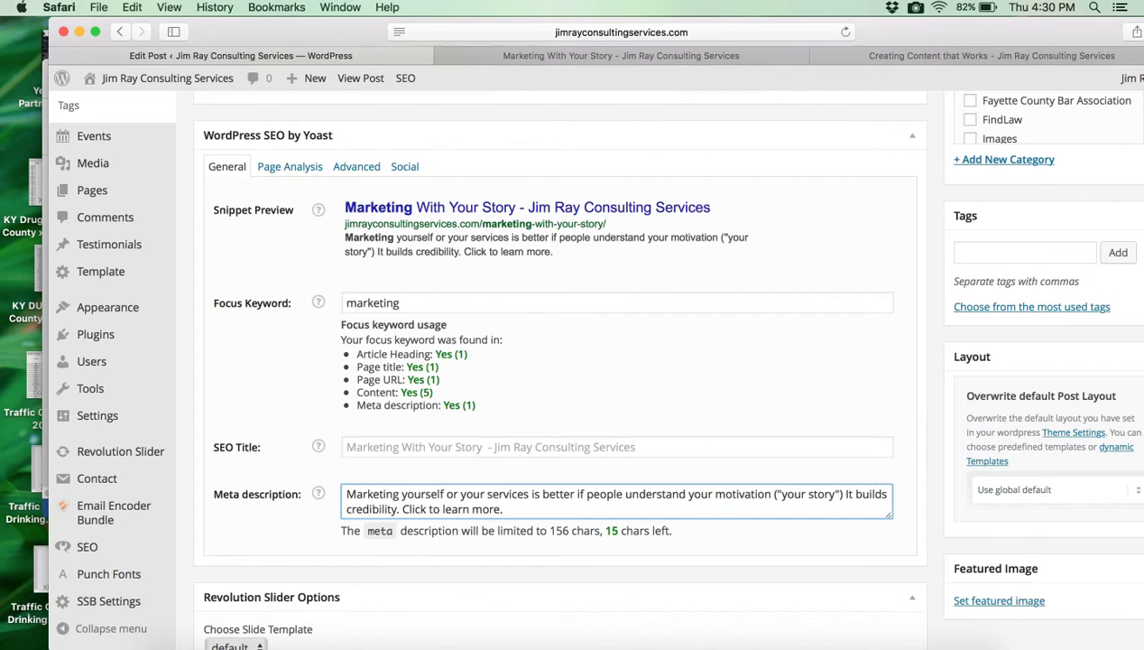
pyautogui.moveTo(621, 547)
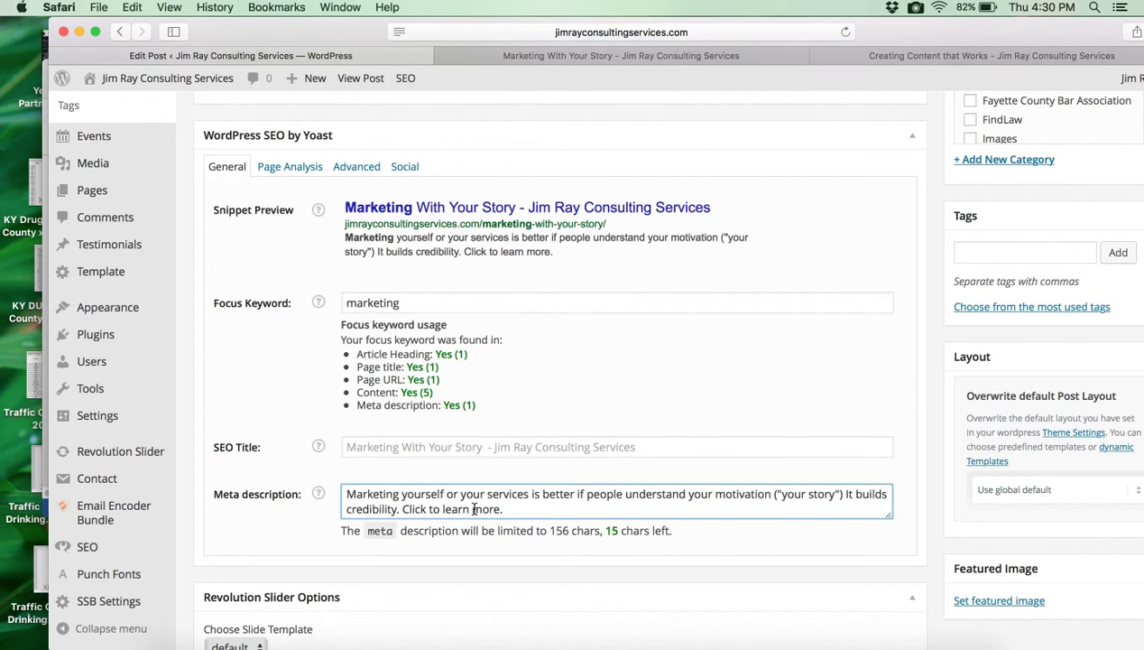
pyautogui.moveTo(363, 238)
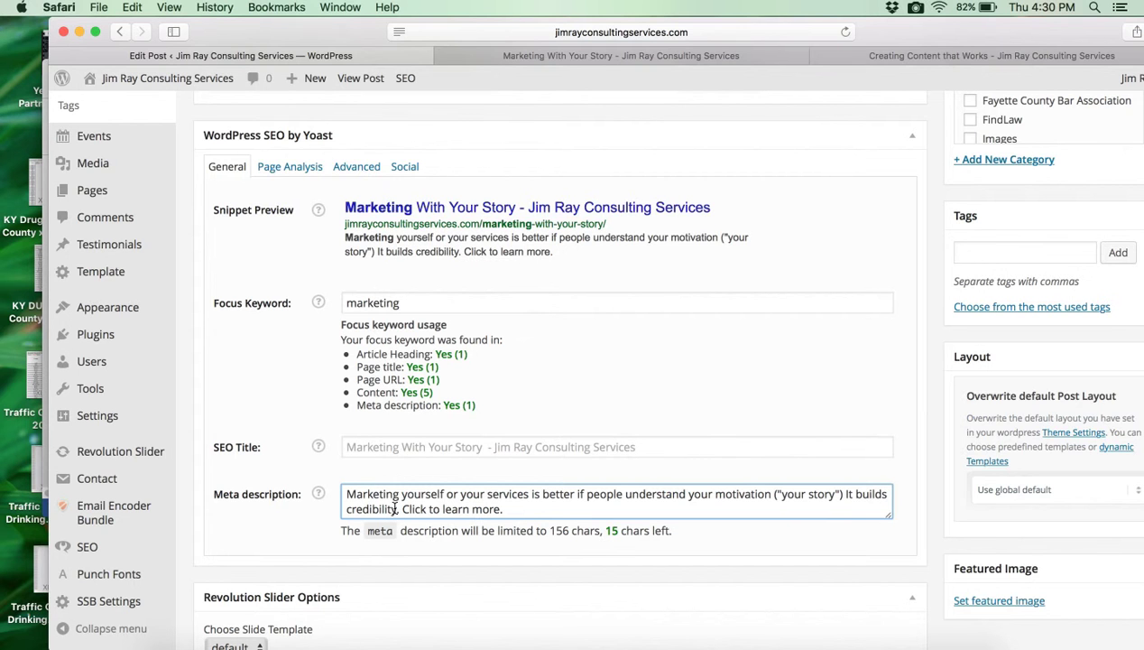
pyautogui.moveTo(653, 493)
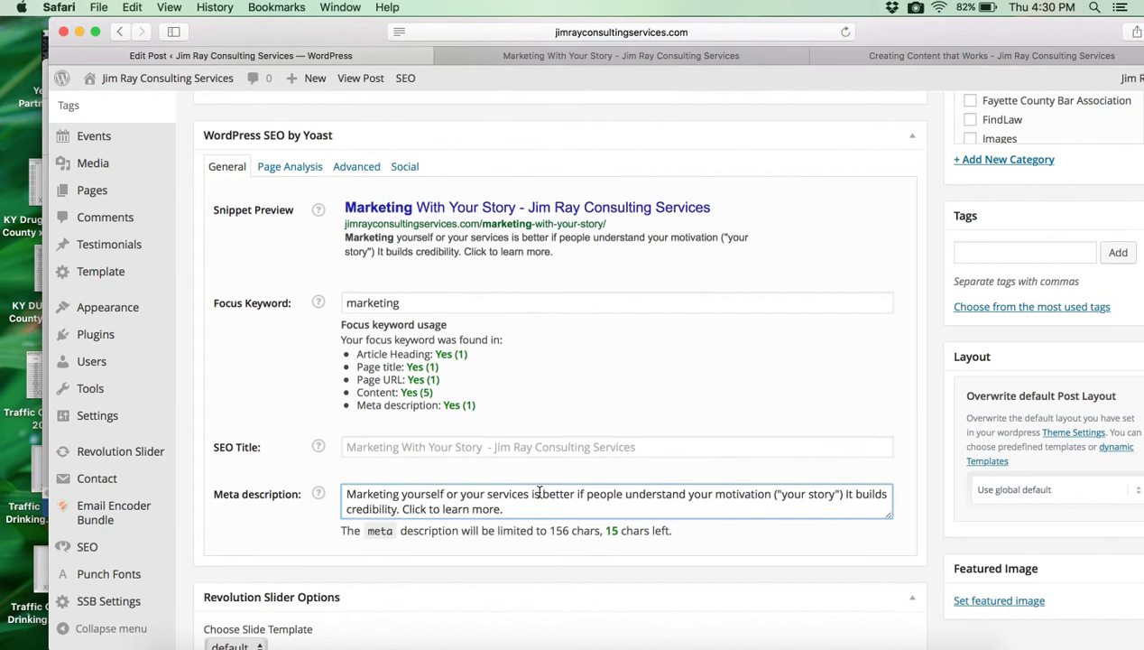
pyautogui.moveTo(632, 494)
pyautogui.write('e.g. ')
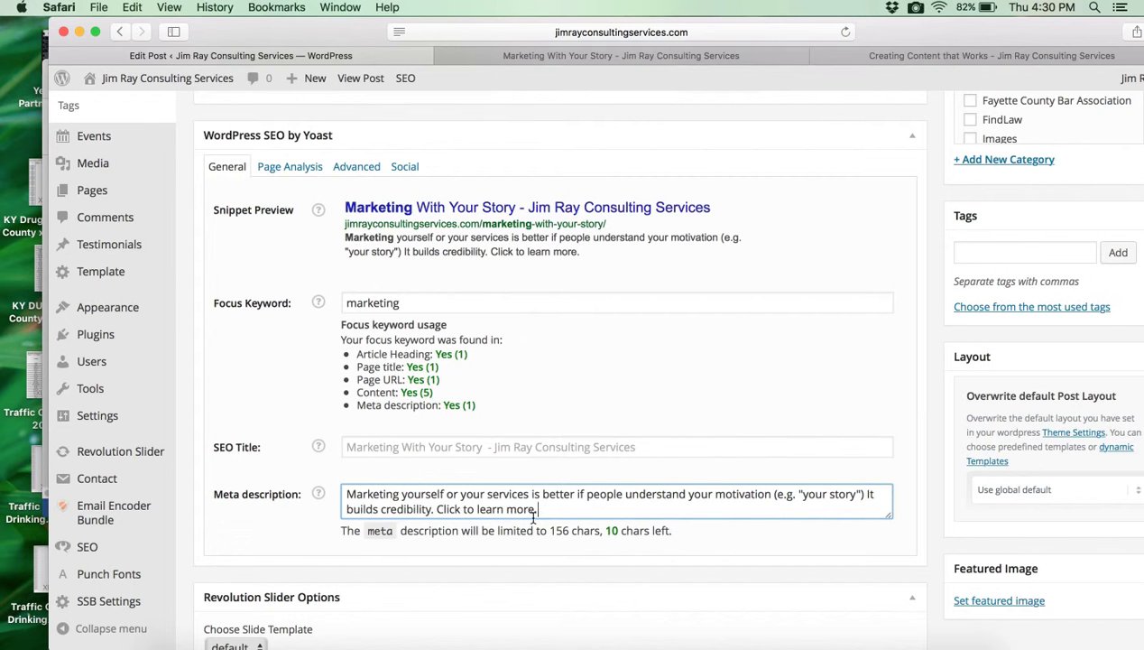
# Scroll up to the Publish box and save the post as a draft
pyautogui.scroll(3)
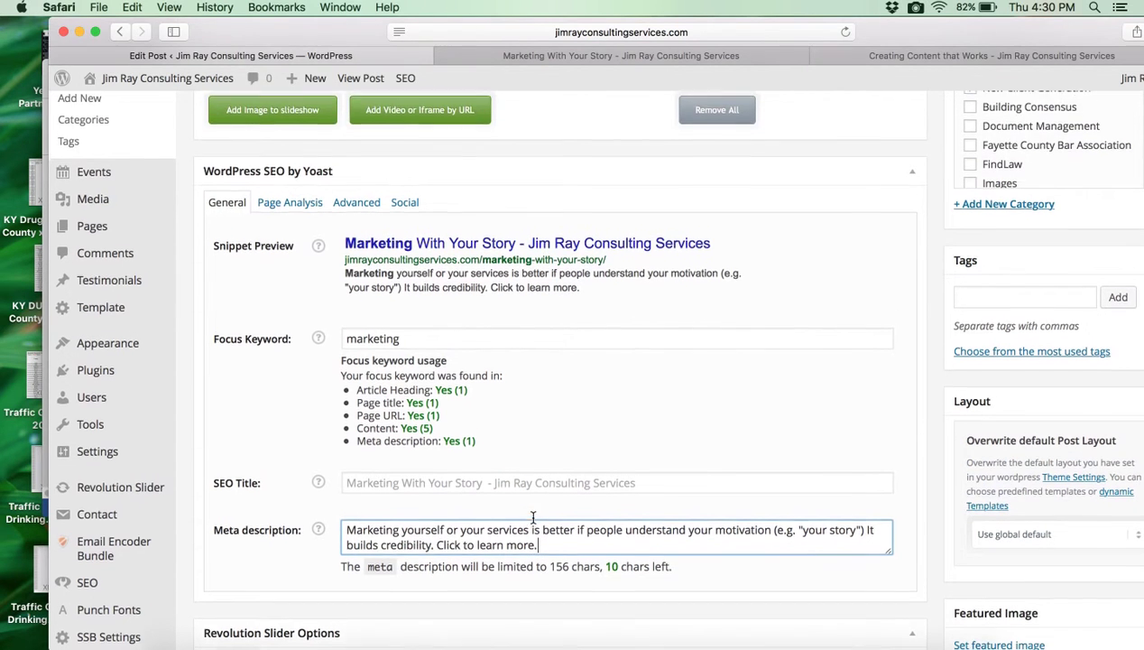
pyautogui.click(971, 90)
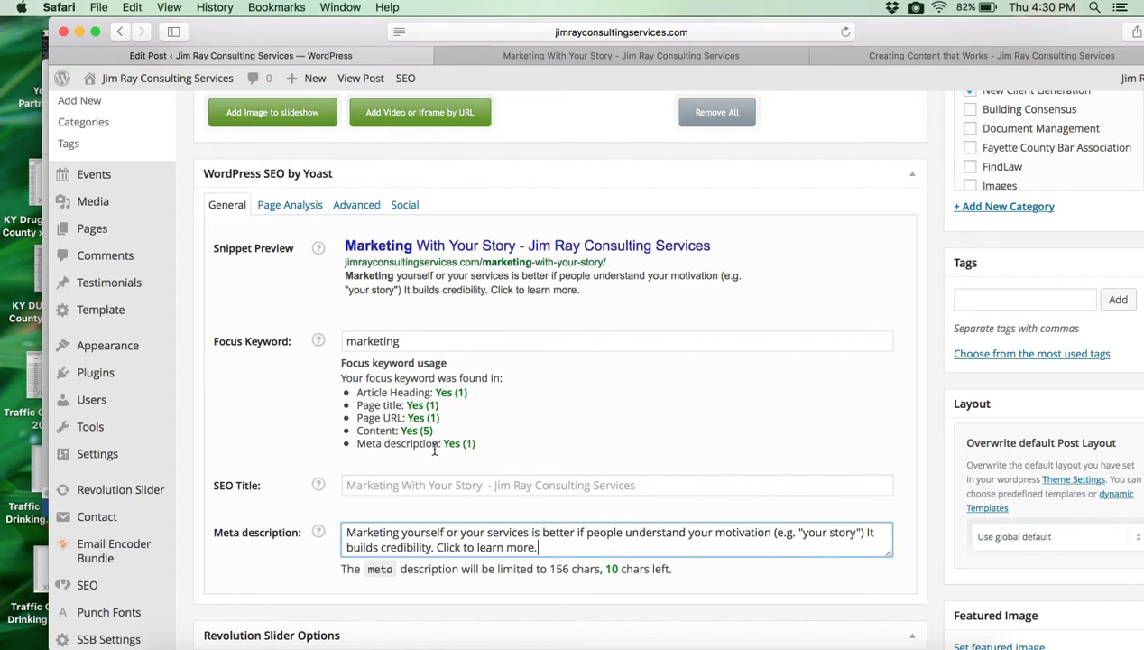
pyautogui.scroll(3)
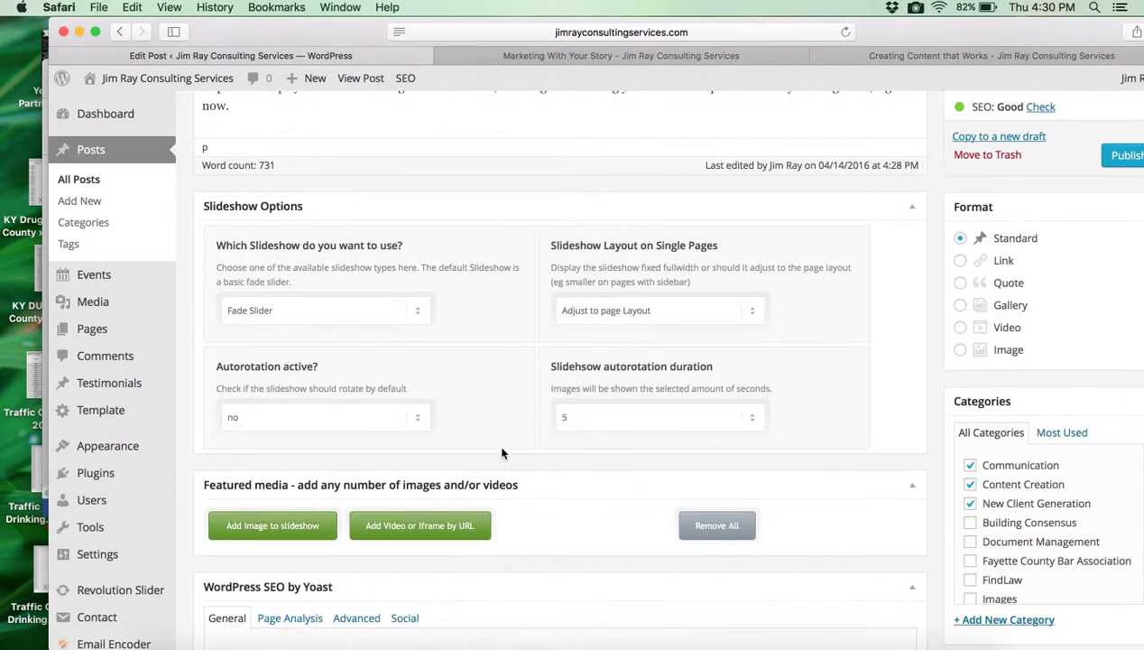
pyautogui.scroll(3)
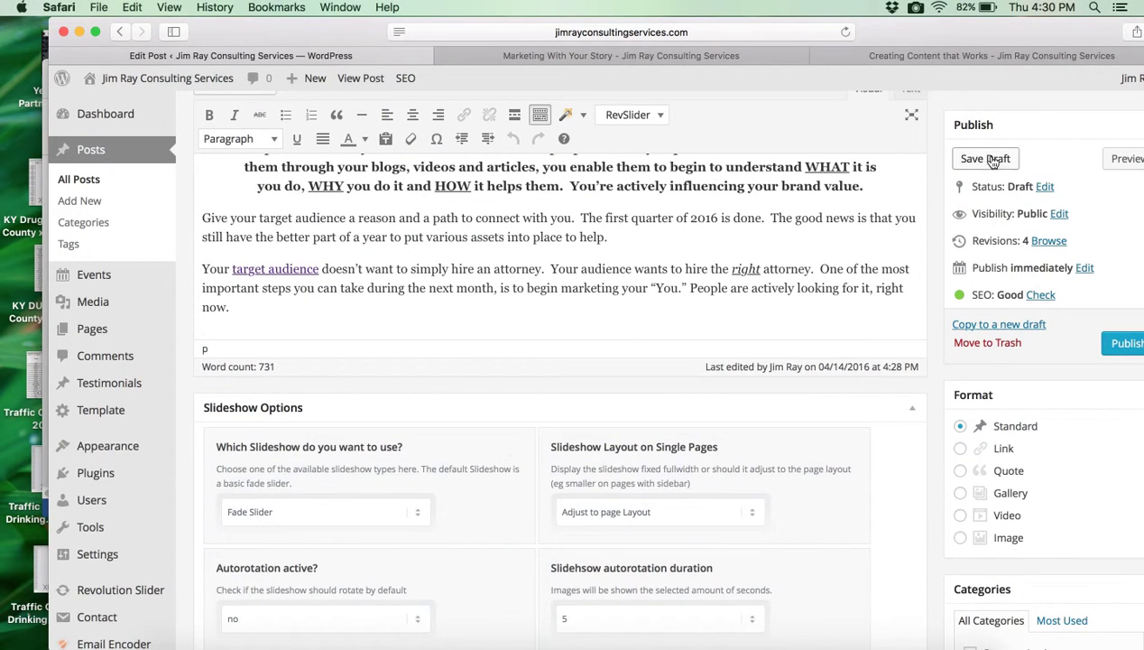
pyautogui.click(985, 159)
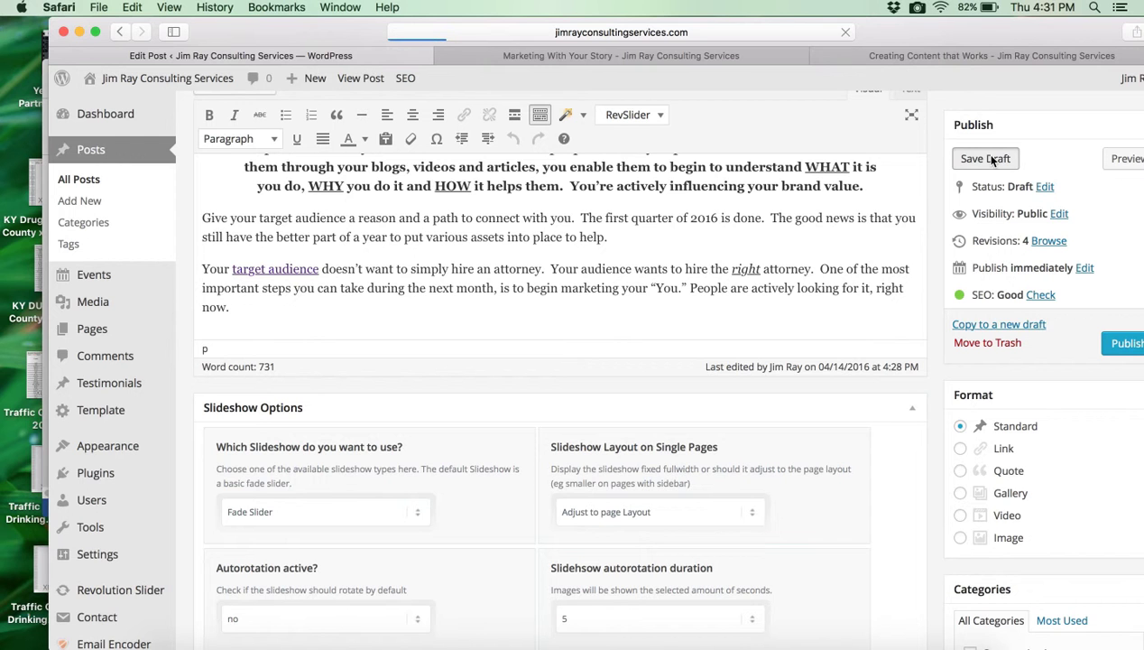
pyautogui.click(985, 159)
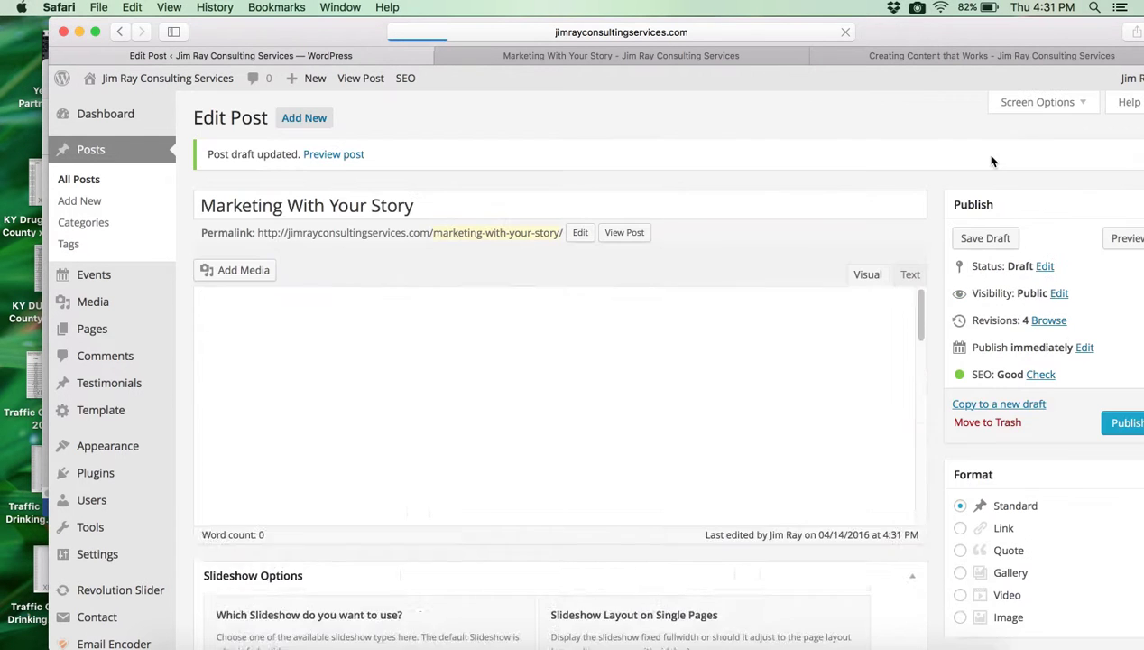
pyautogui.scroll(-3)
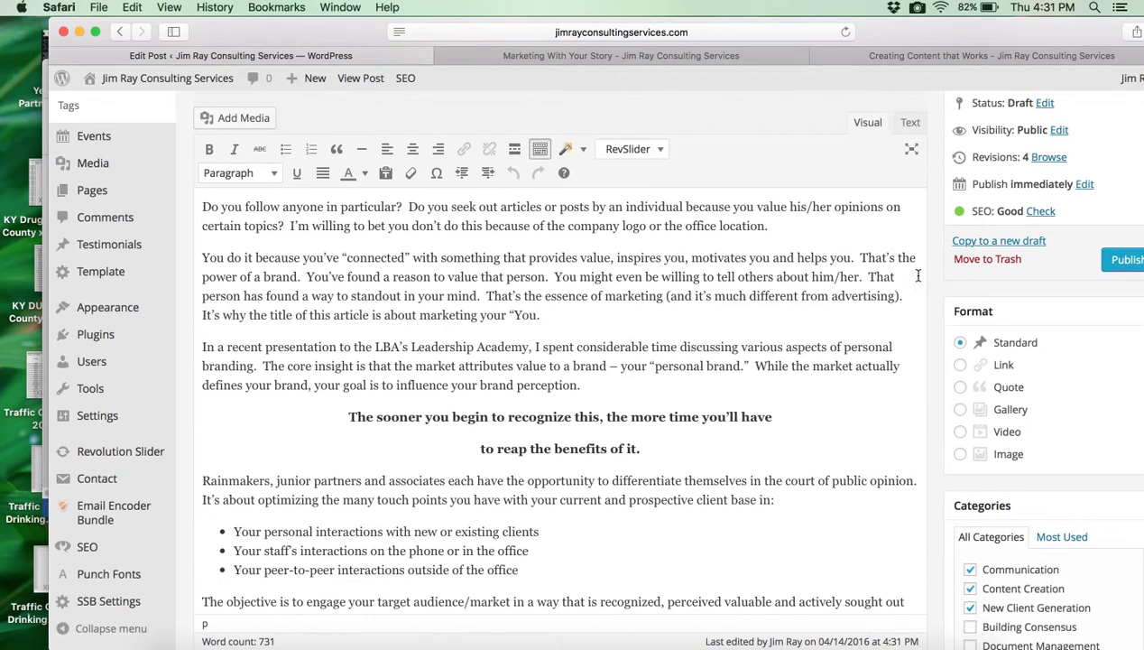
pyautogui.moveTo(628, 480)
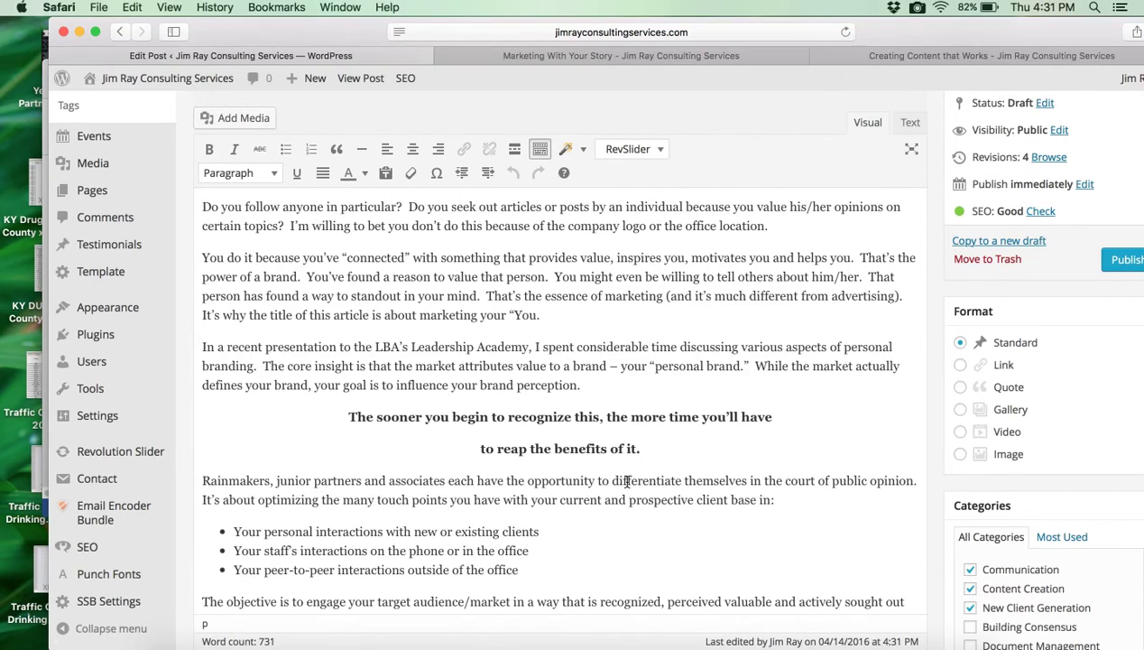
pyautogui.scroll(-3)
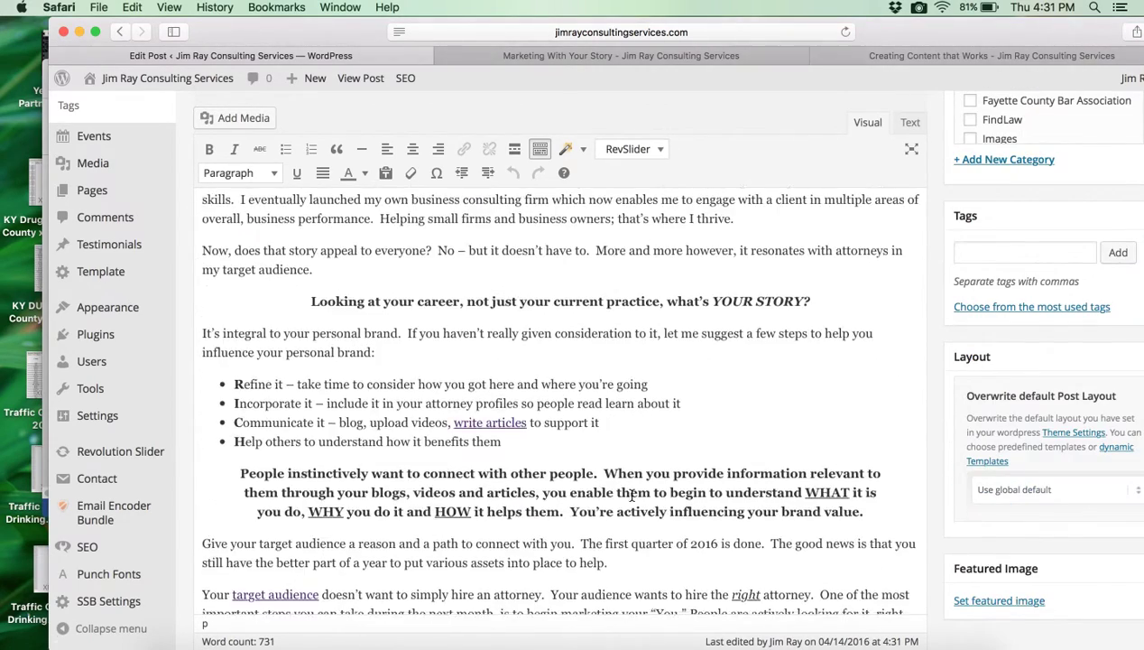
pyautogui.scroll(-3)
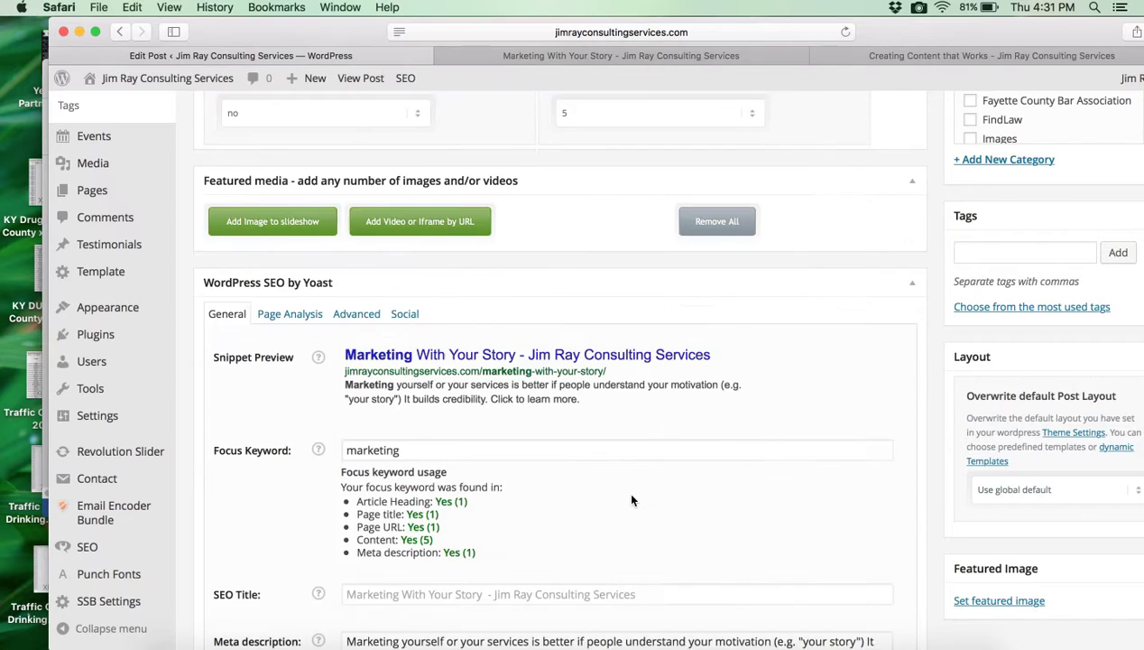
pyautogui.scroll(-3)
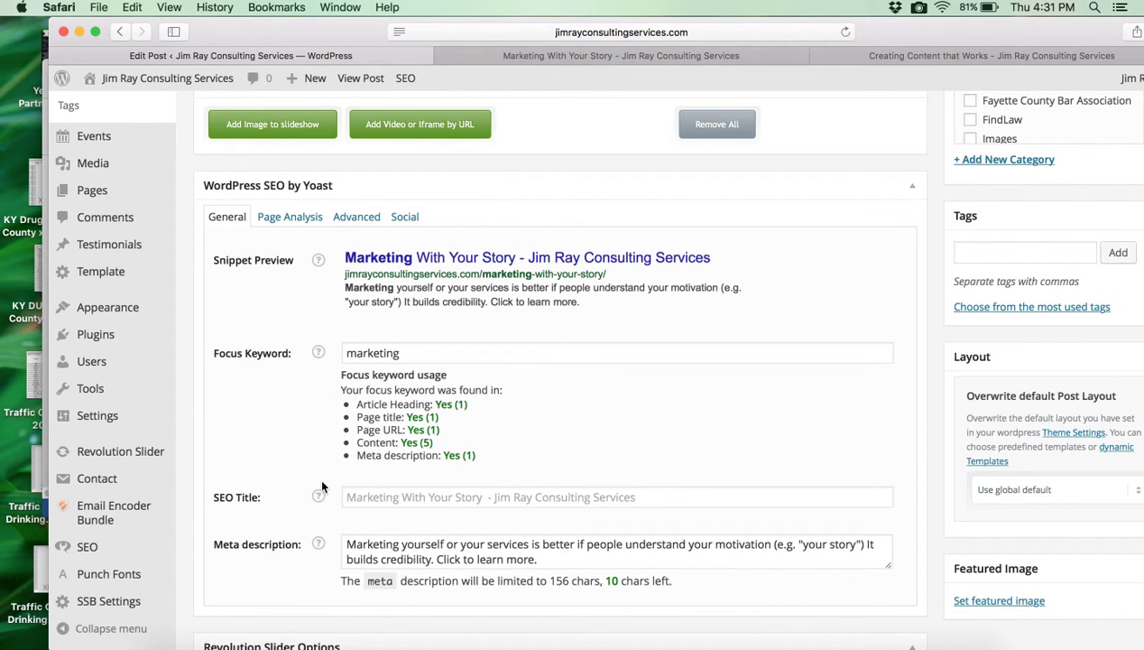
pyautogui.moveTo(292, 428)
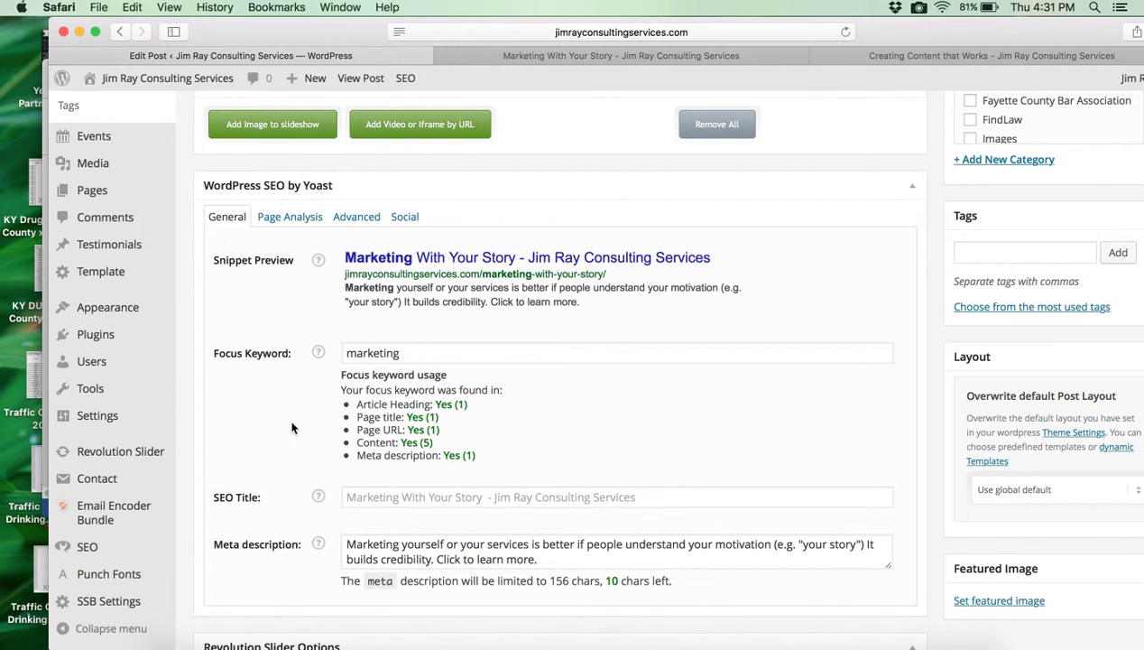
pyautogui.scroll(-3)
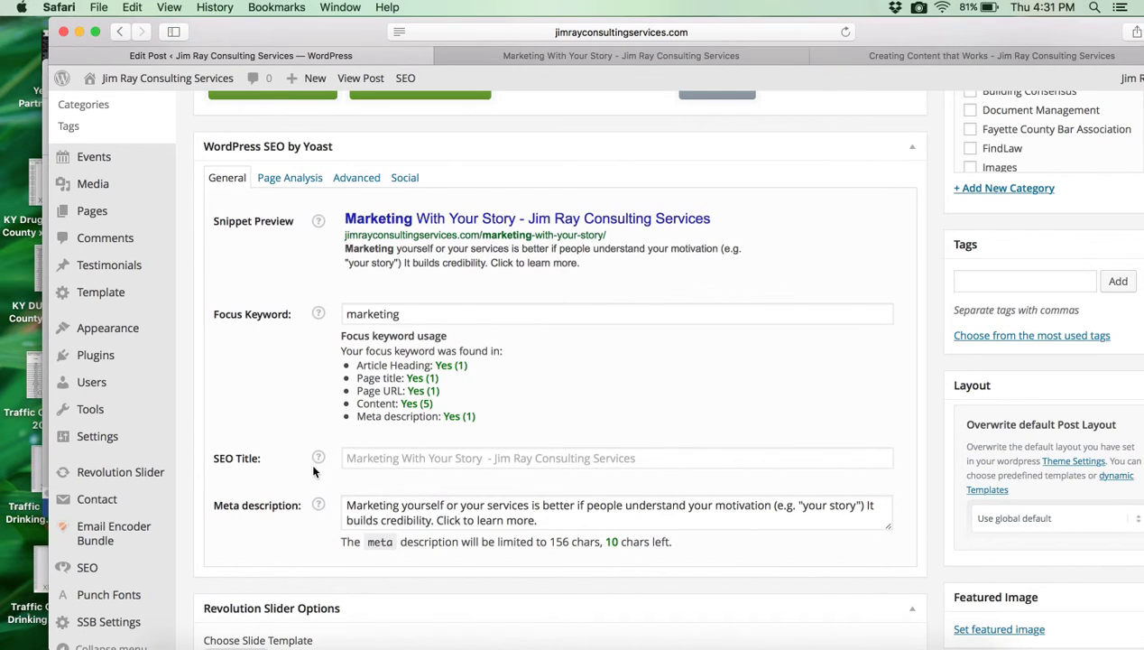
pyautogui.moveTo(289, 177)
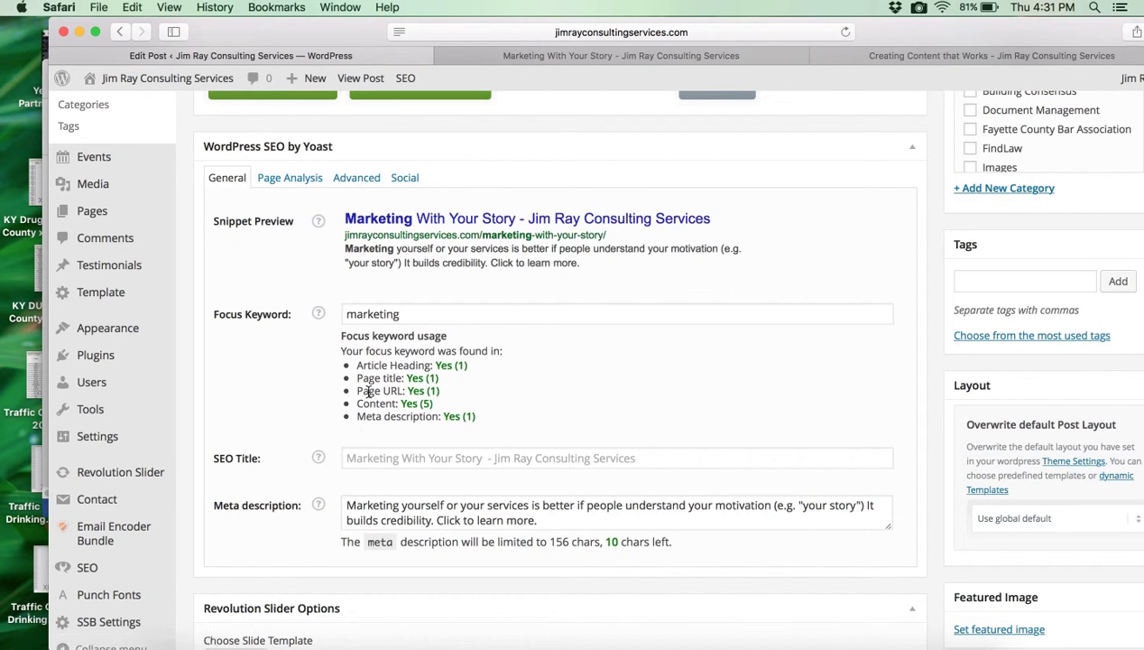
pyautogui.moveTo(289, 178)
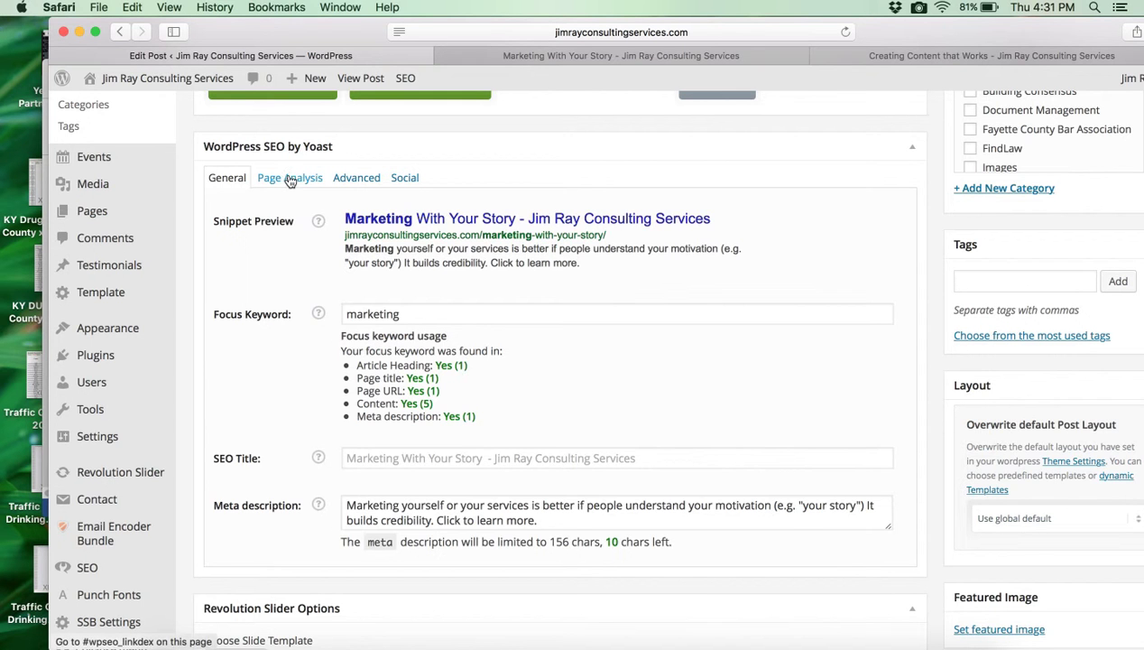
pyautogui.click(289, 176)
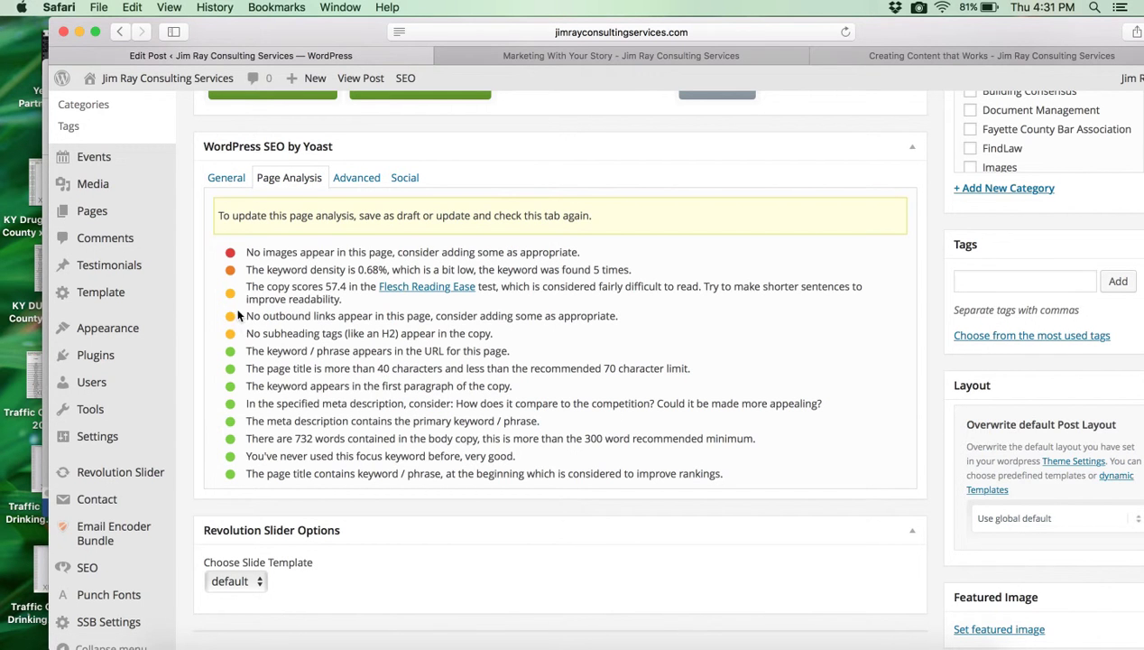
pyautogui.moveTo(233, 454)
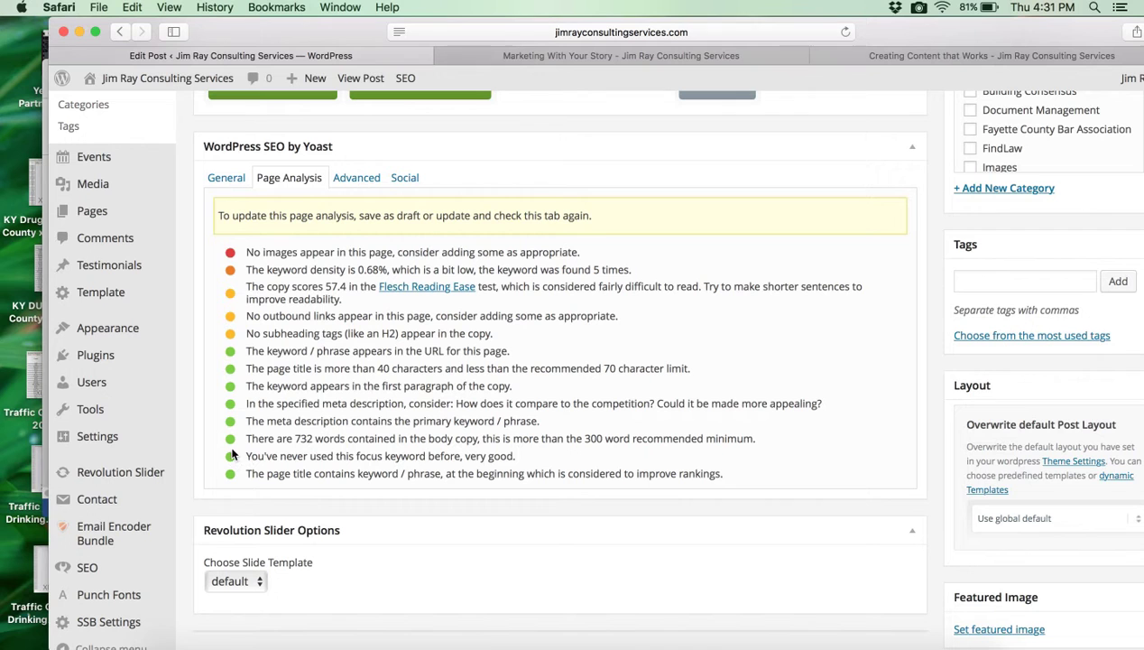
pyautogui.moveTo(253, 334)
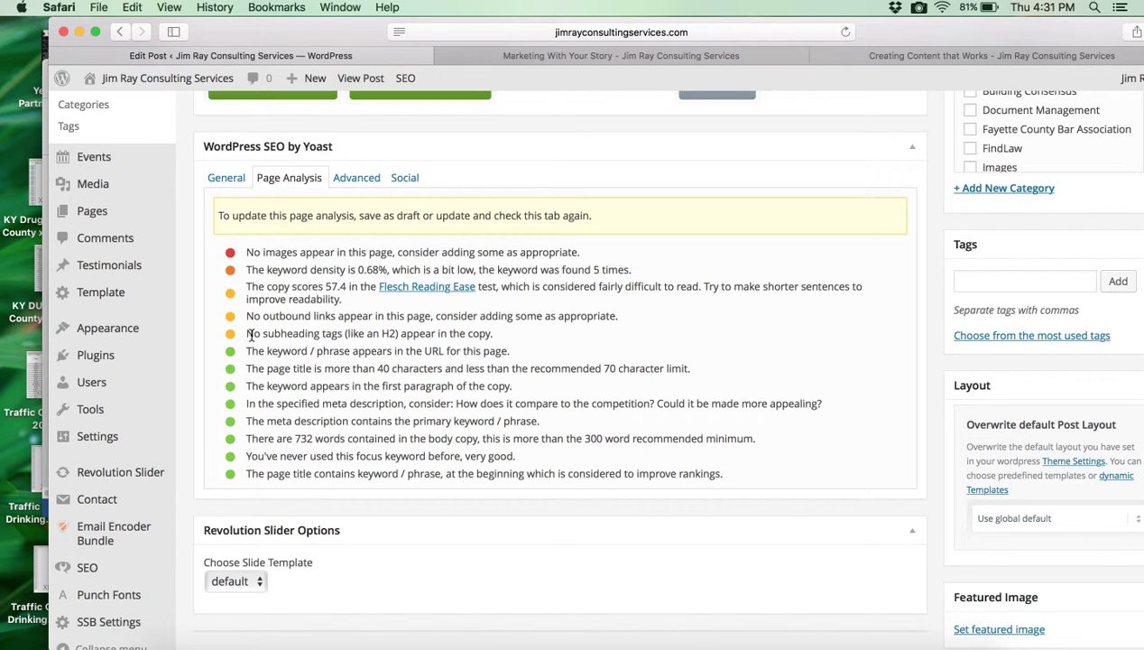
pyautogui.moveTo(295, 305)
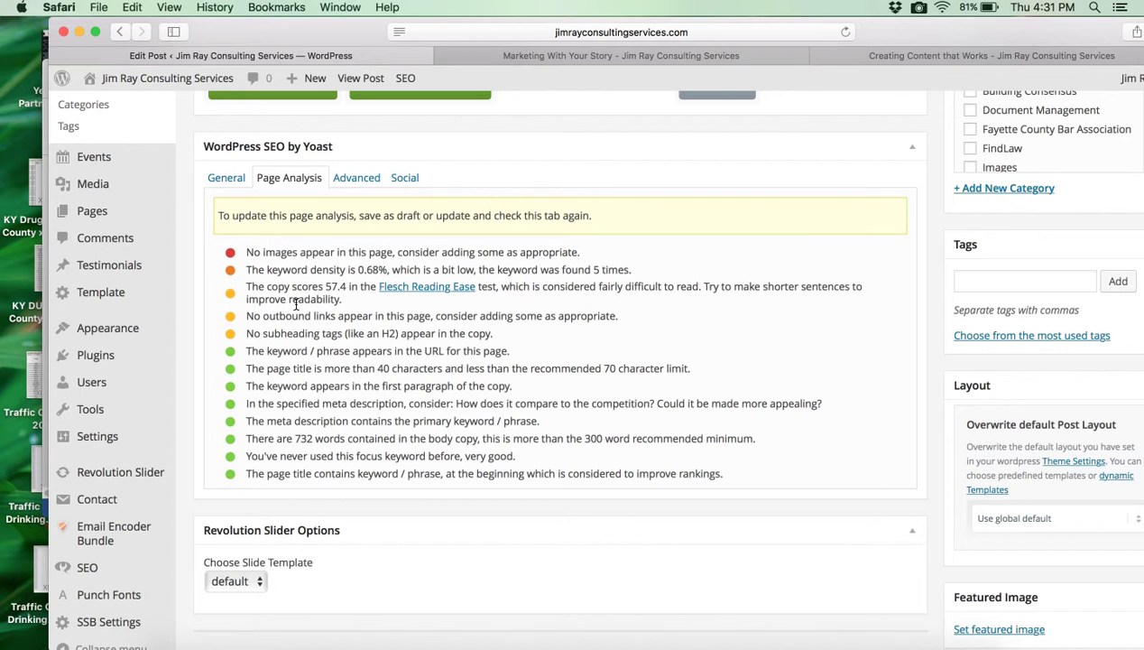
pyautogui.moveTo(259, 253)
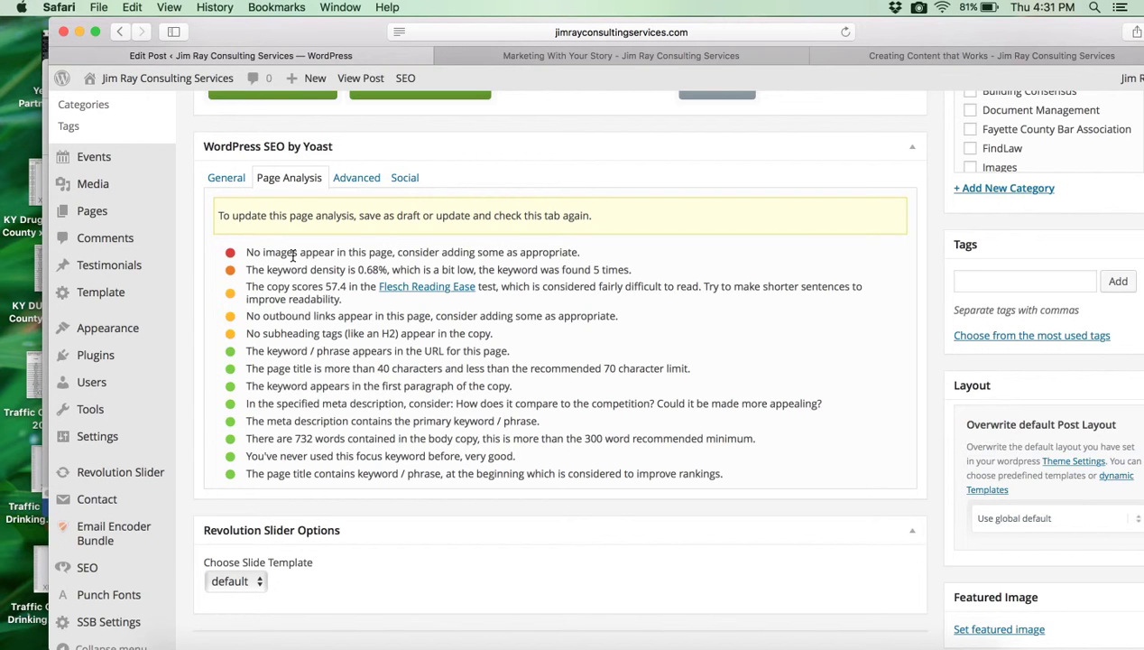
pyautogui.moveTo(278, 282)
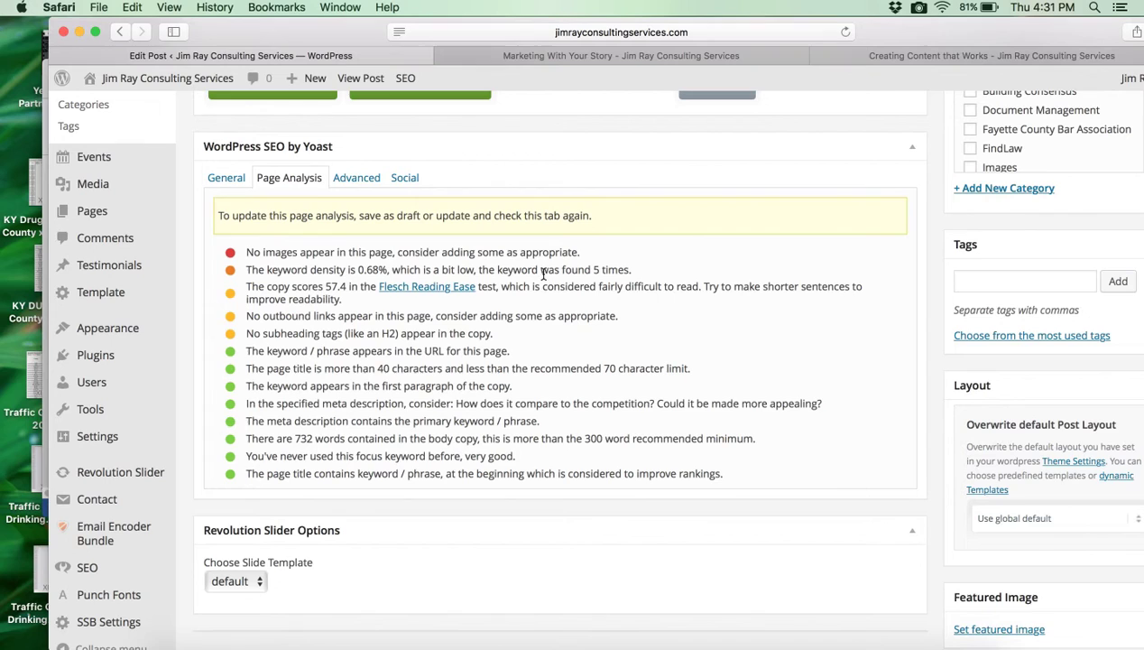
pyautogui.moveTo(556, 300)
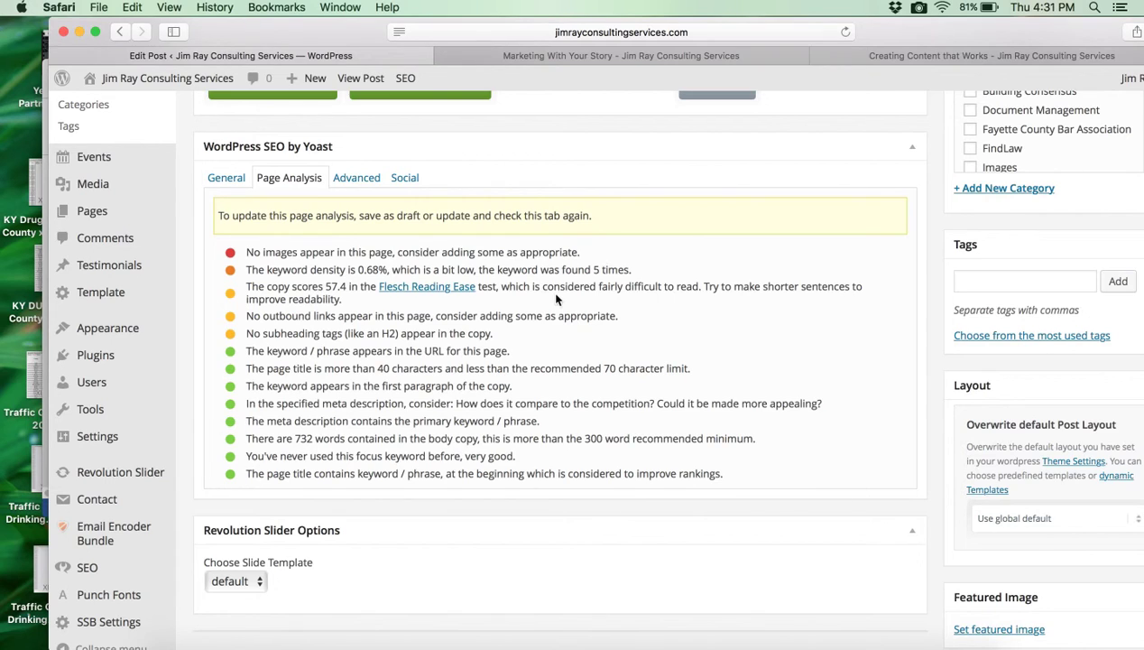
pyautogui.scroll(3)
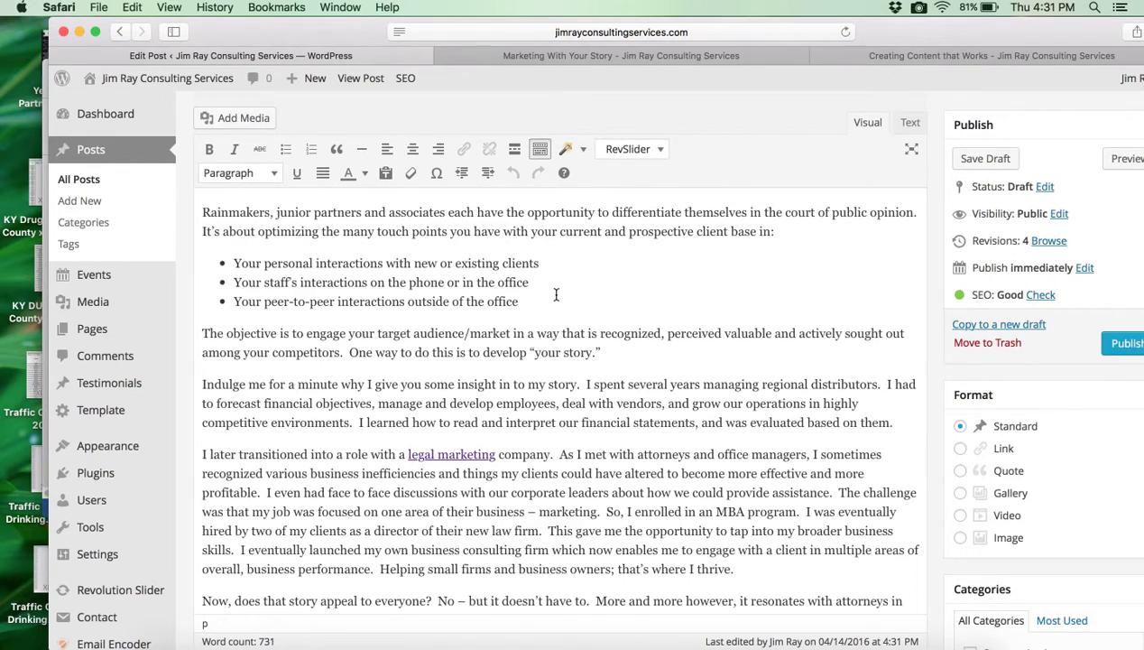
# End the opening paragraph with 'This is the sign of good marketing.'
pyautogui.scroll(3)
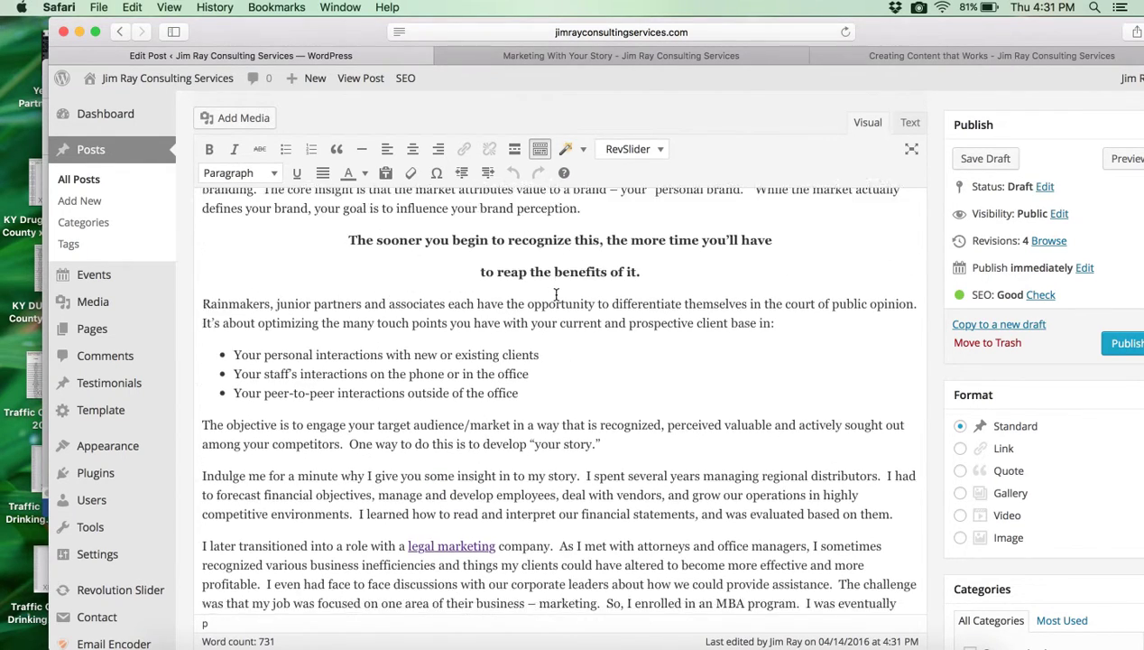
pyautogui.scroll(3)
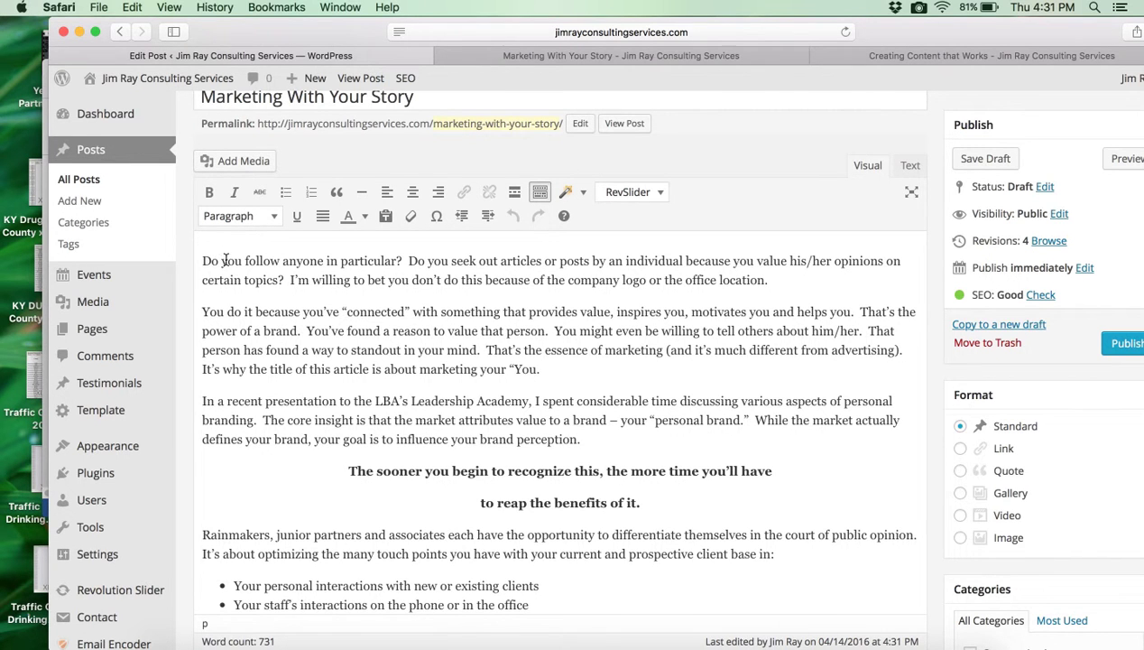
pyautogui.moveTo(307, 274)
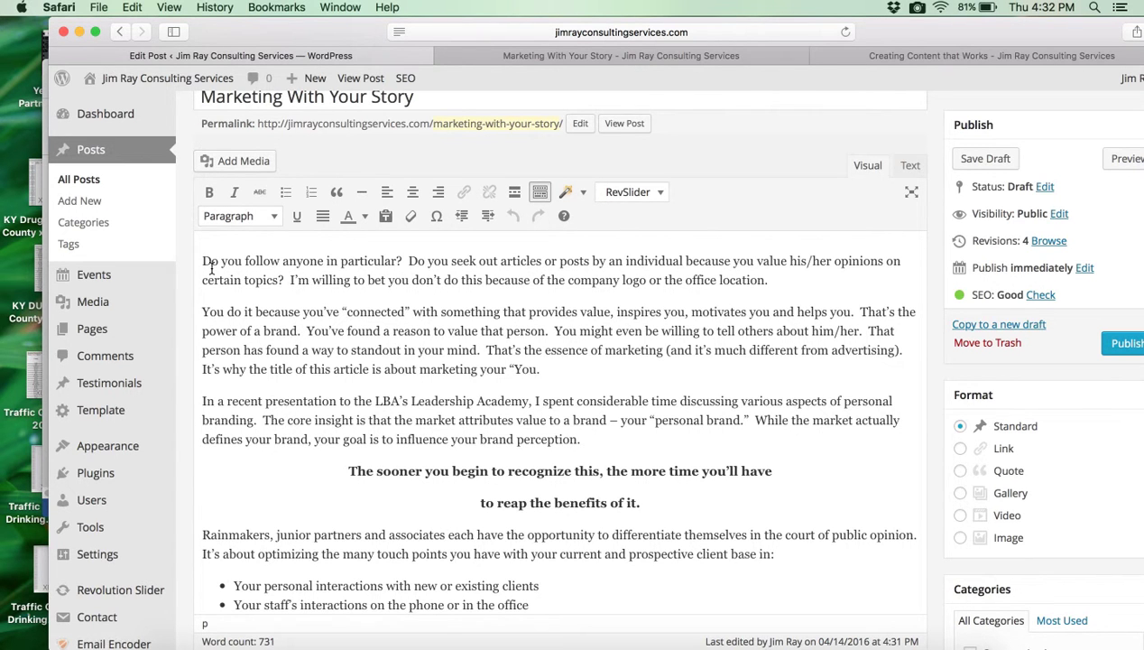
pyautogui.moveTo(541, 278)
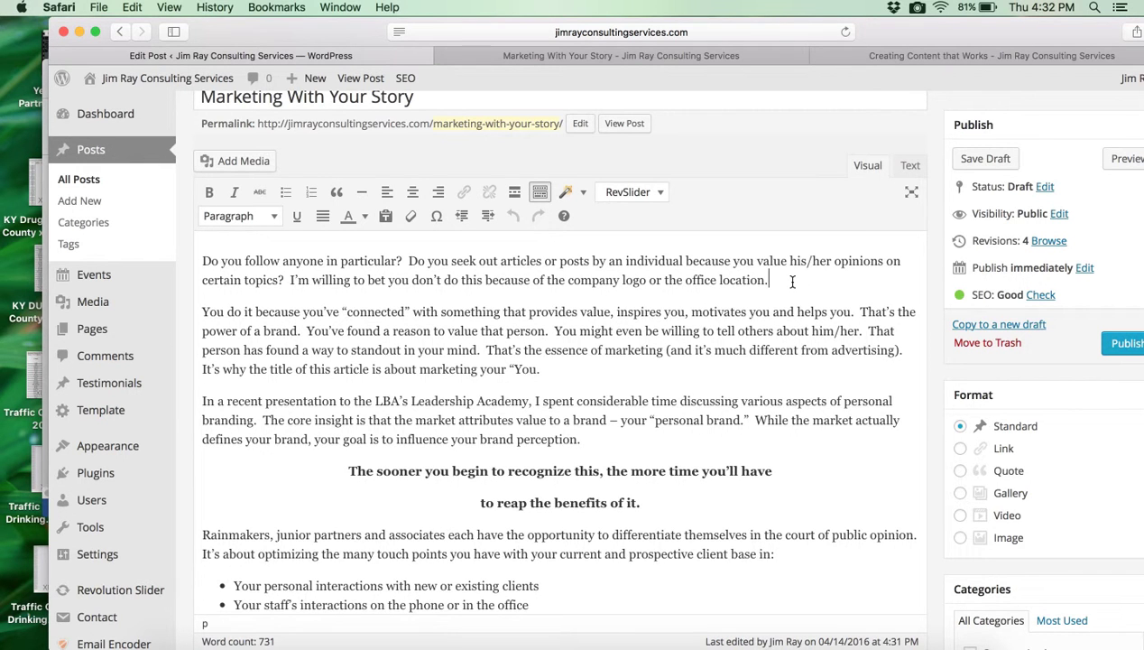
pyautogui.write('This')
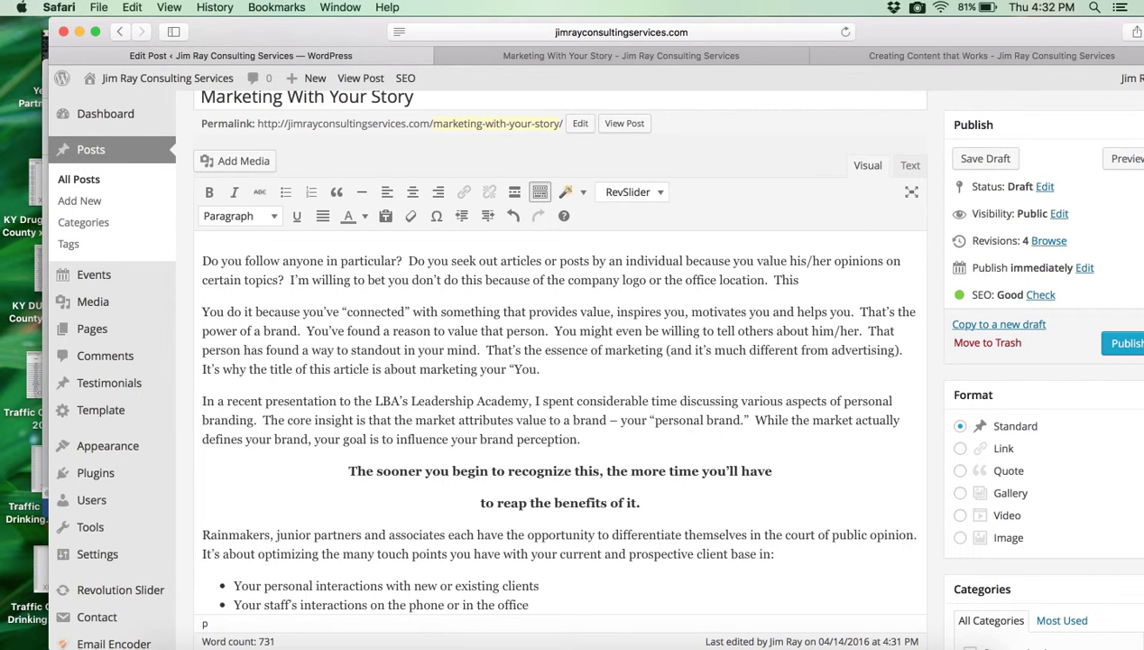
pyautogui.write('is')
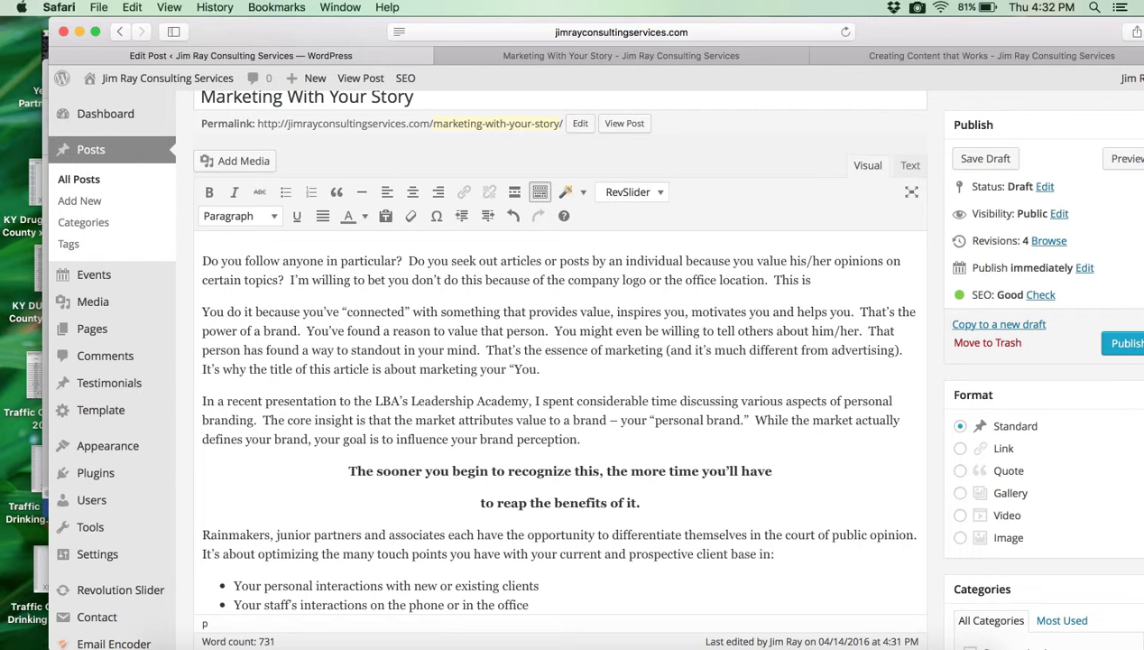
pyautogui.write('the sign of a')
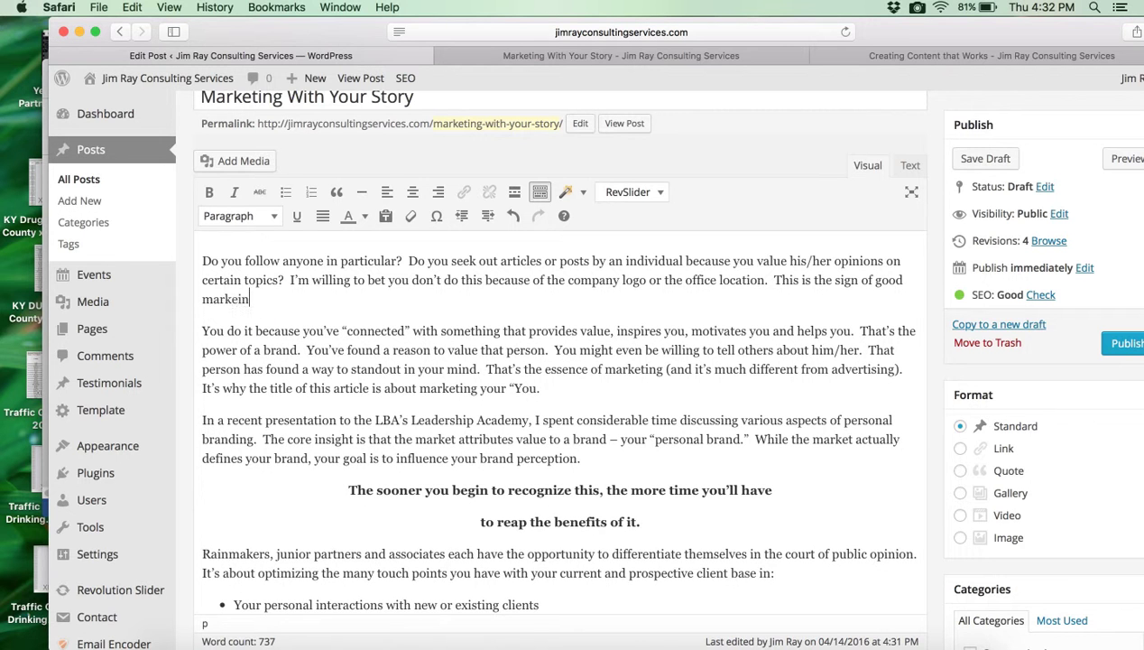
pyautogui.write('g.')
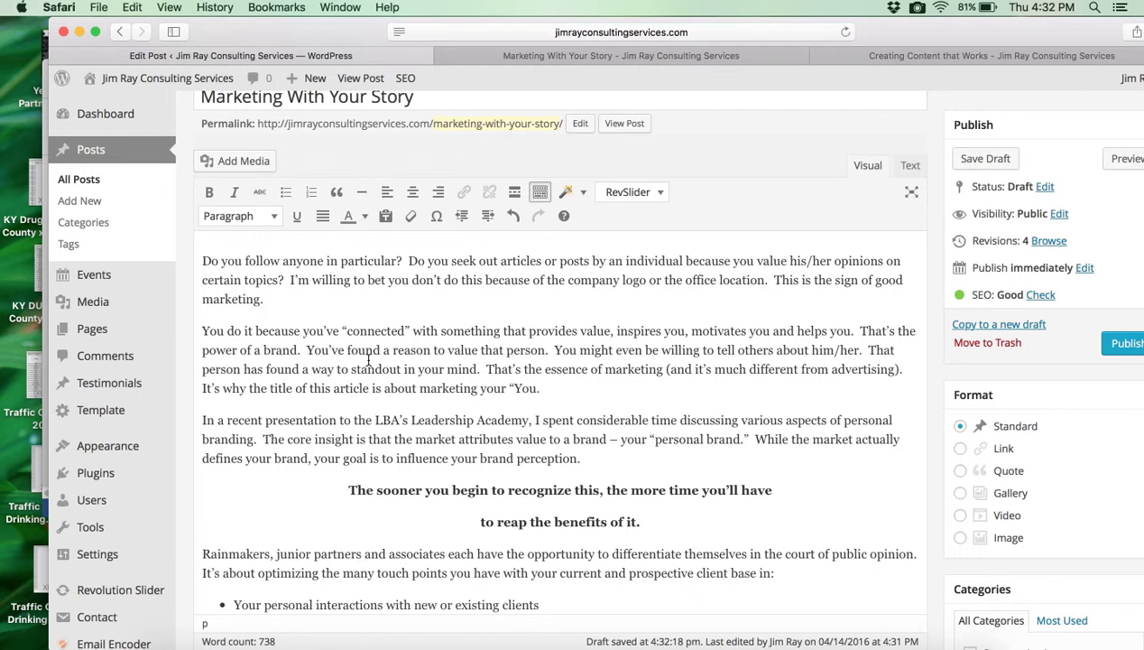
# Change 'personal branding' to 'personal branding and marketing' and return to the Yoast box
pyautogui.scroll(-3)
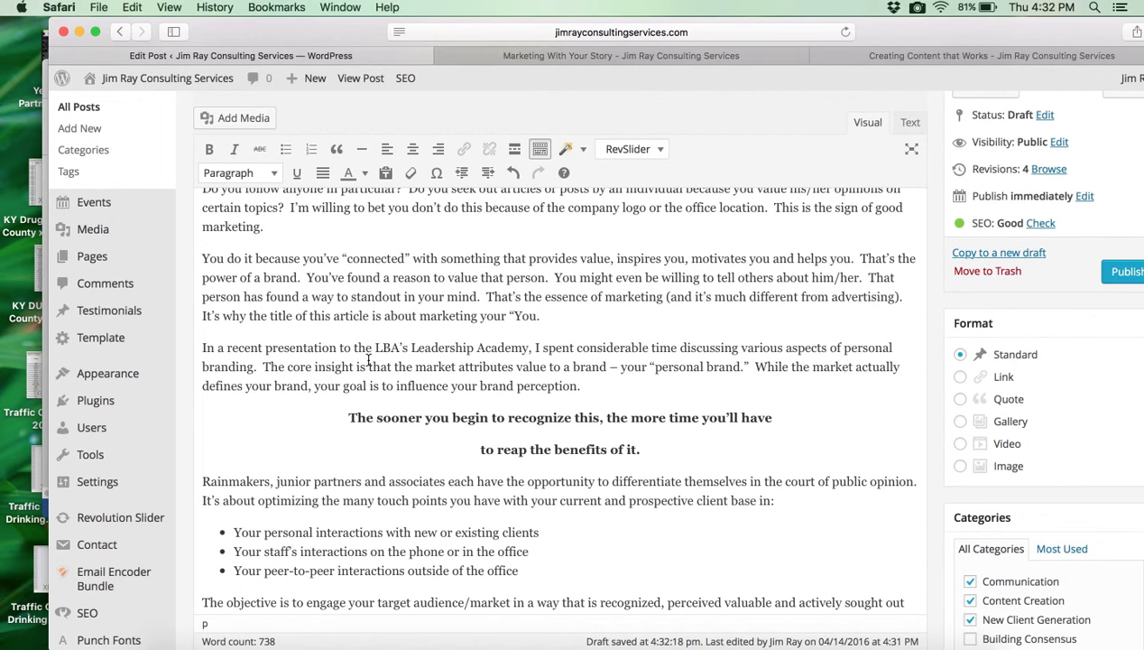
pyautogui.moveTo(446, 350)
pyautogui.write(' and')
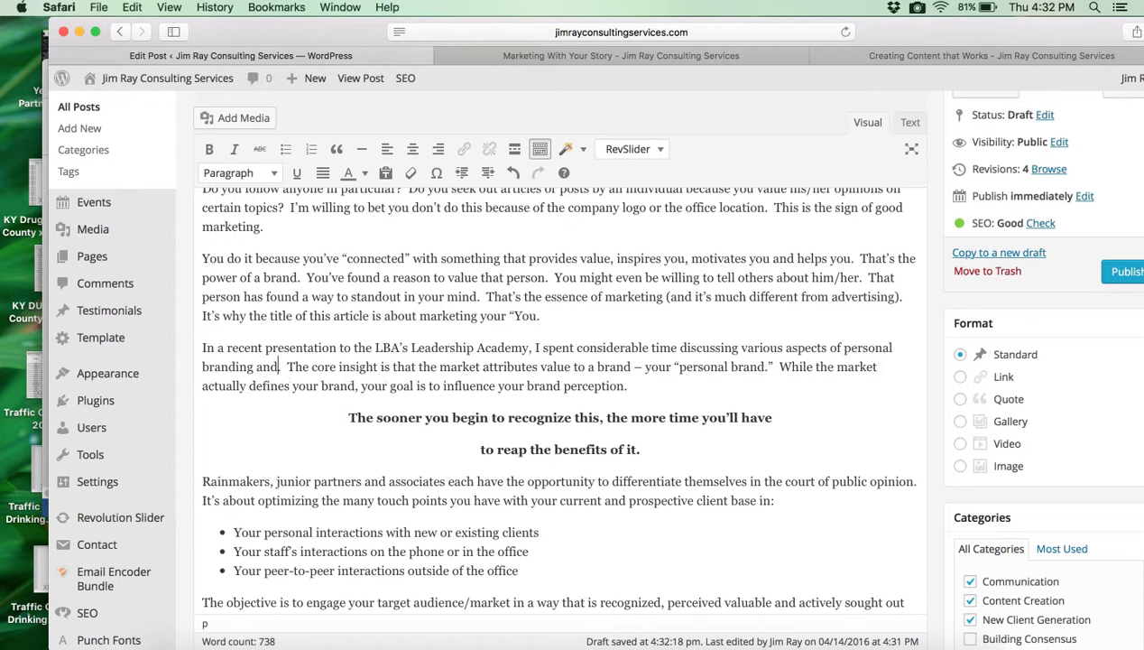
pyautogui.write('marketing')
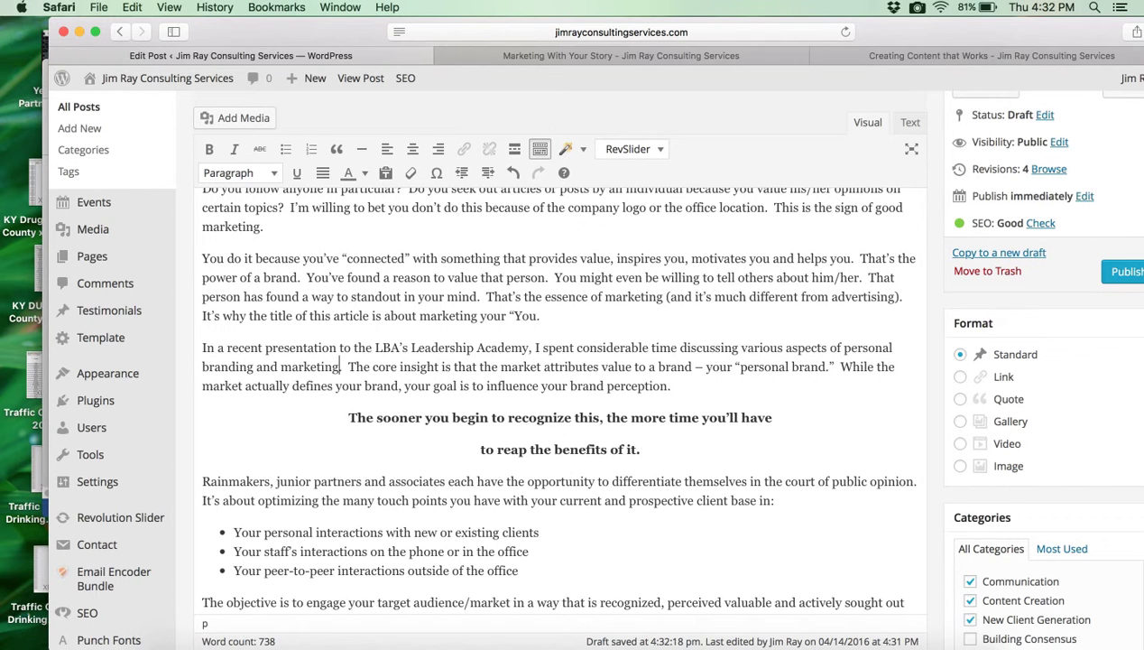
pyautogui.scroll(-3)
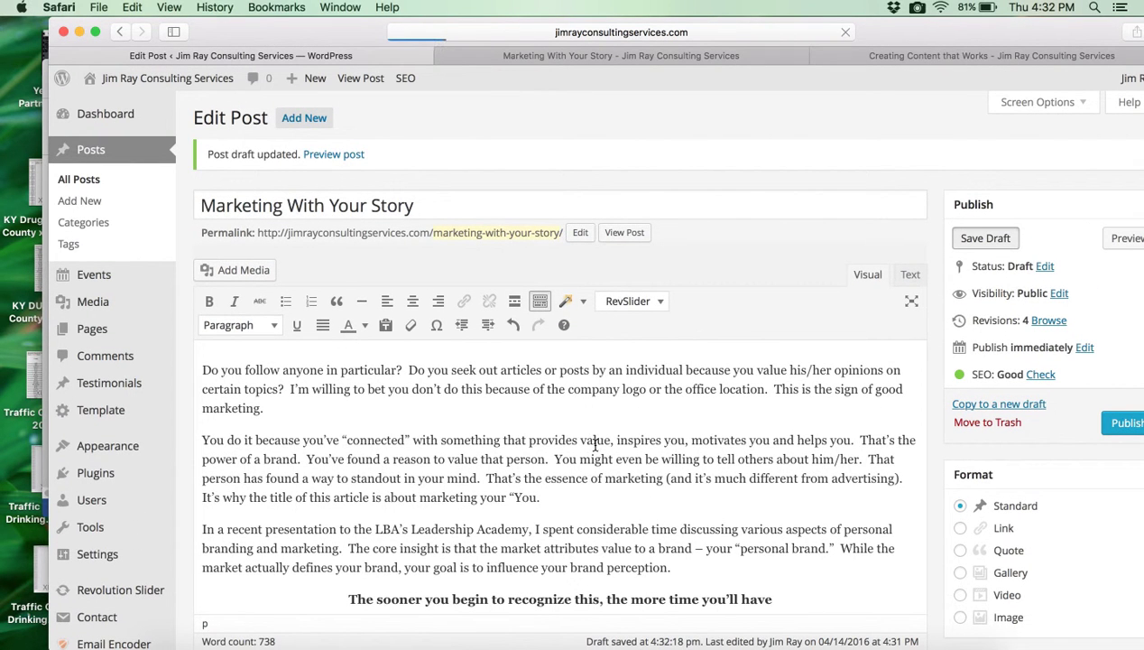
pyautogui.moveTo(595, 449)
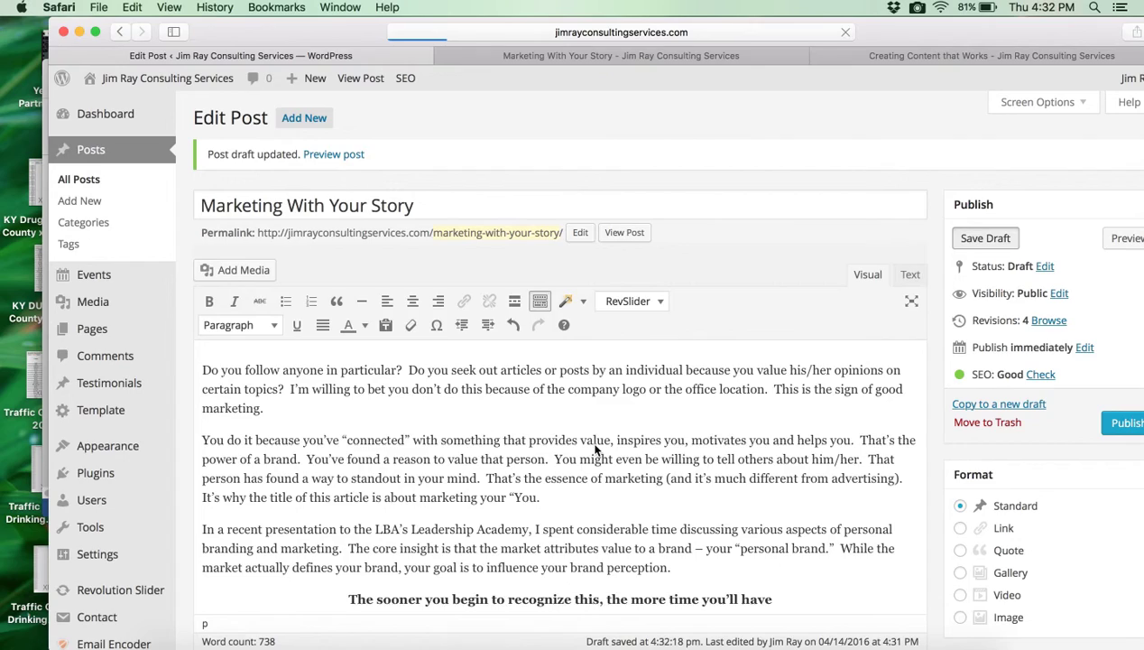
pyautogui.scroll(-3)
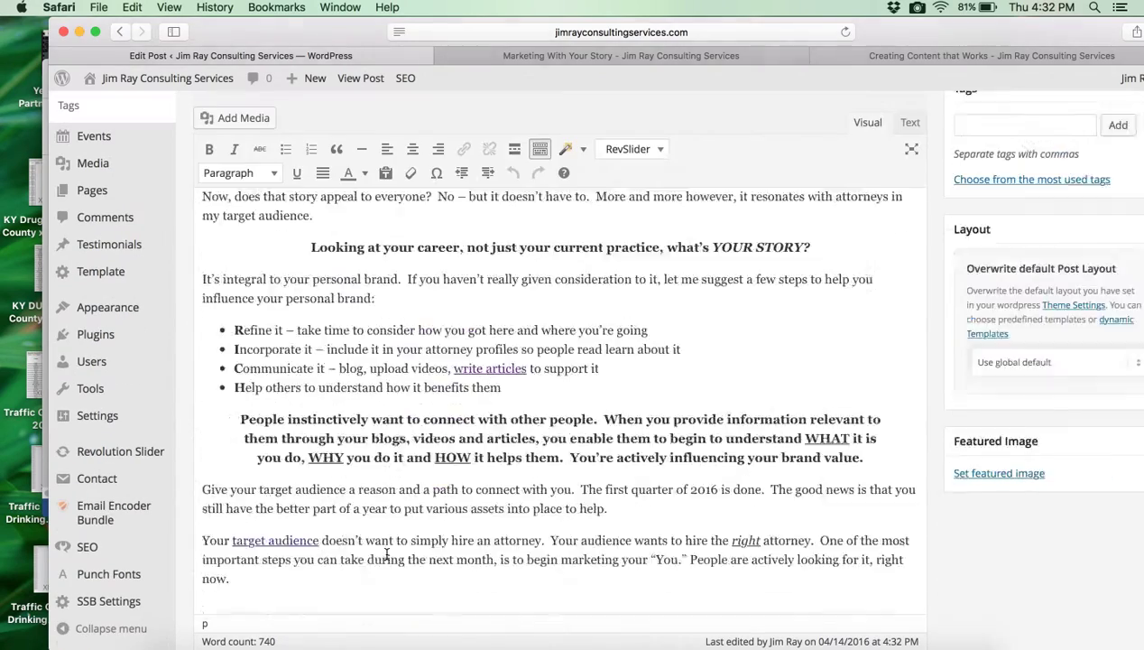
pyautogui.scroll(-3)
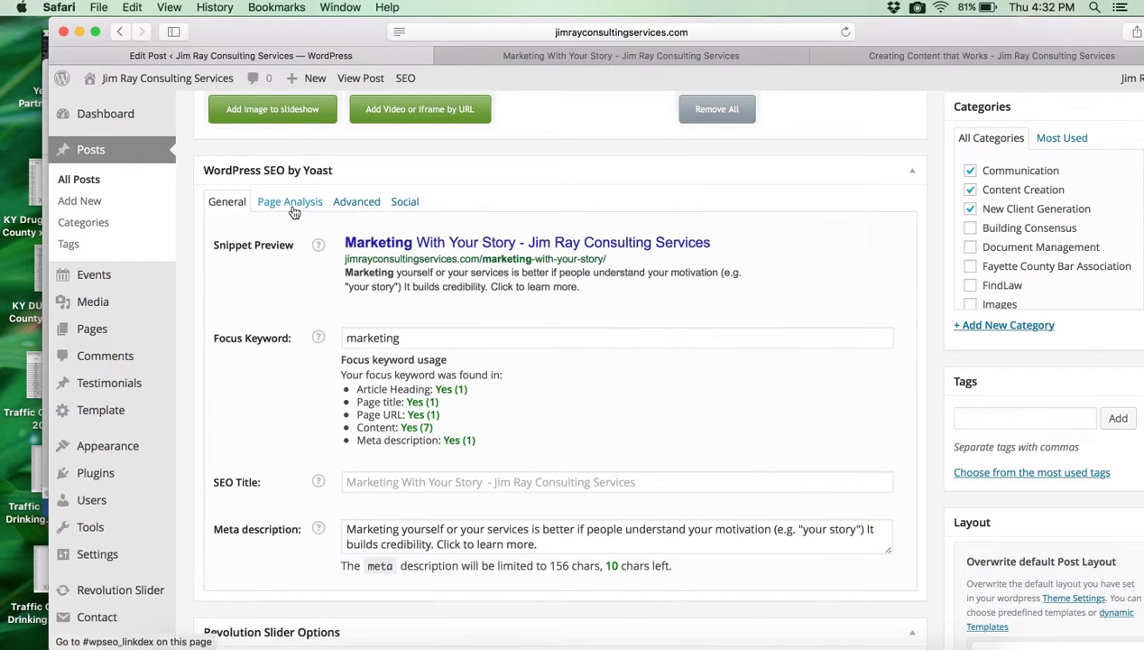
pyautogui.click(289, 203)
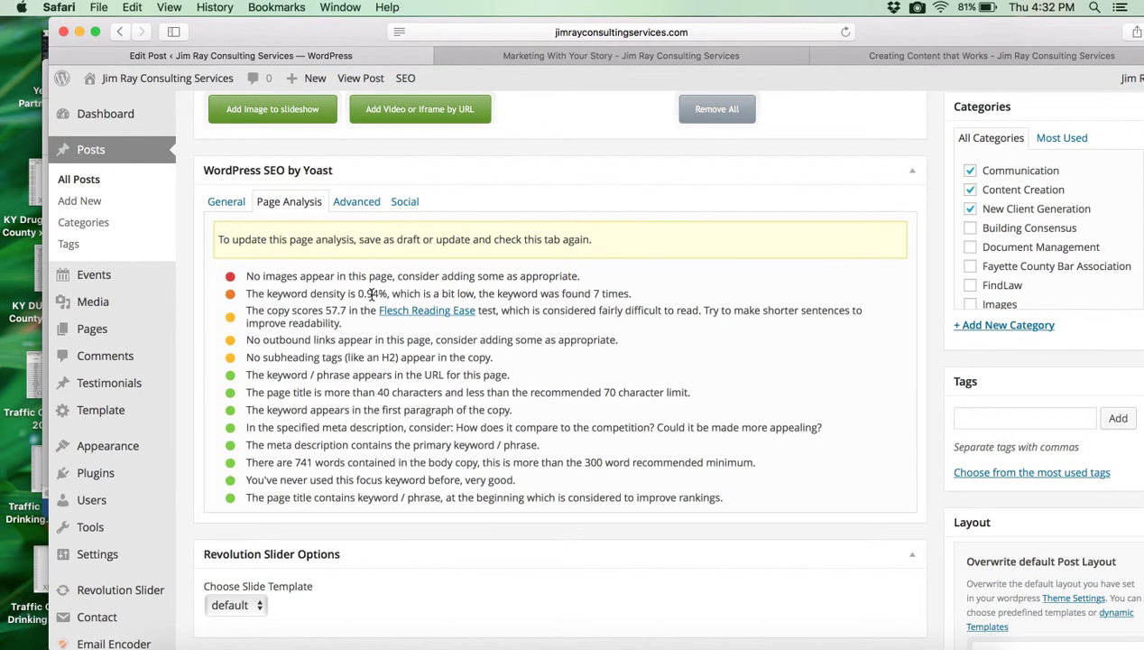
pyautogui.moveTo(235, 304)
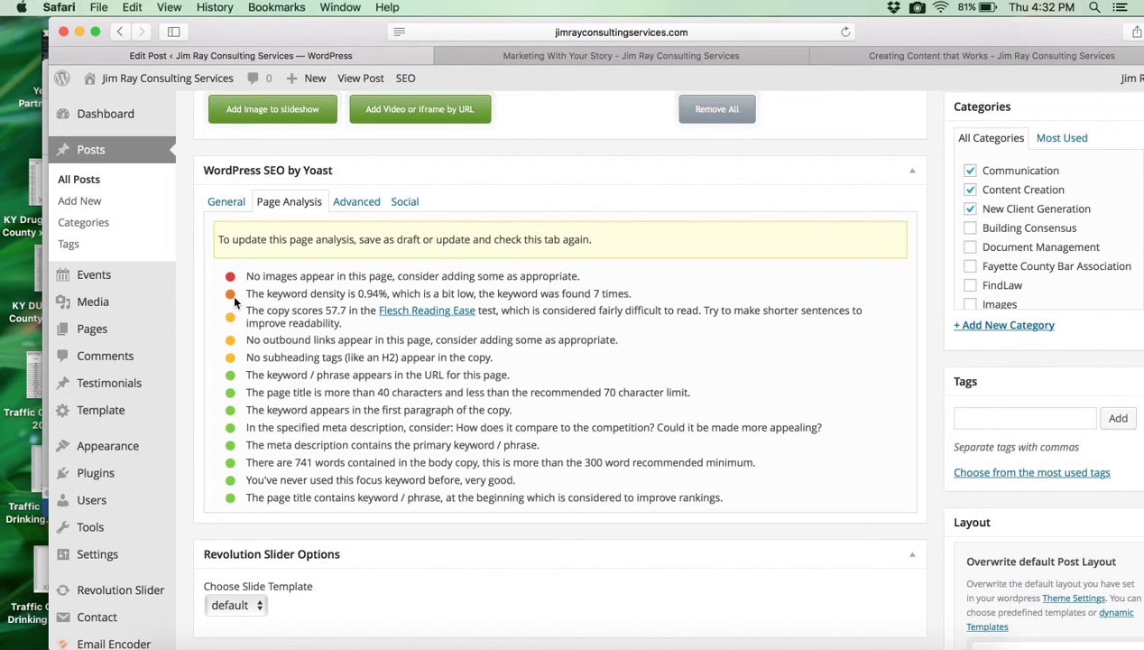
pyautogui.moveTo(416, 323)
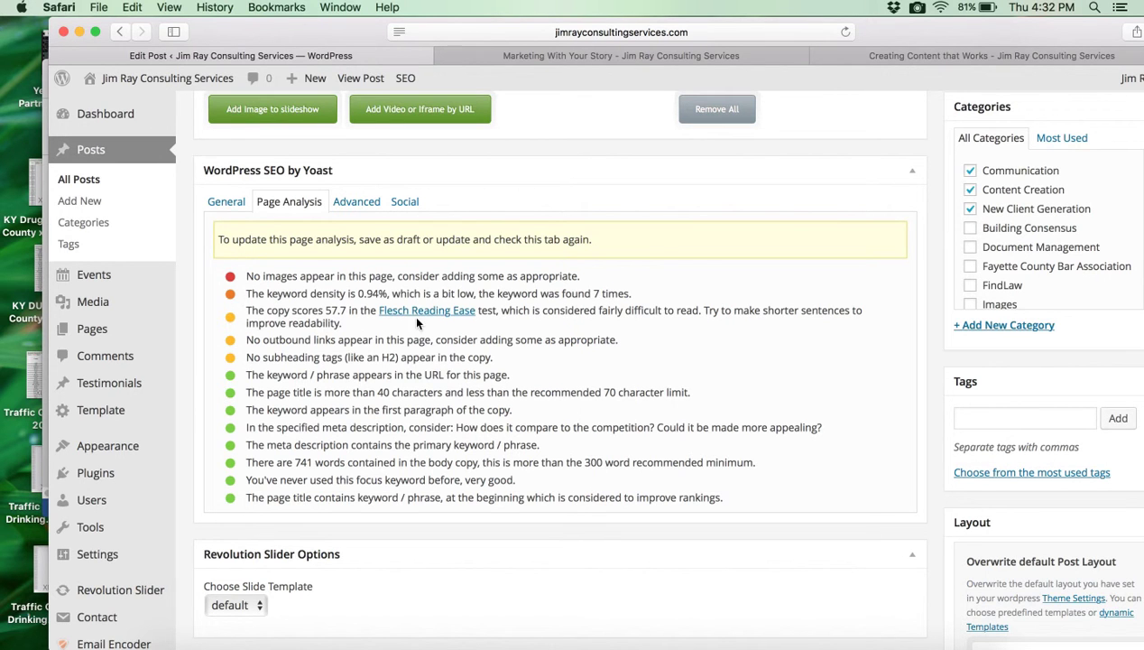
pyautogui.moveTo(530, 318)
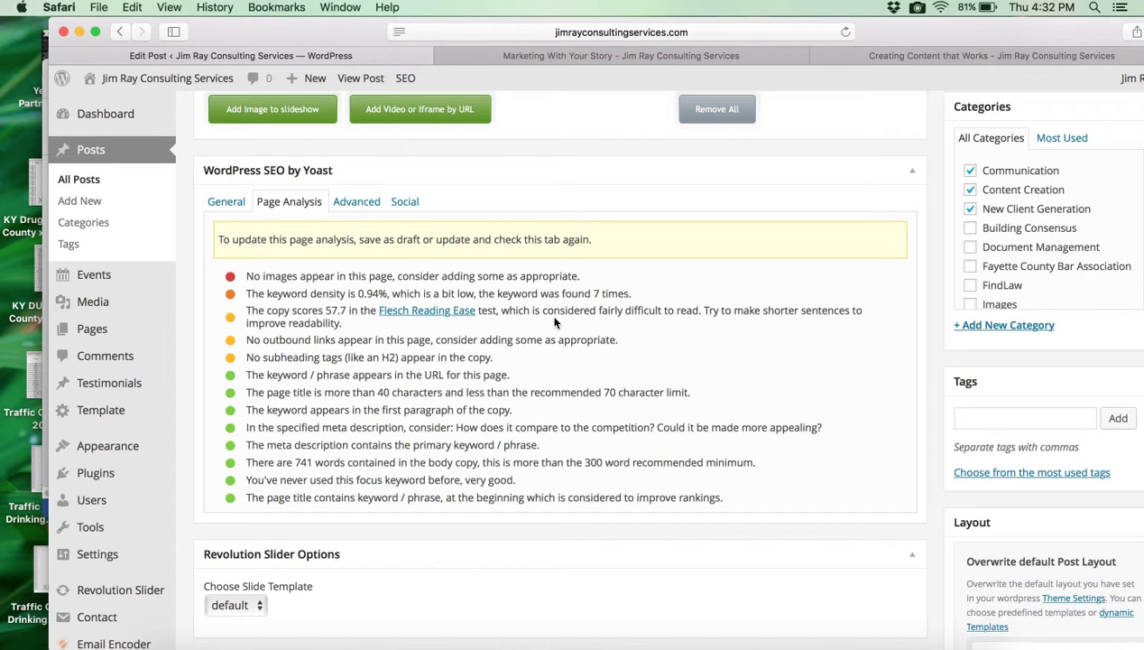
pyautogui.moveTo(621, 314)
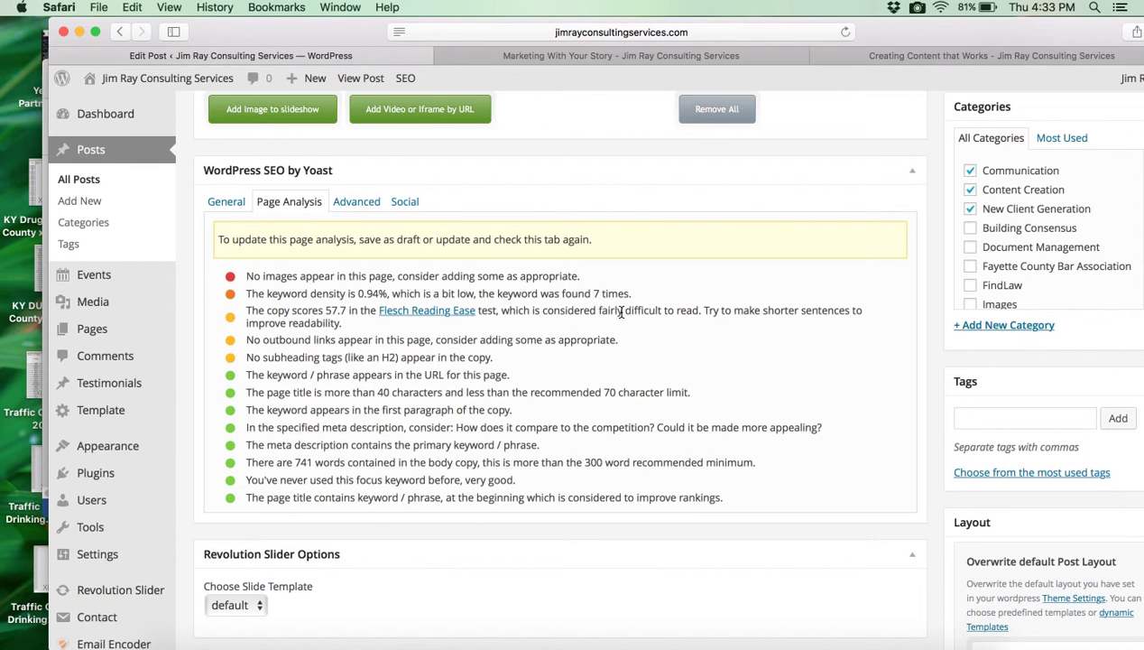
pyautogui.moveTo(684, 314)
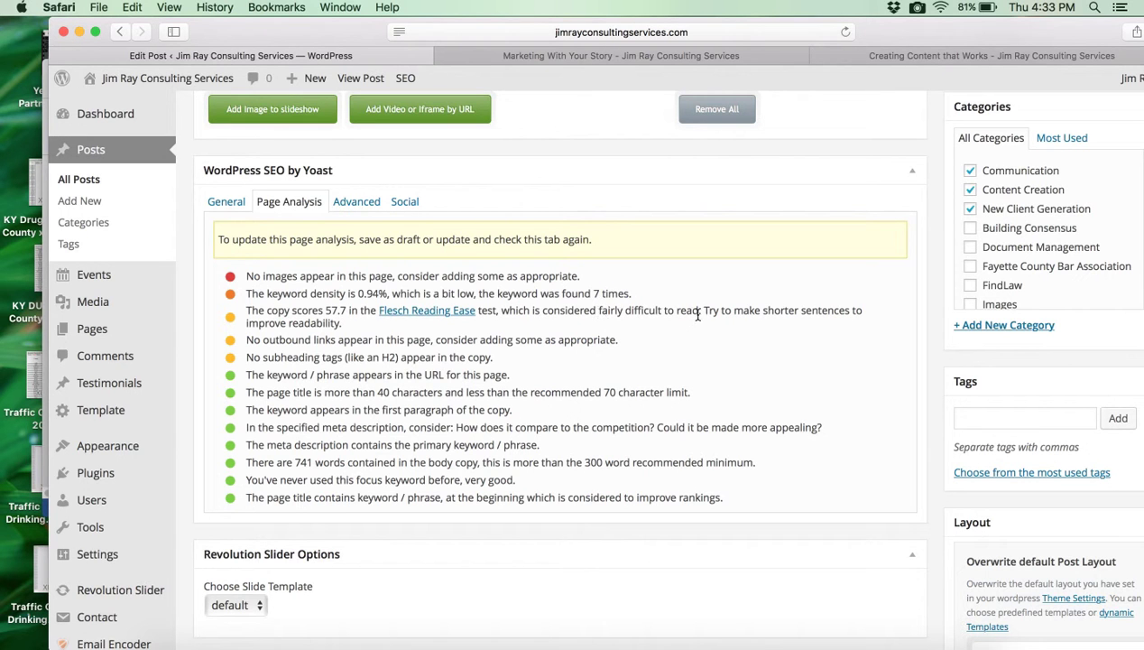
pyautogui.moveTo(684, 327)
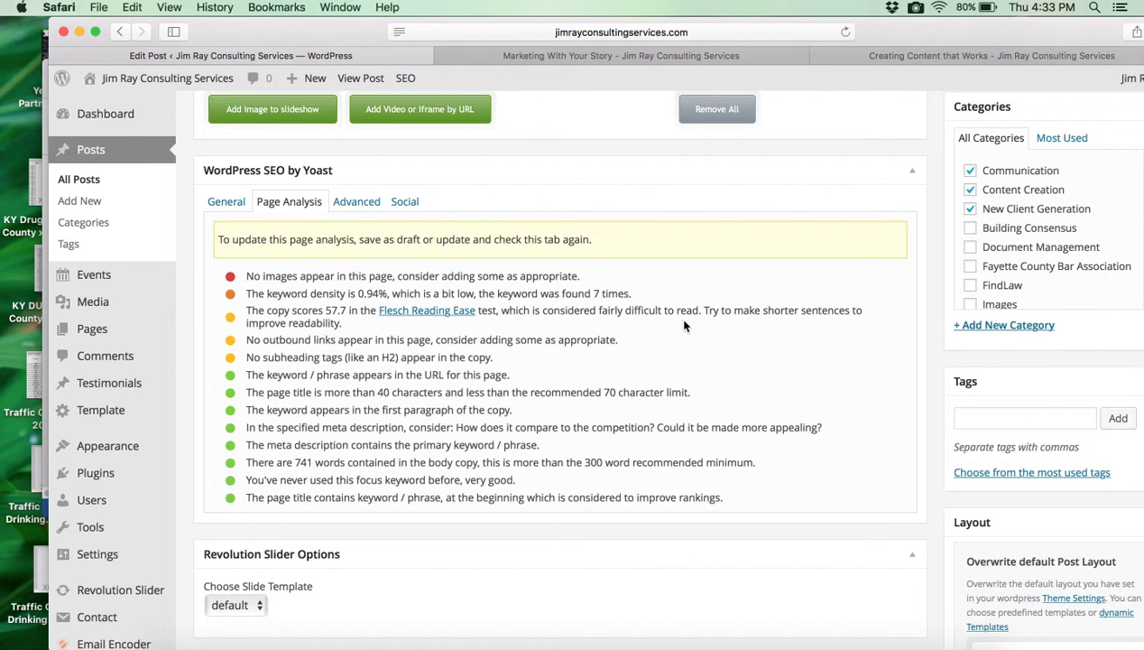
pyautogui.moveTo(743, 307)
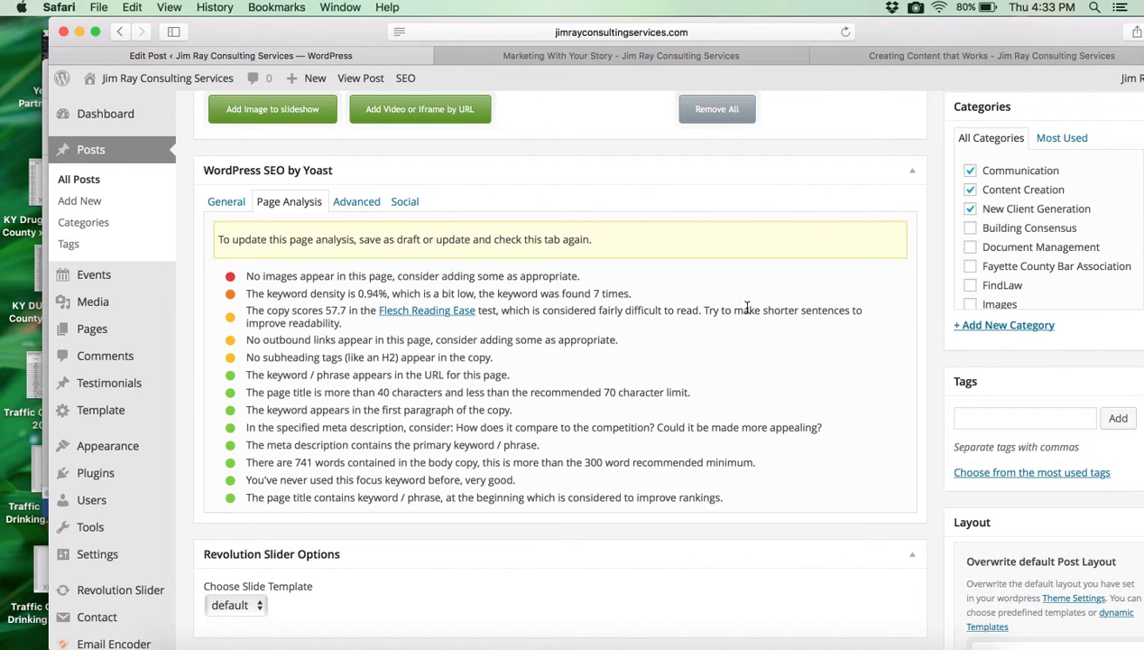
pyautogui.moveTo(758, 325)
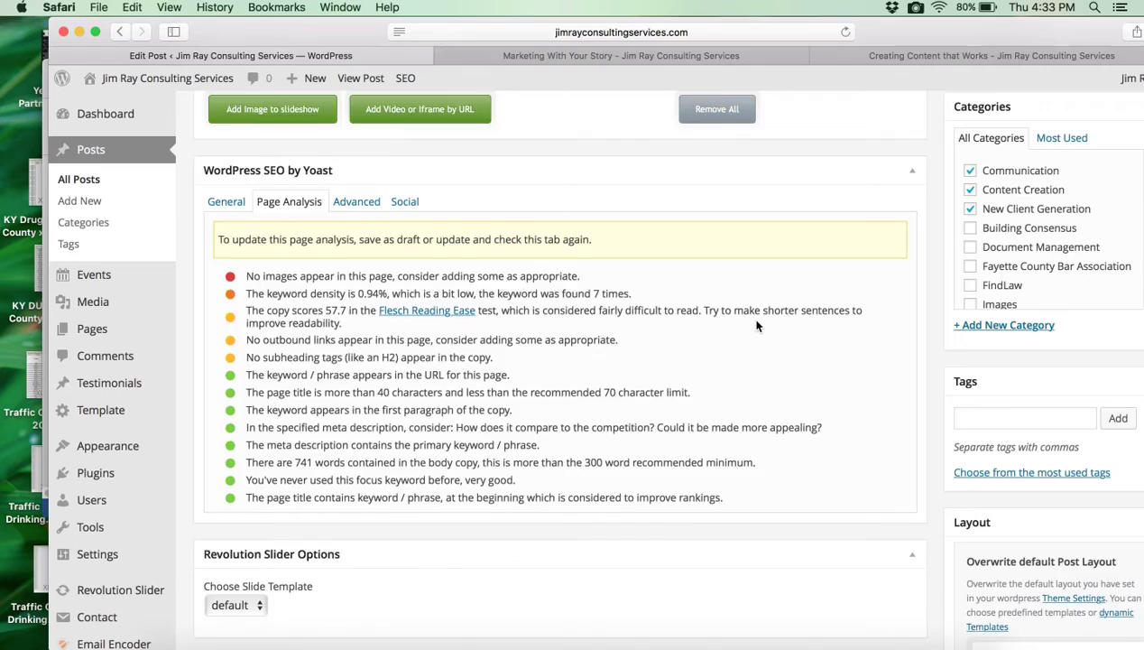
pyautogui.scroll(3)
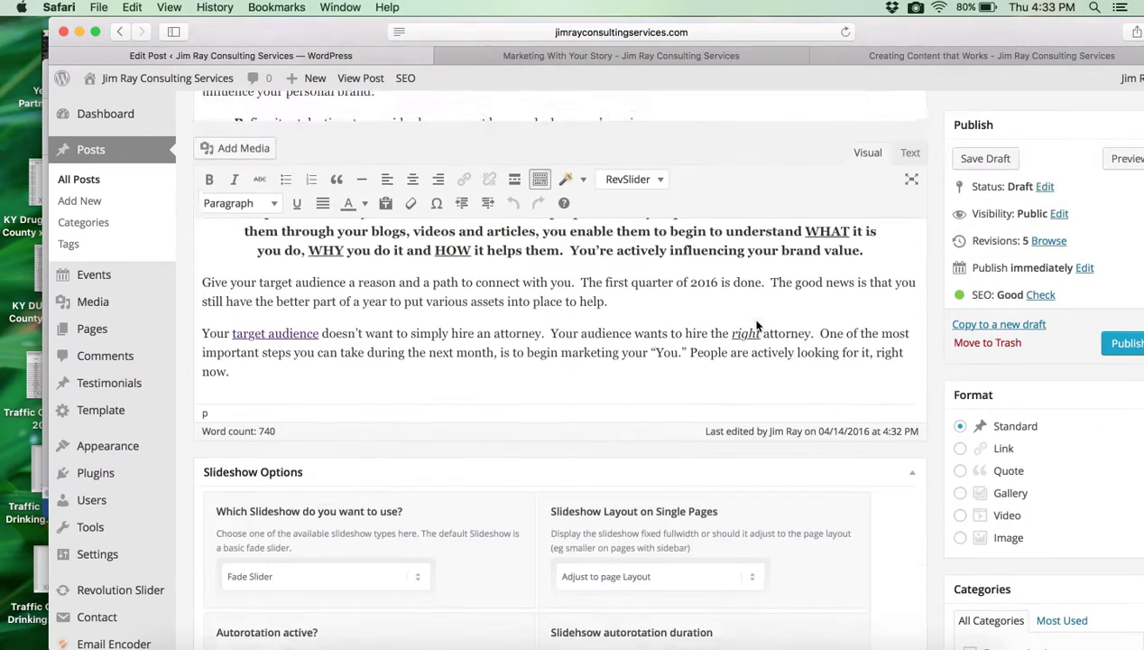
# Scroll through the post body to the end of the bulleted list of interactions
pyautogui.scroll(3)
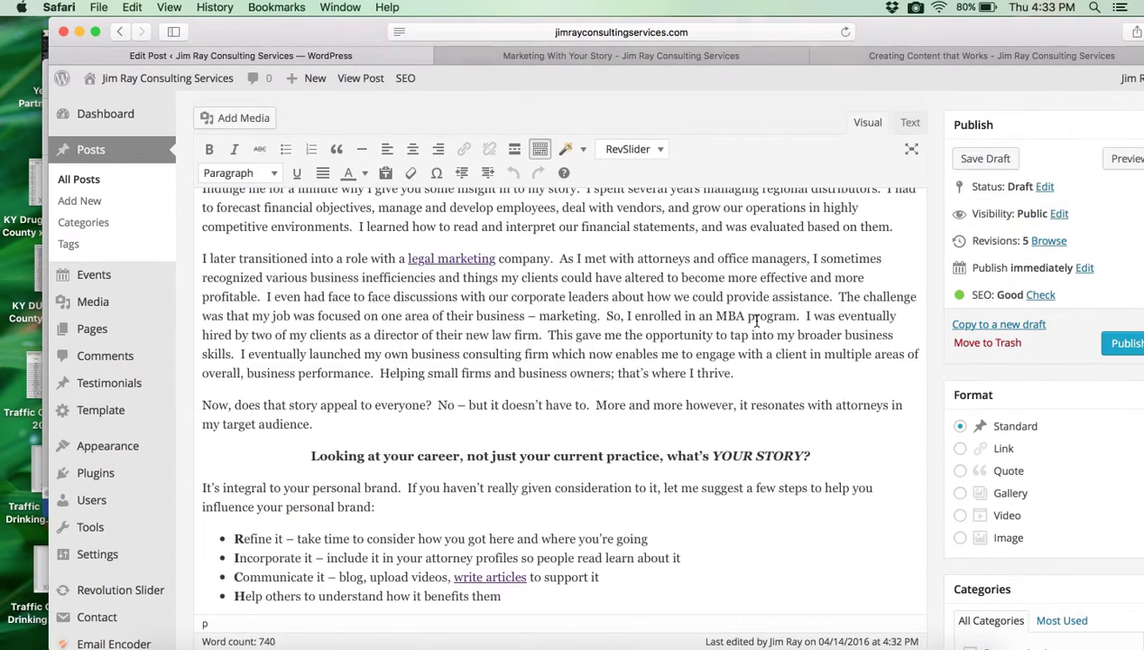
pyautogui.scroll(3)
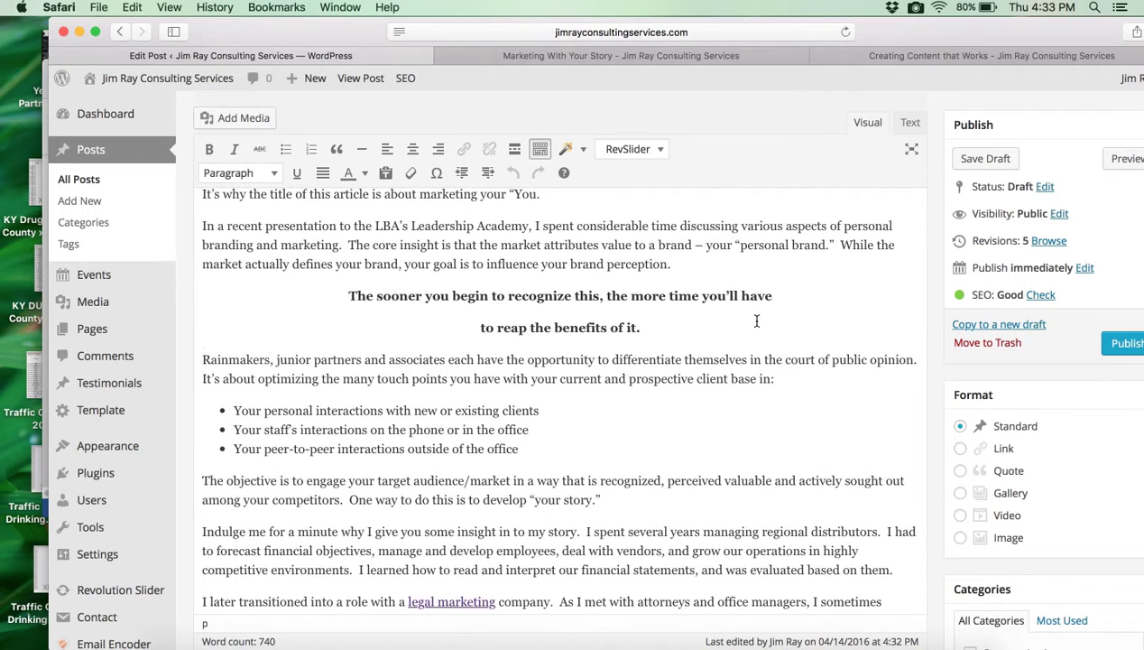
pyautogui.scroll(3)
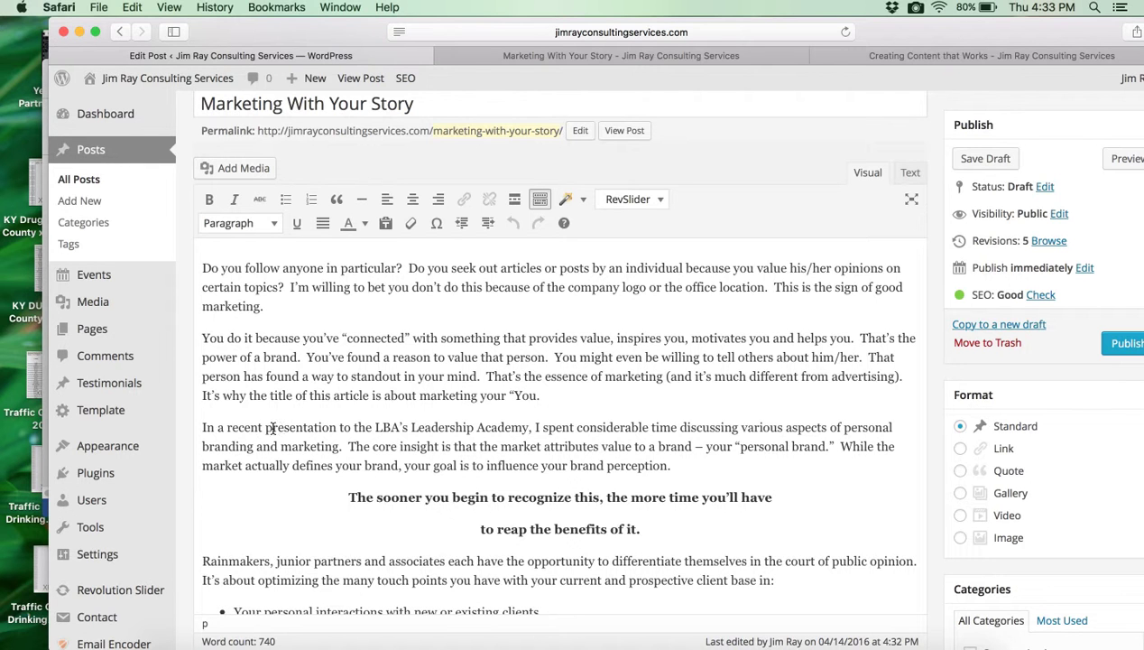
pyautogui.moveTo(697, 431)
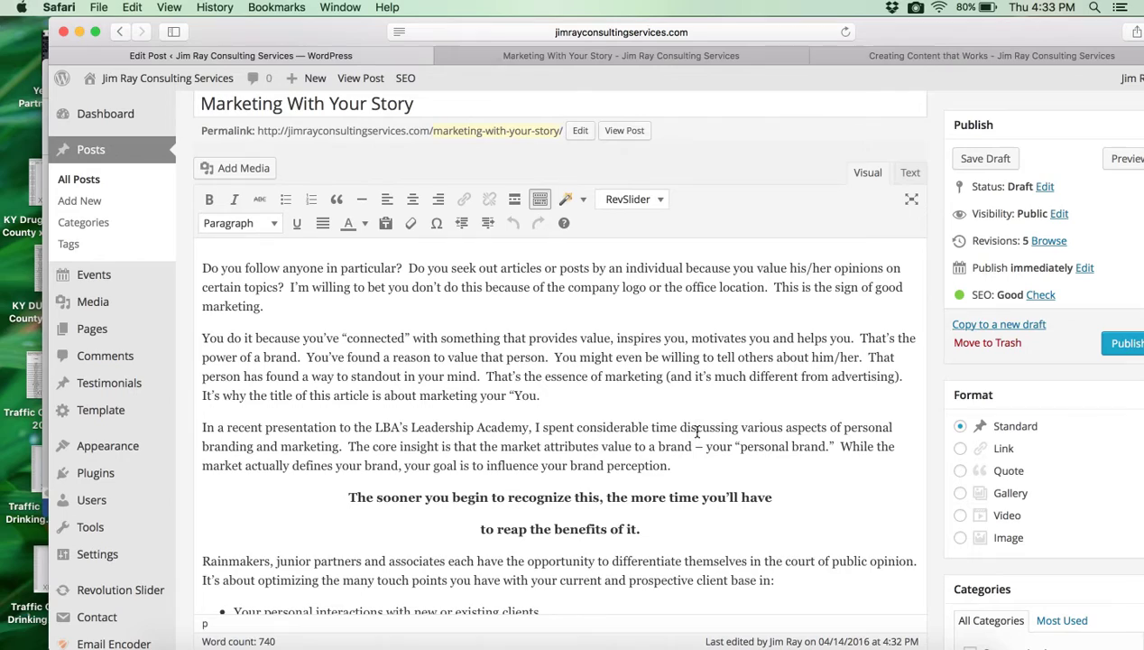
pyautogui.moveTo(537, 426)
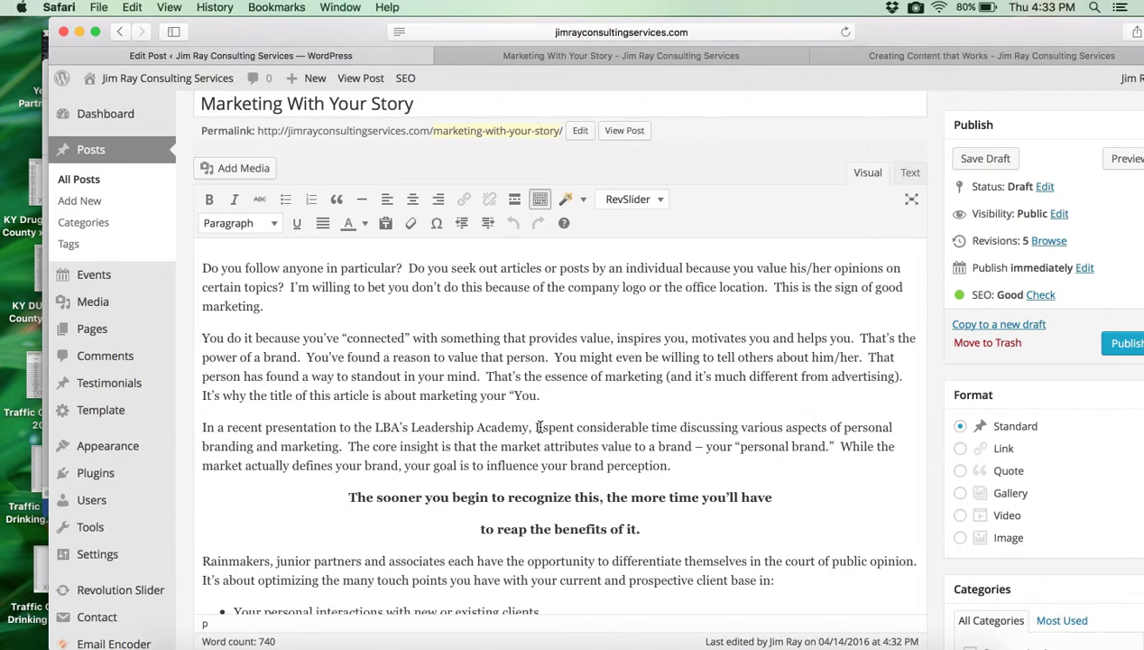
pyautogui.scroll(-3)
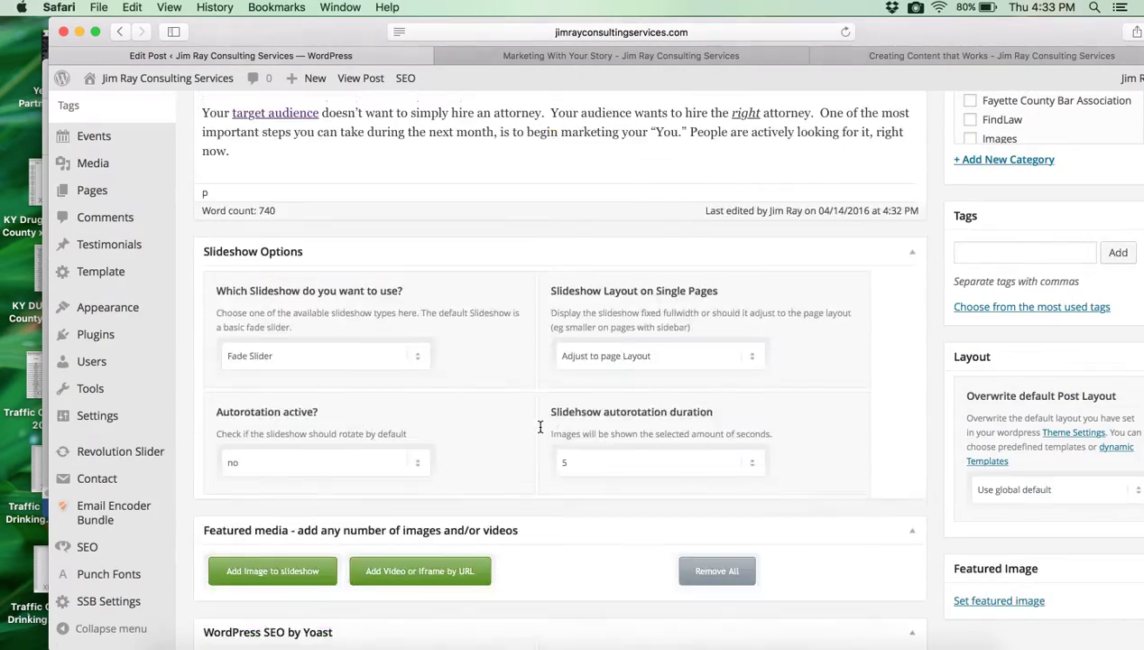
pyautogui.scroll(-3)
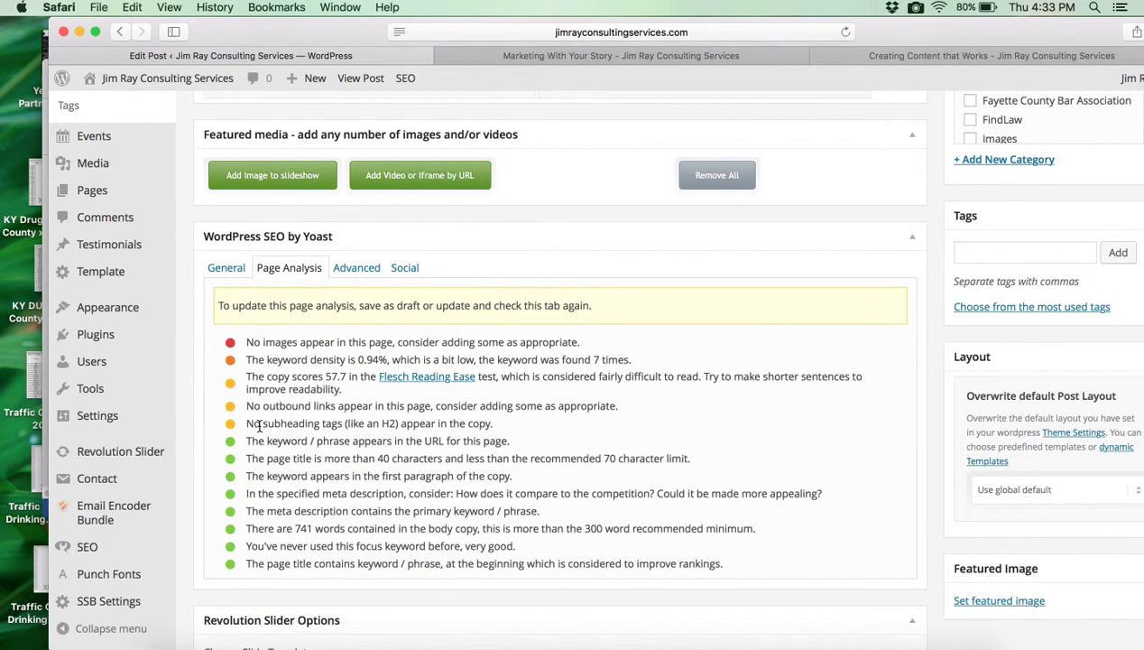
pyautogui.moveTo(380, 422)
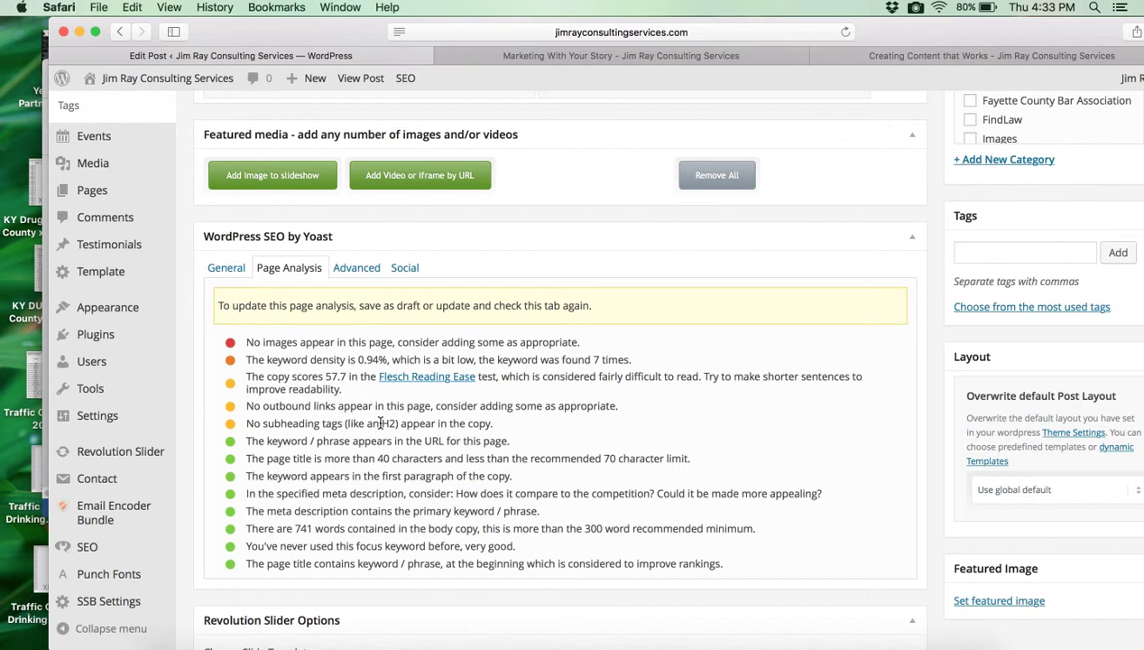
pyautogui.moveTo(384, 424)
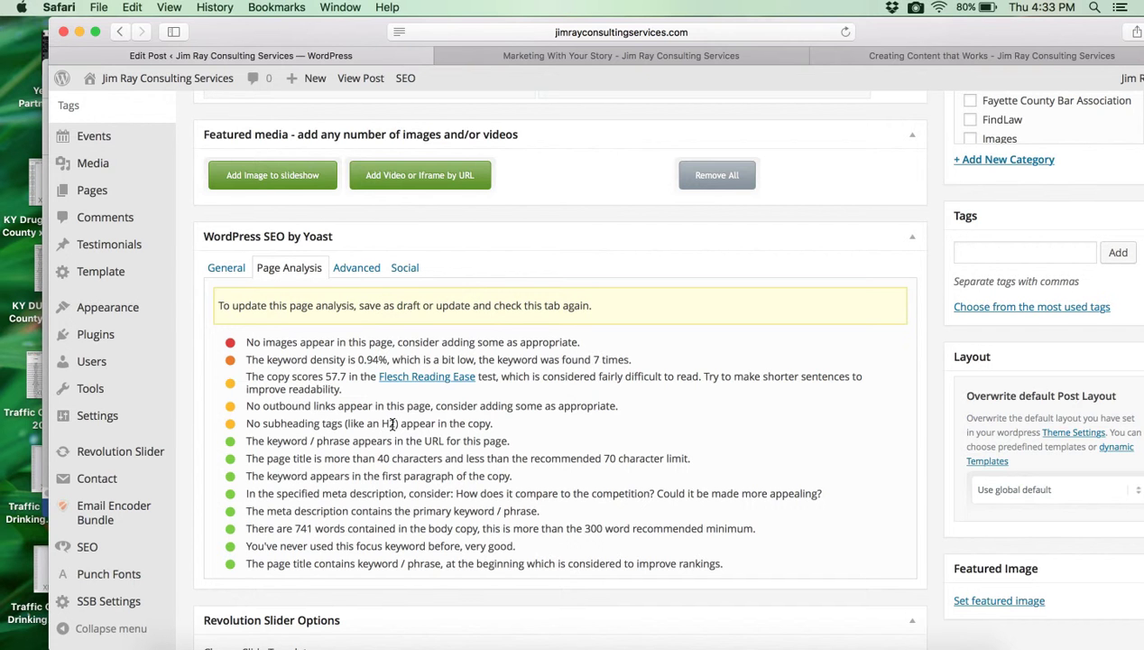
pyautogui.scroll(3)
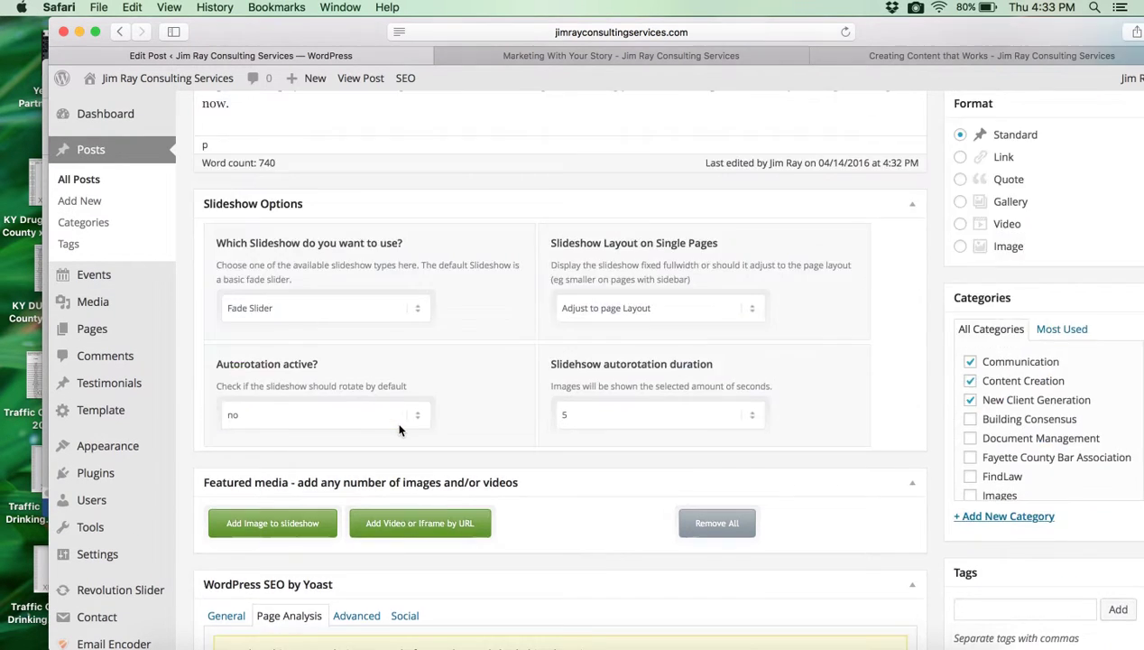
pyautogui.scroll(3)
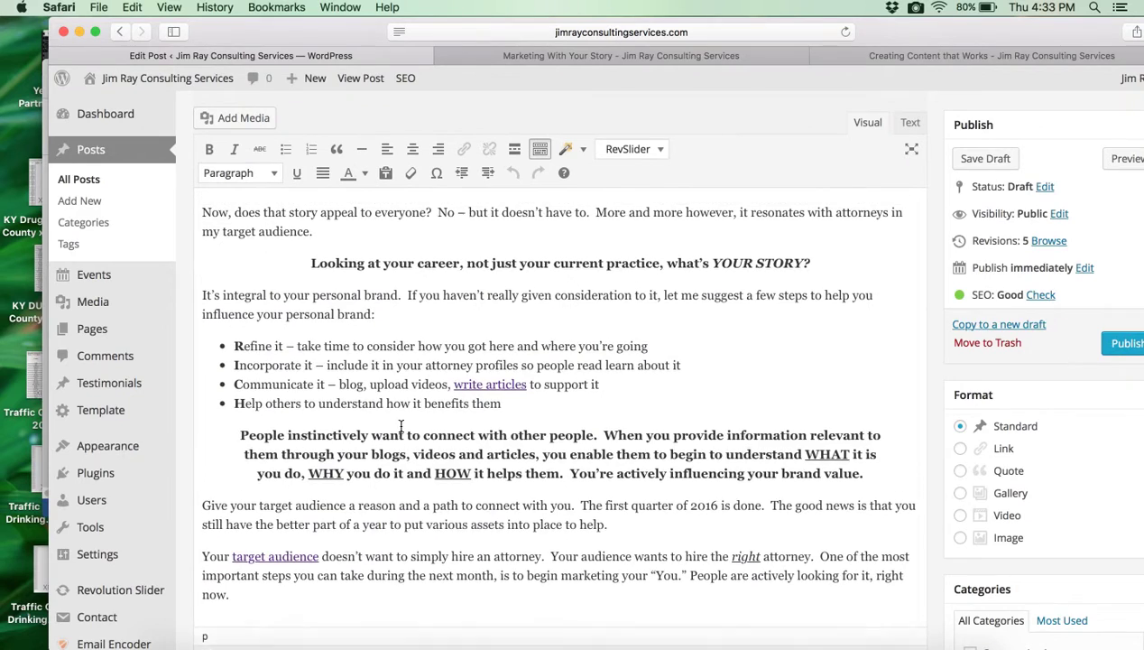
pyautogui.scroll(3)
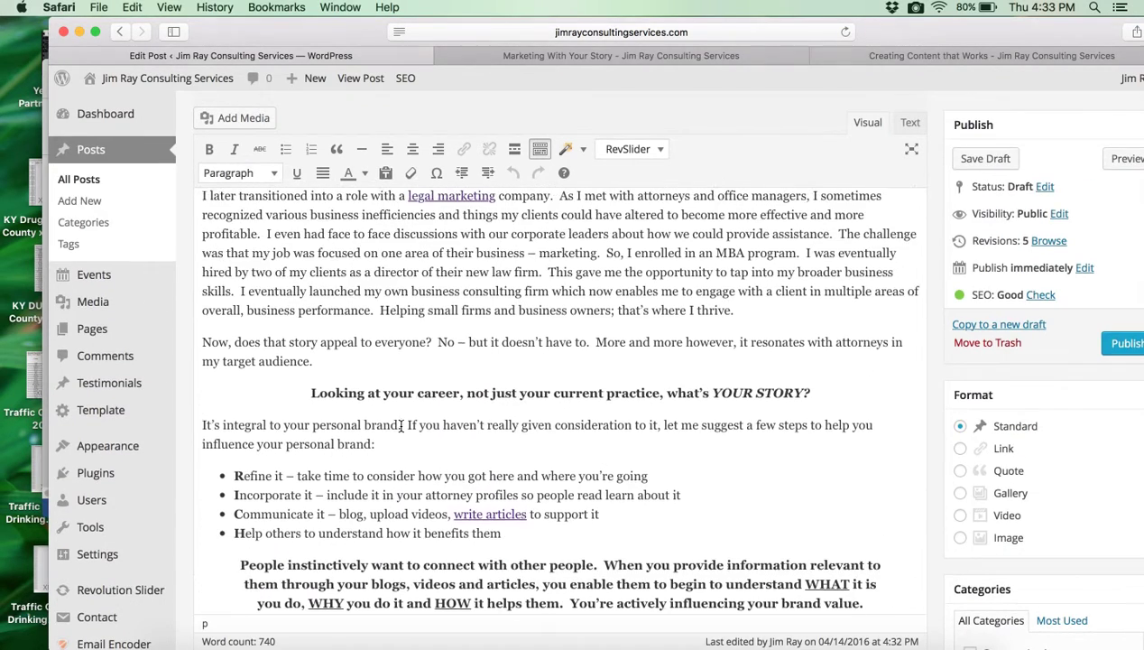
pyautogui.scroll(3)
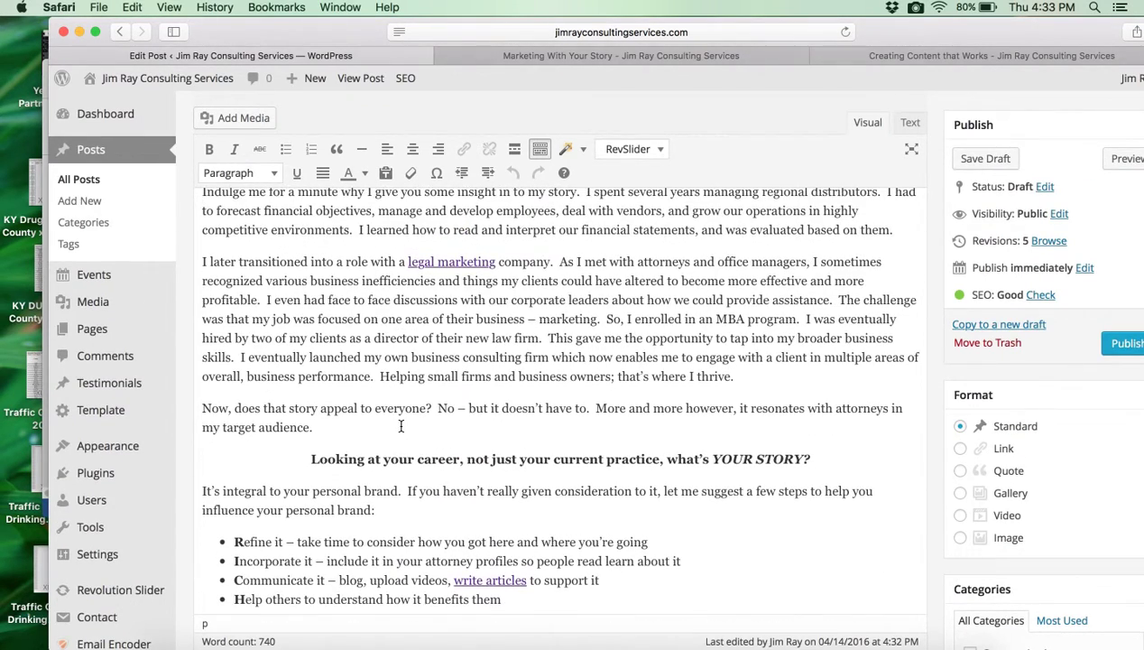
pyautogui.scroll(3)
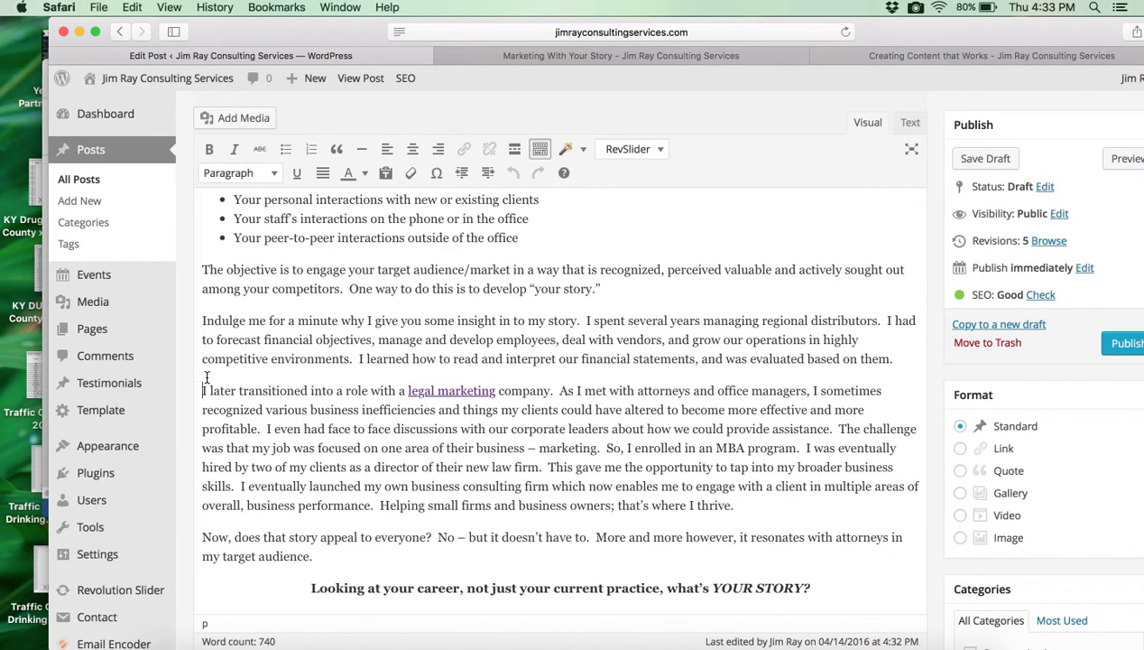
pyautogui.scroll(3)
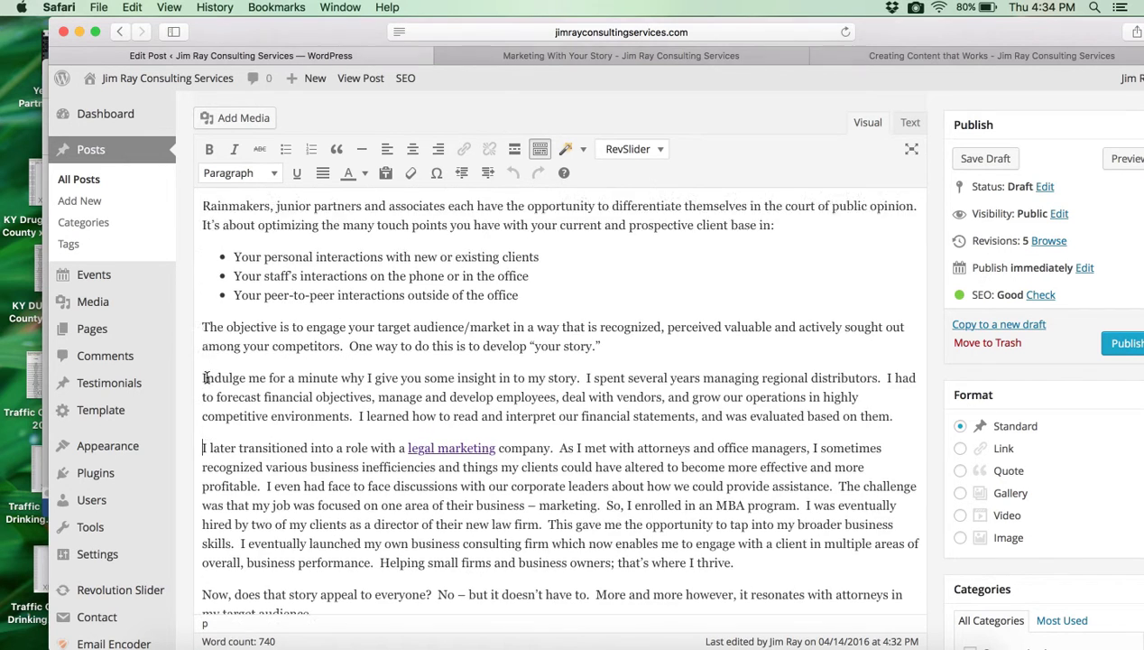
pyautogui.scroll(3)
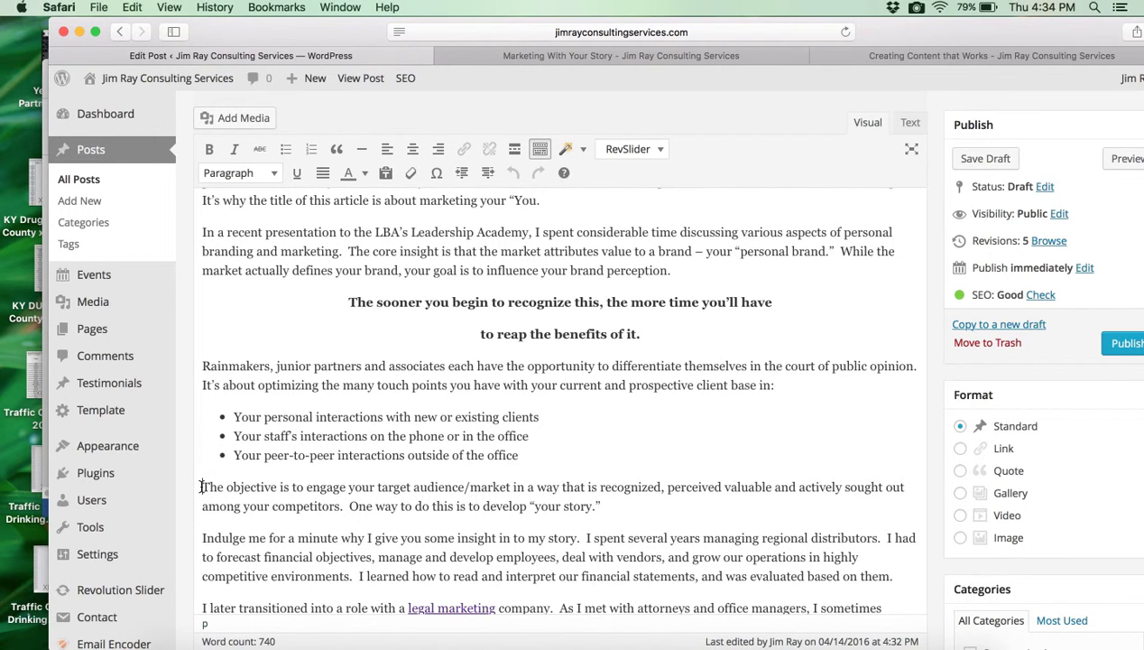
pyautogui.scroll(3)
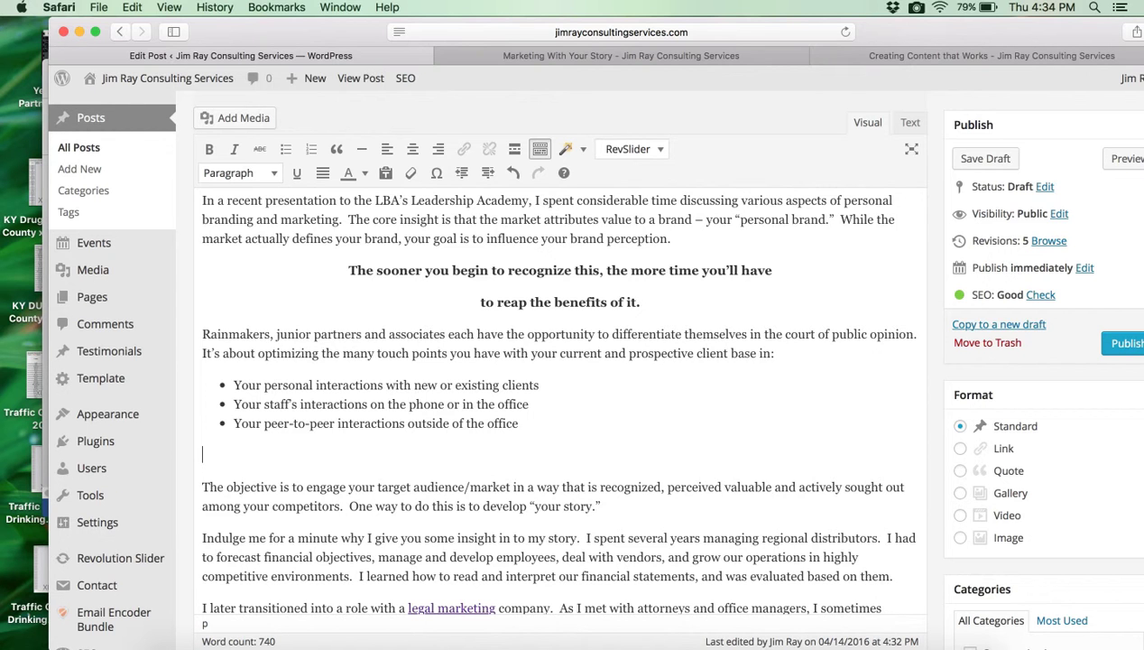
# Add 'Telling Your Story' after the bulleted list and format it as Heading 2
pyautogui.write('Telling Your Story')
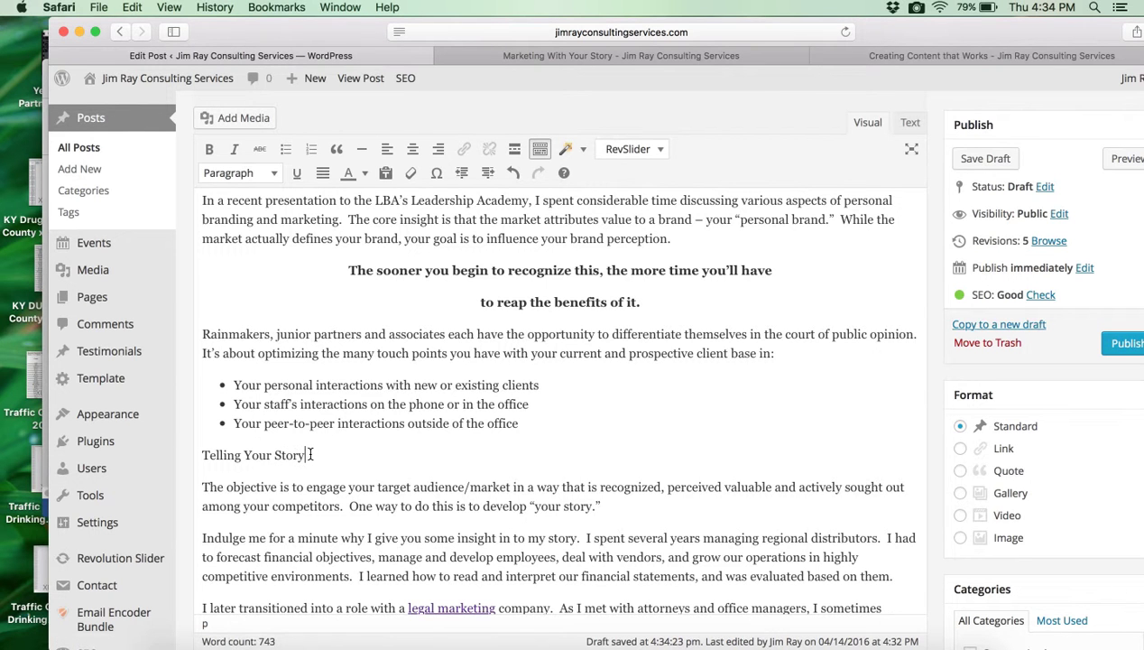
pyautogui.tripleClick(253, 454)
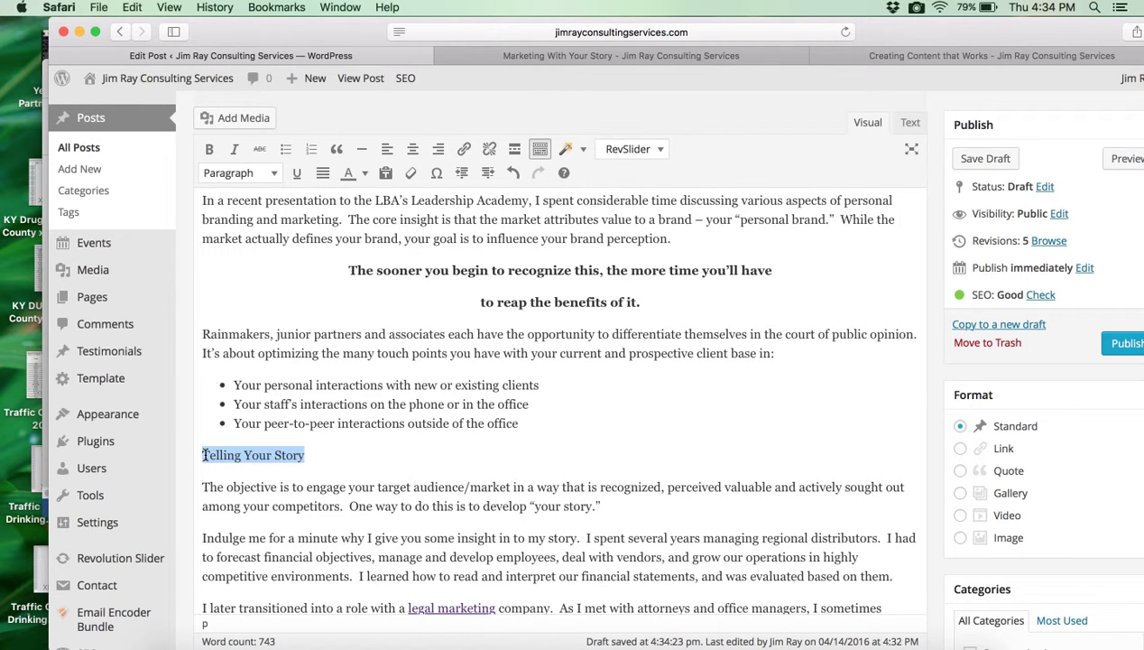
pyautogui.click(238, 174)
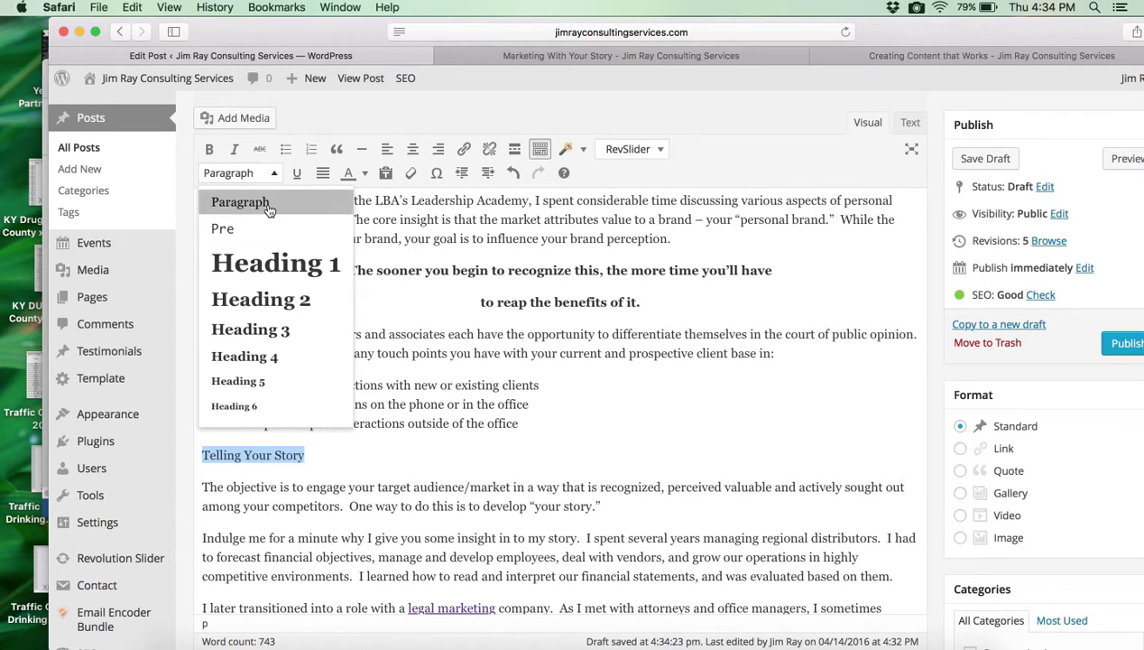
pyautogui.moveTo(253, 300)
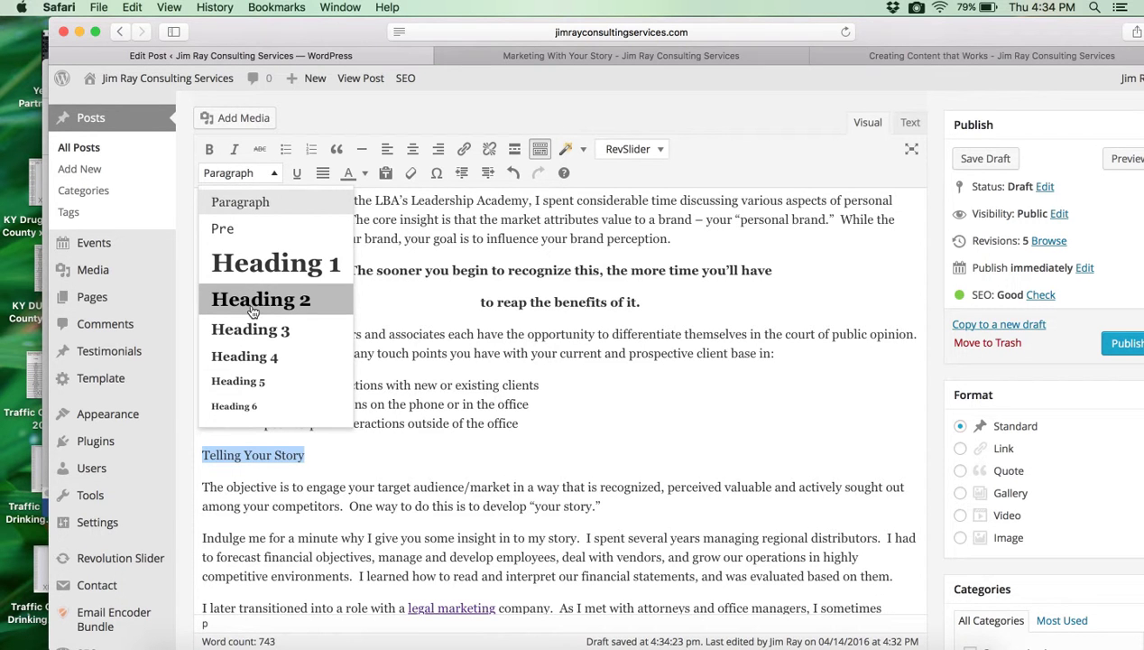
pyautogui.click(260, 300)
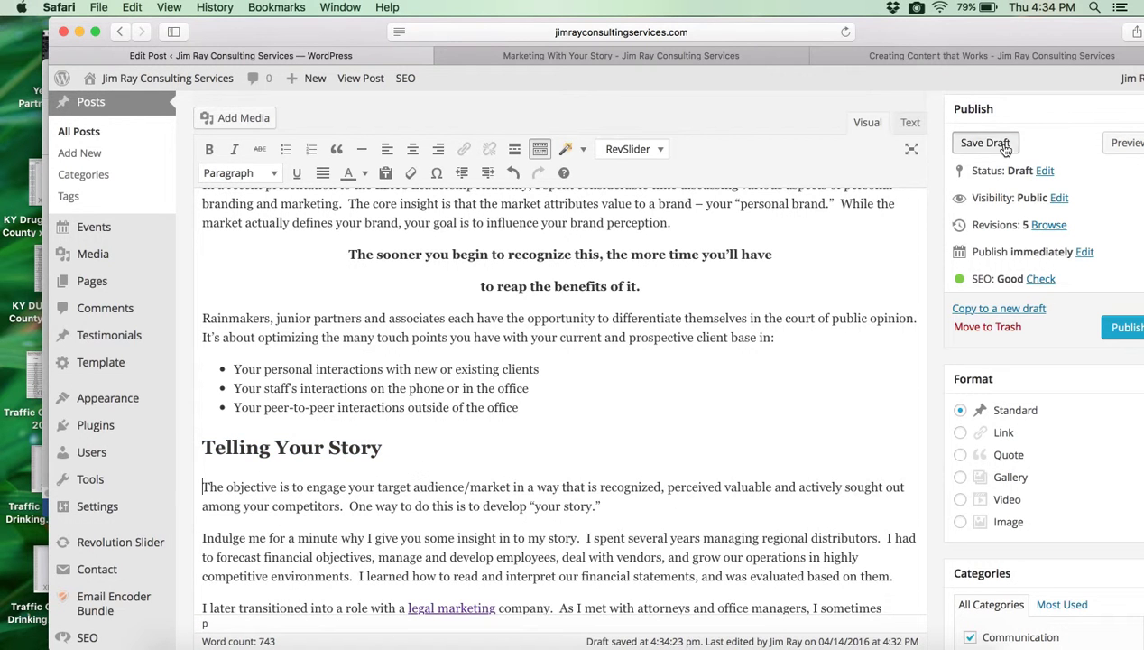
# Save the draft and view the Yoast Page Analysis results for the post
pyautogui.click(986, 143)
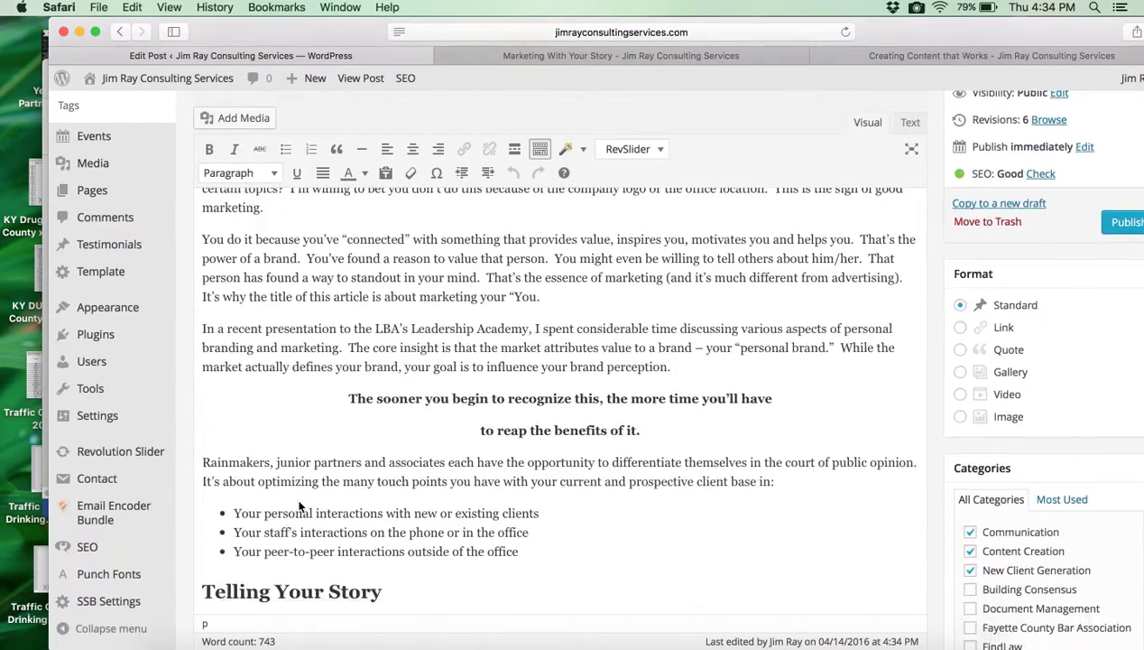
pyautogui.scroll(-3)
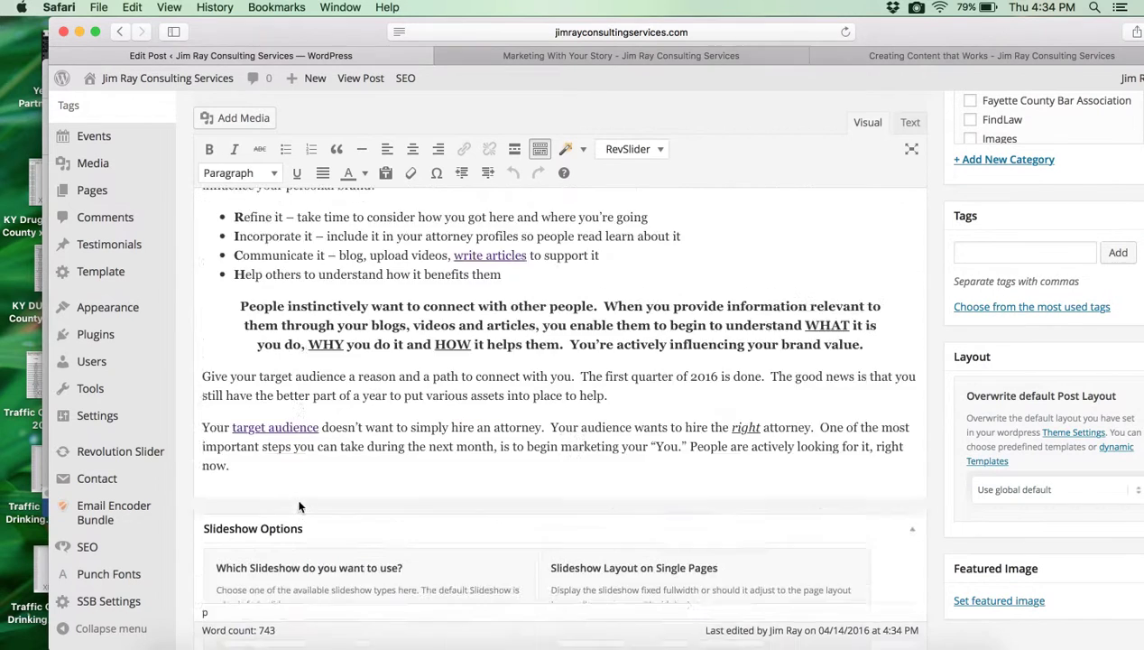
pyautogui.scroll(-3)
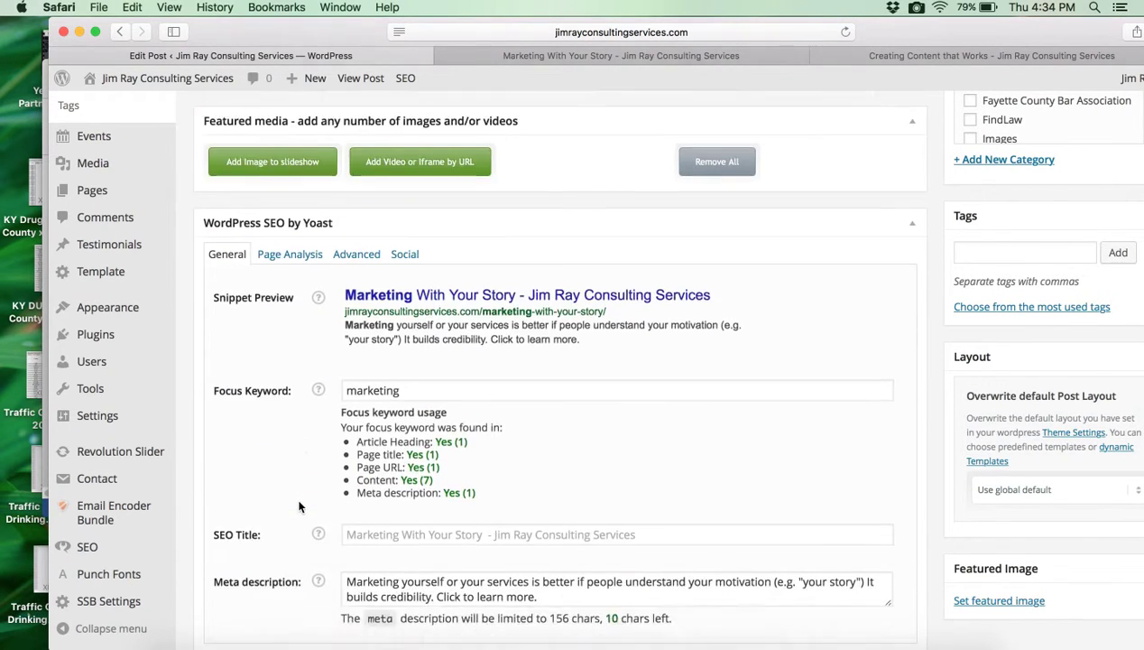
pyautogui.click(289, 130)
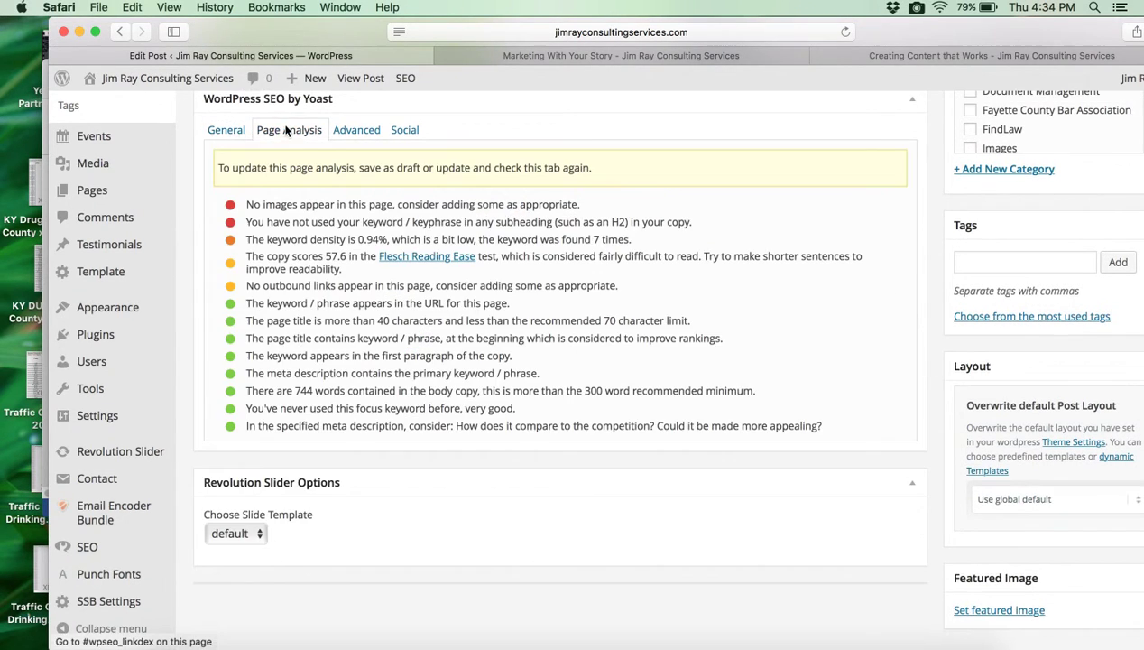
pyautogui.moveTo(262, 325)
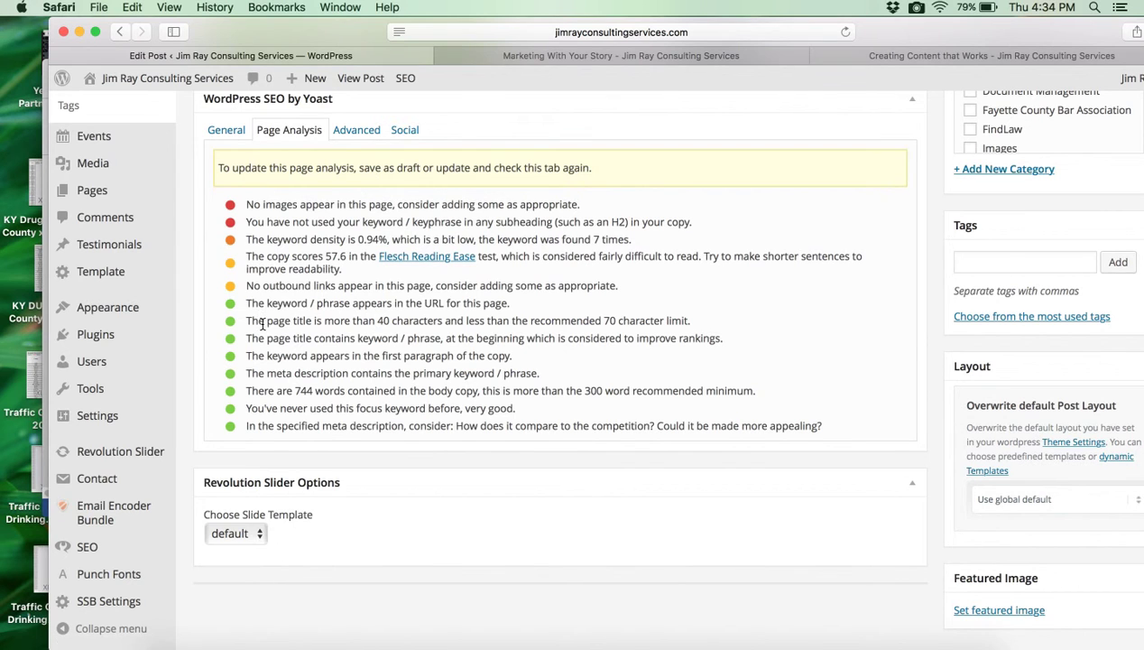
pyautogui.moveTo(256, 321)
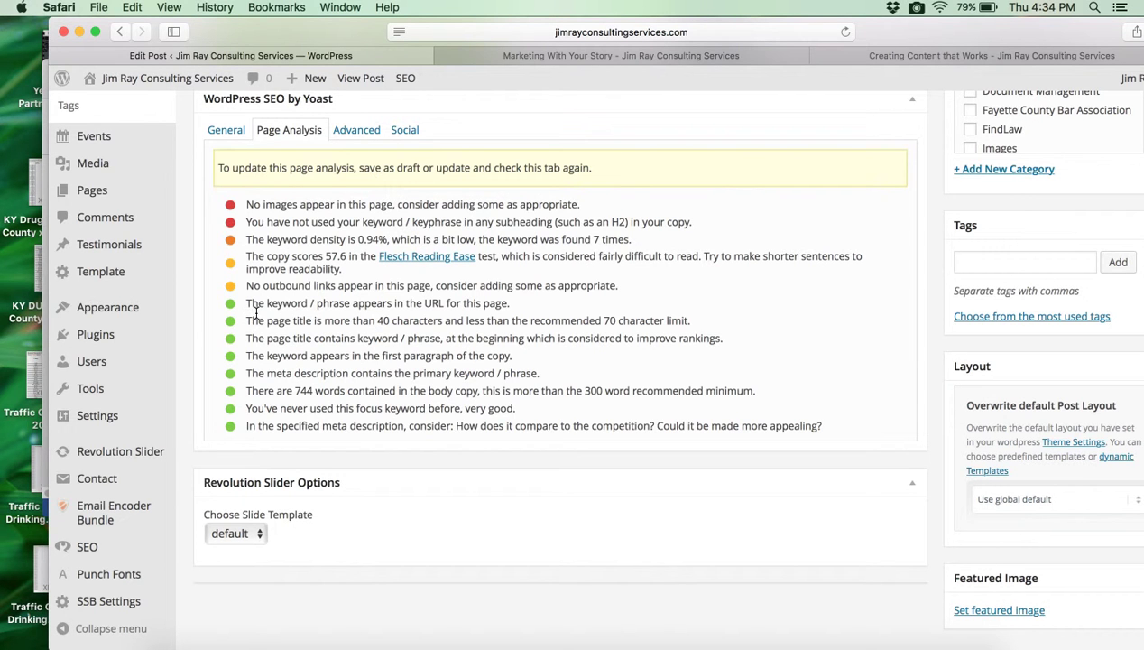
pyautogui.moveTo(292, 214)
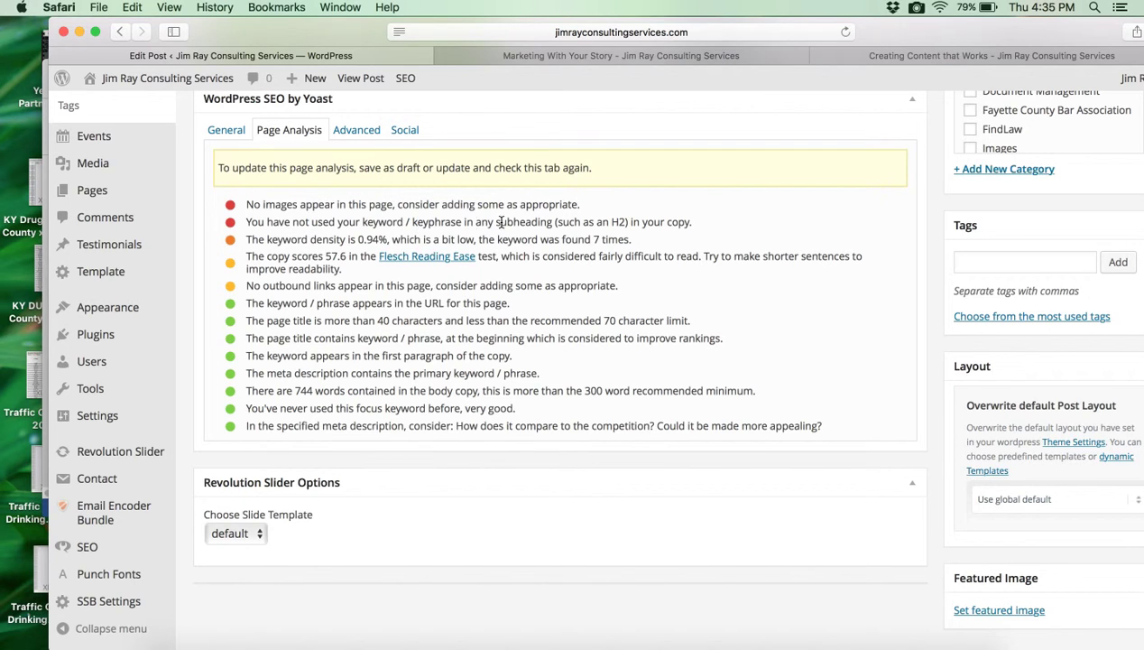
pyautogui.scroll(3)
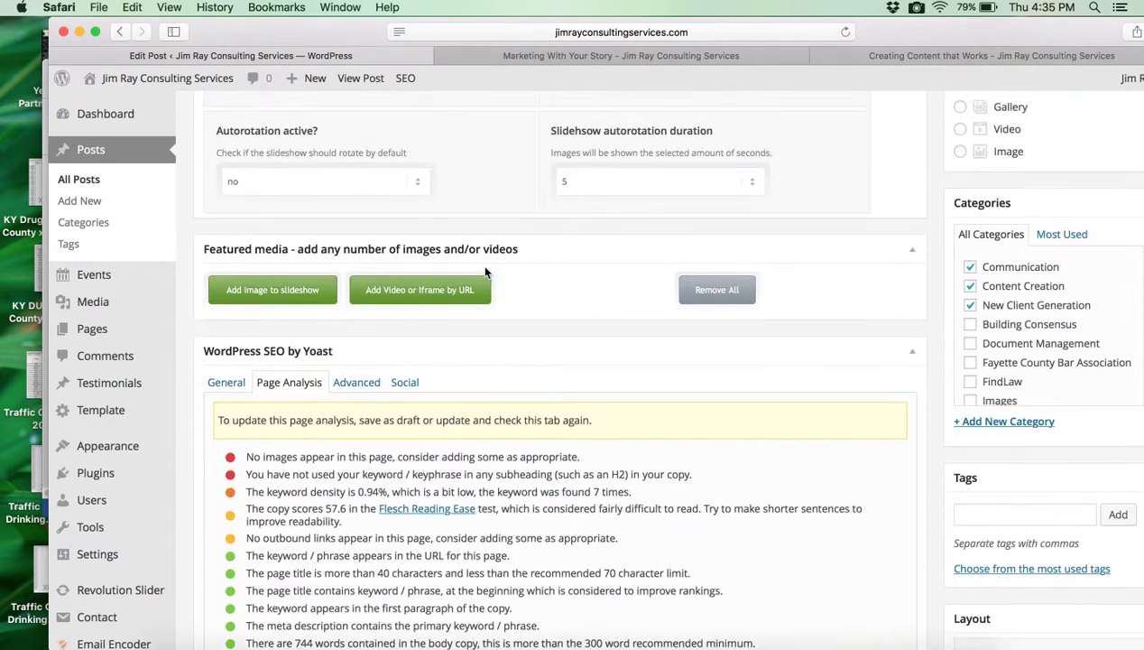
# Replace 'Telling' with 'Marketing' so the Heading 2 reads 'Marketing Your Story'
pyautogui.scroll(3)
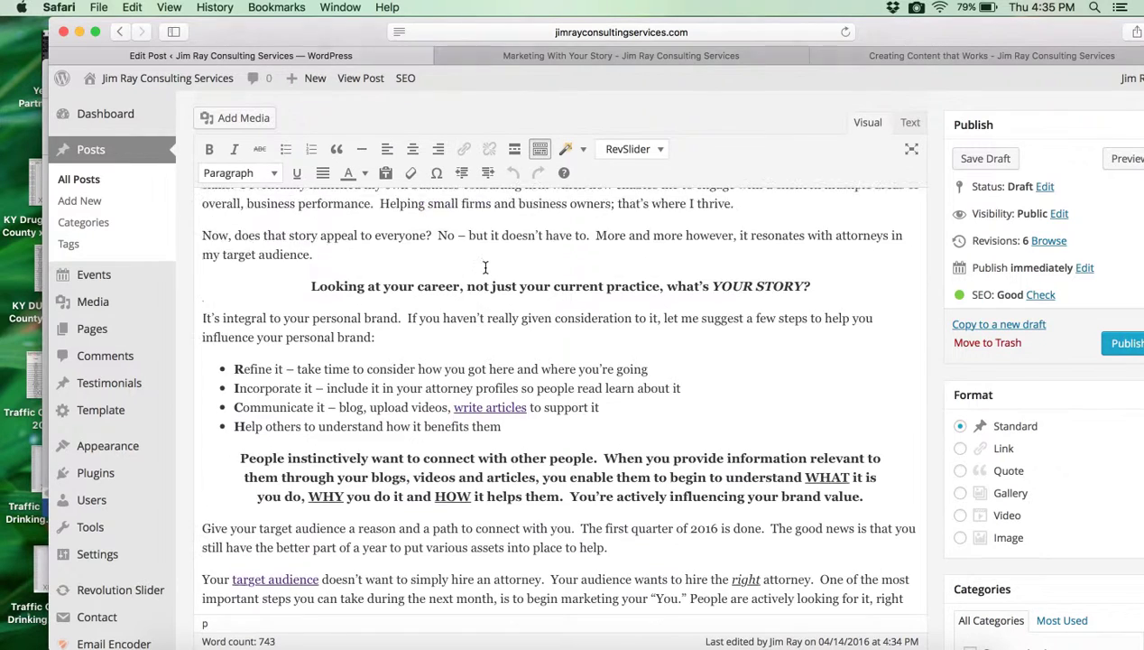
pyautogui.scroll(3)
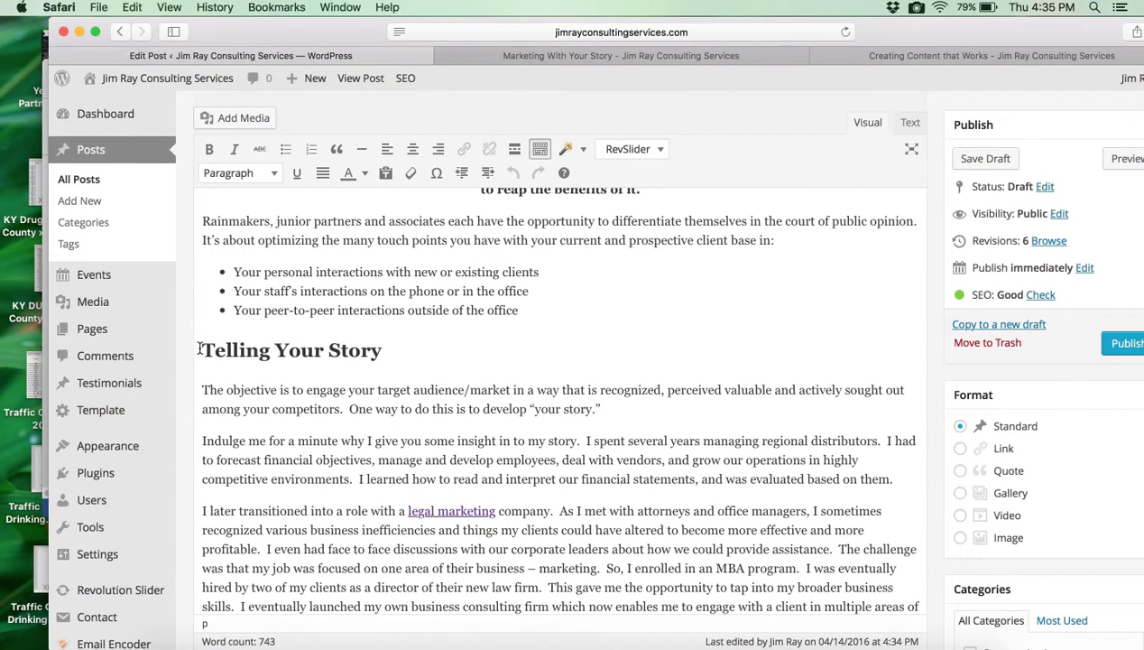
pyautogui.click(238, 173)
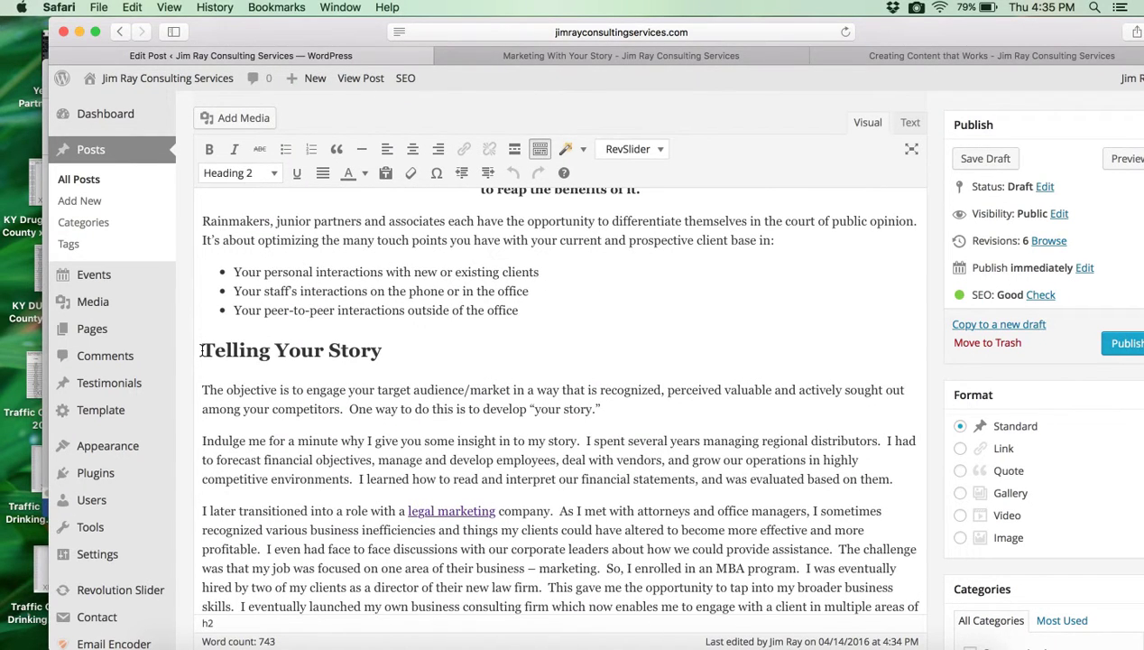
pyautogui.doubleClick(235, 350)
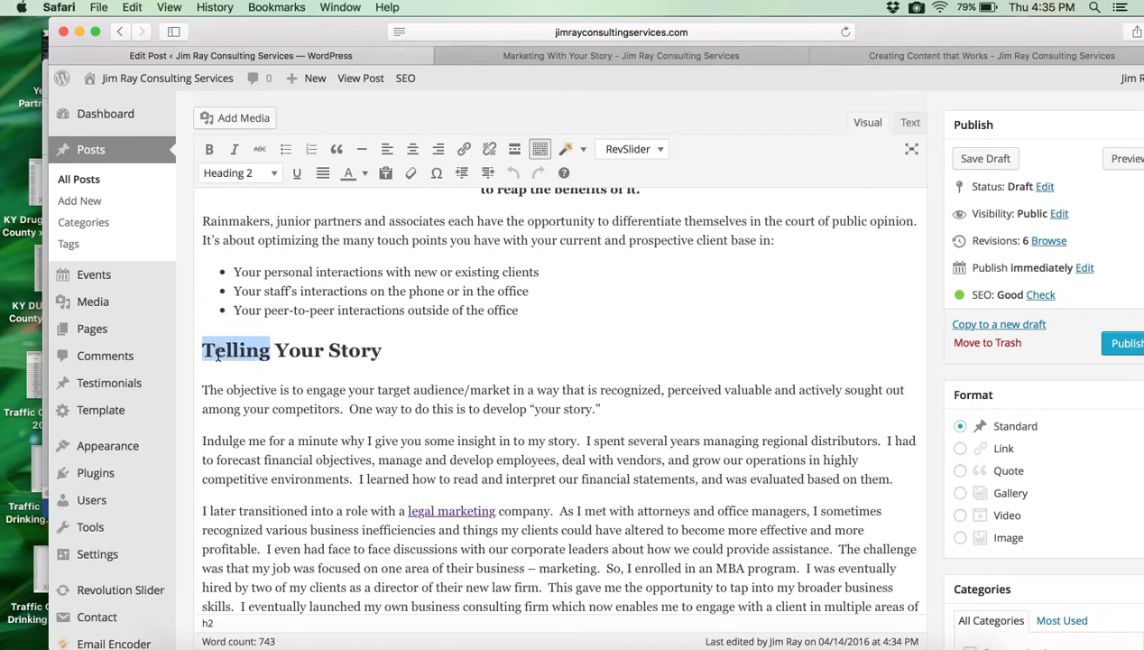
pyautogui.write('Marketing')
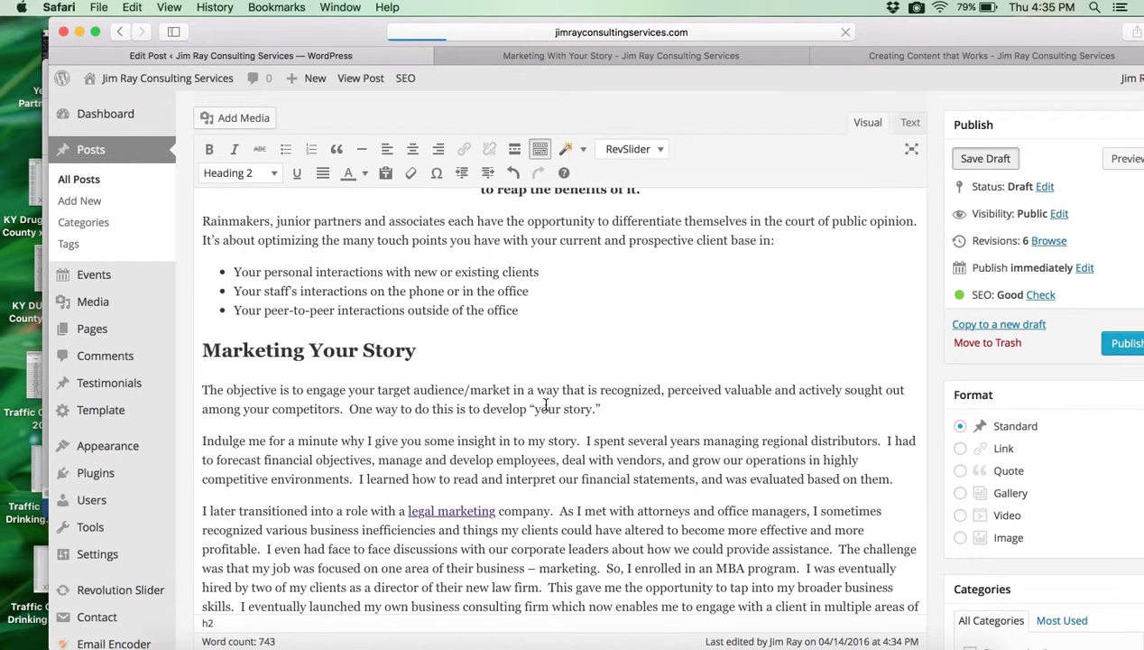
# Save the post as a draft and move down to the Yoast box
pyautogui.click(985, 158)
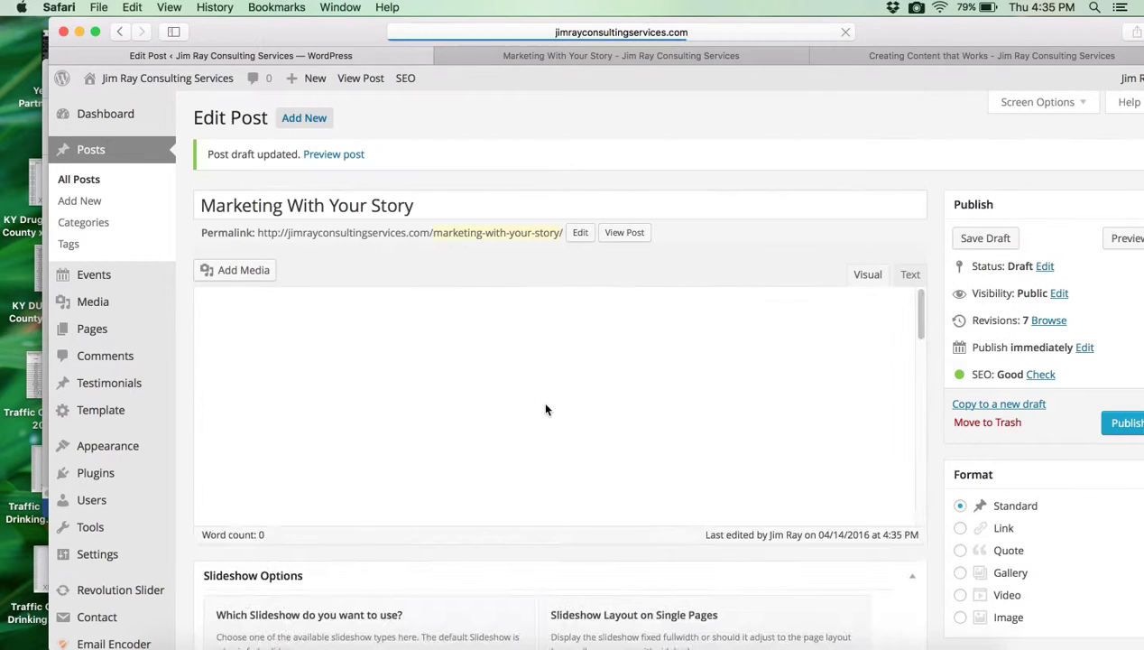
pyautogui.scroll(-3)
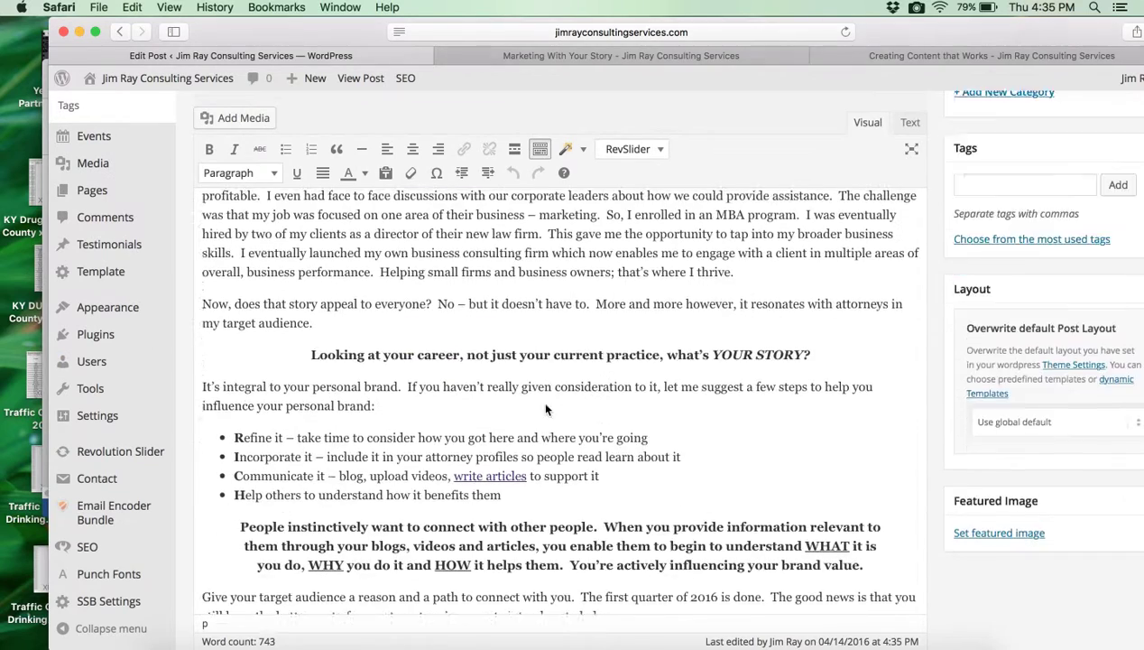
pyautogui.scroll(-3)
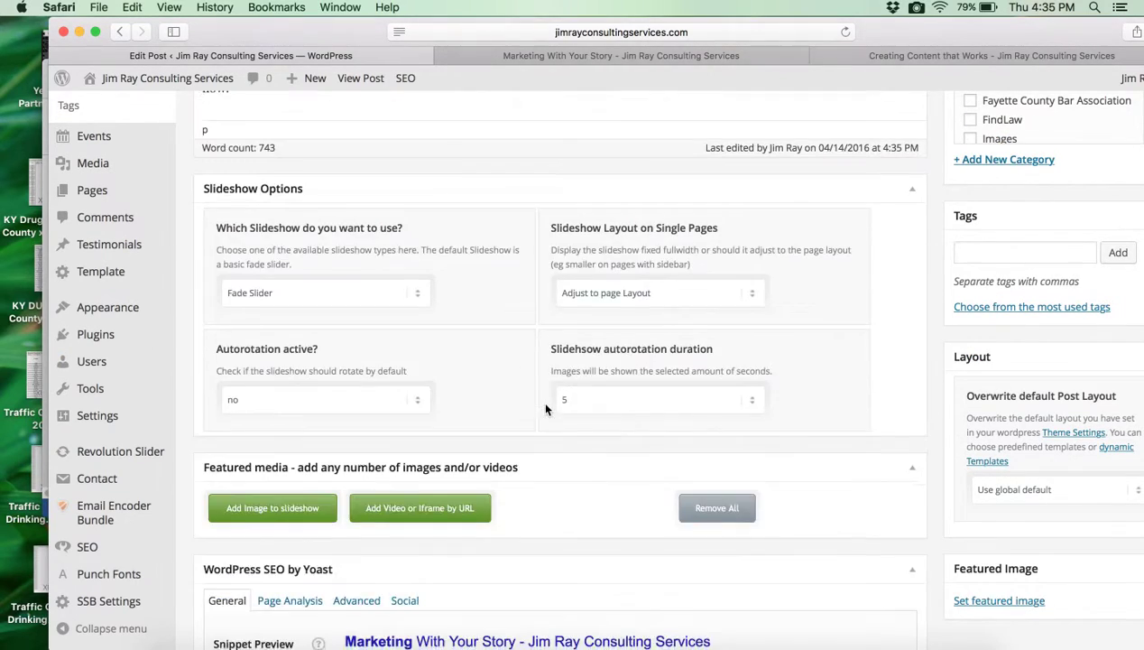
pyautogui.scroll(-3)
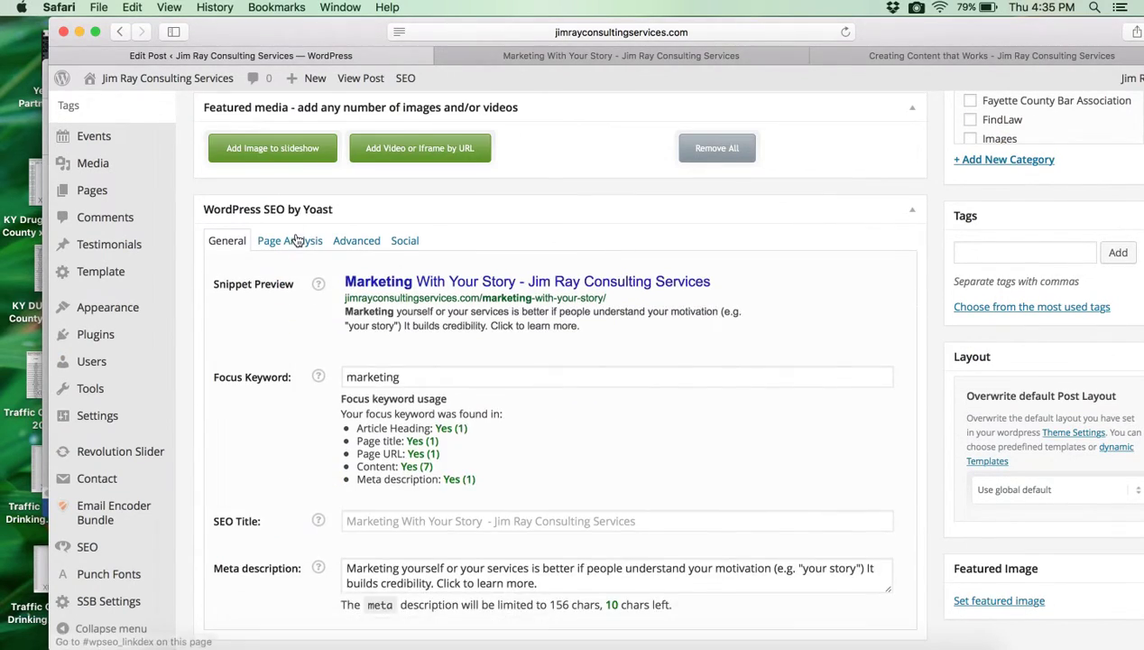
# Review the refreshed Yoast Page Analysis showing the keyword in a subheading and 1.08% density
pyautogui.click(289, 240)
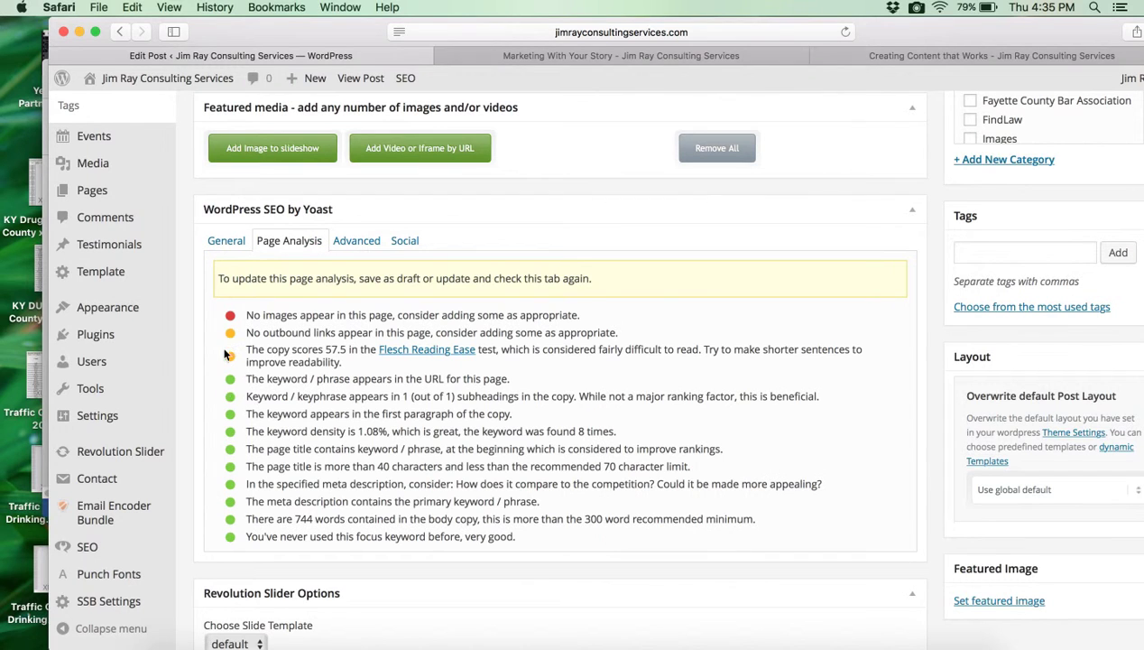
pyautogui.moveTo(223, 335)
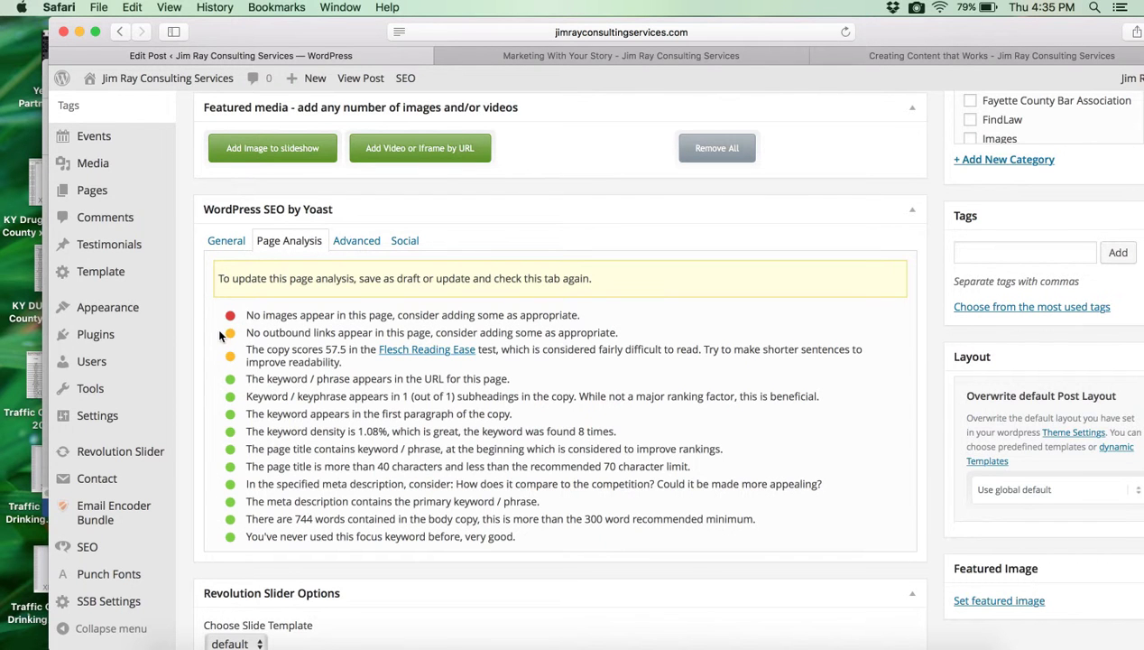
pyautogui.moveTo(274, 332)
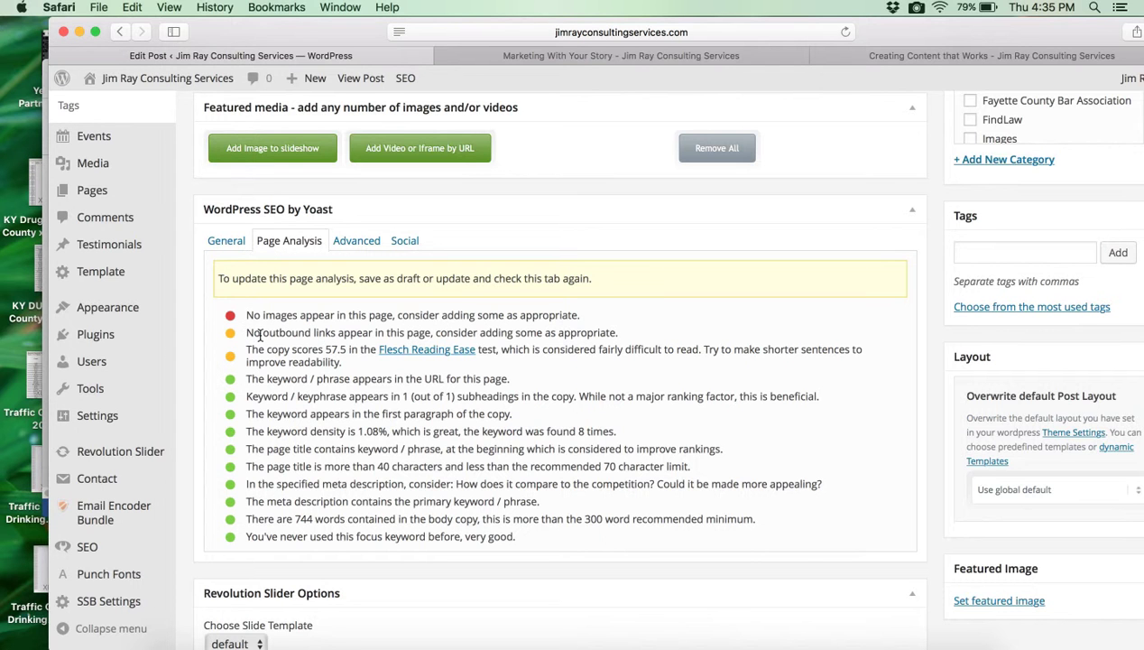
pyautogui.moveTo(257, 336)
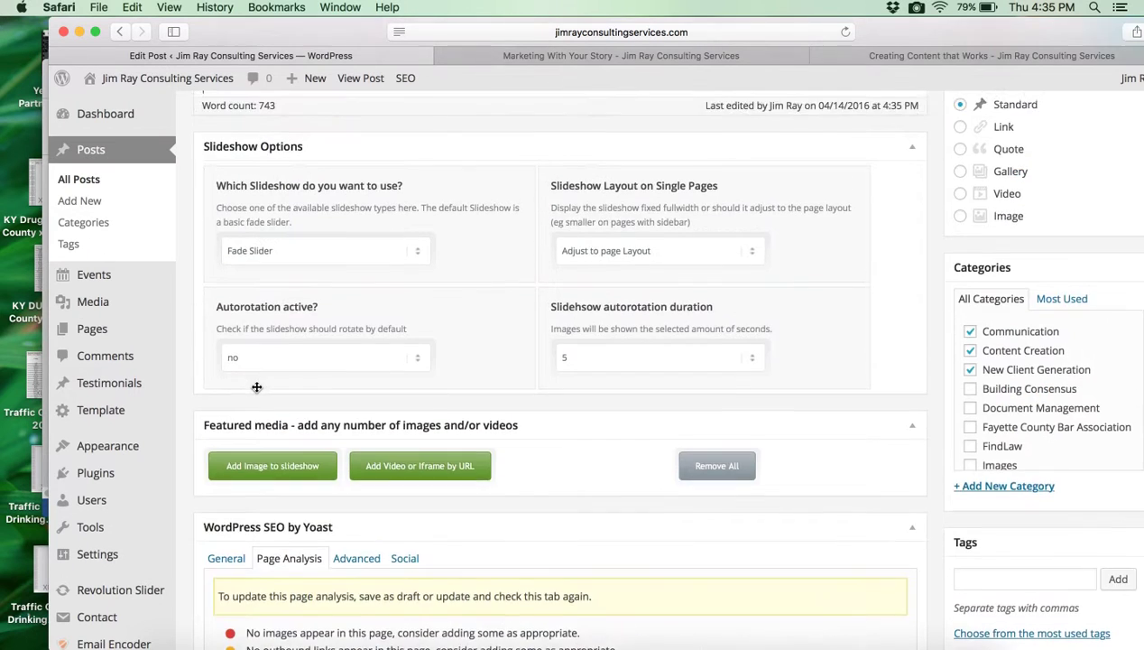
pyautogui.scroll(3)
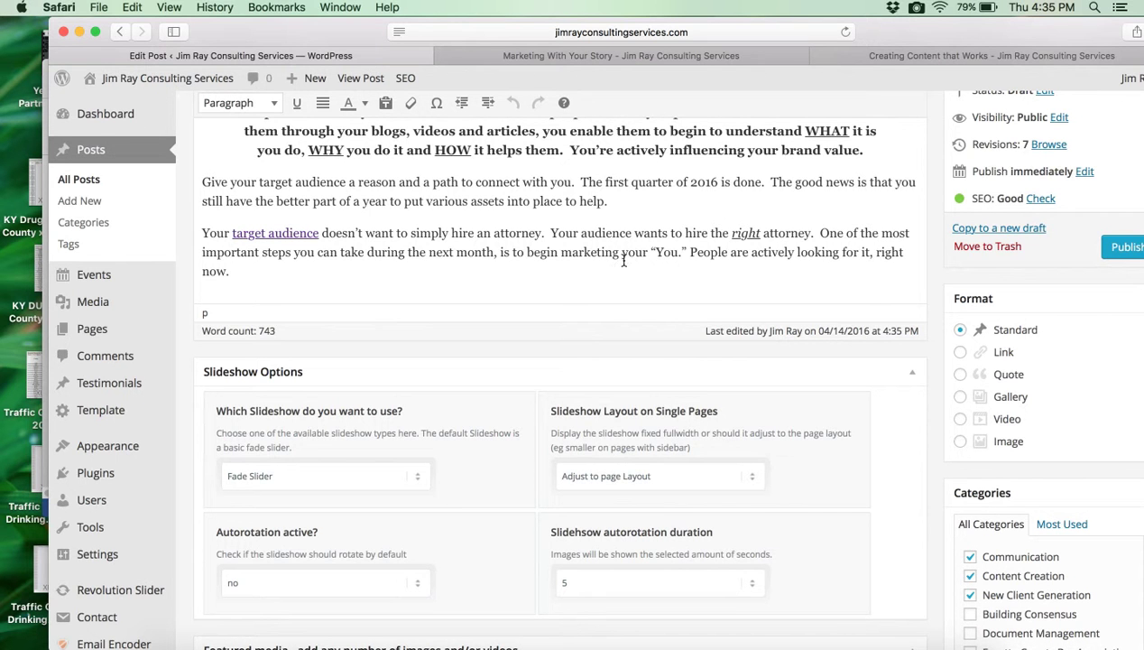
pyautogui.scroll(-3)
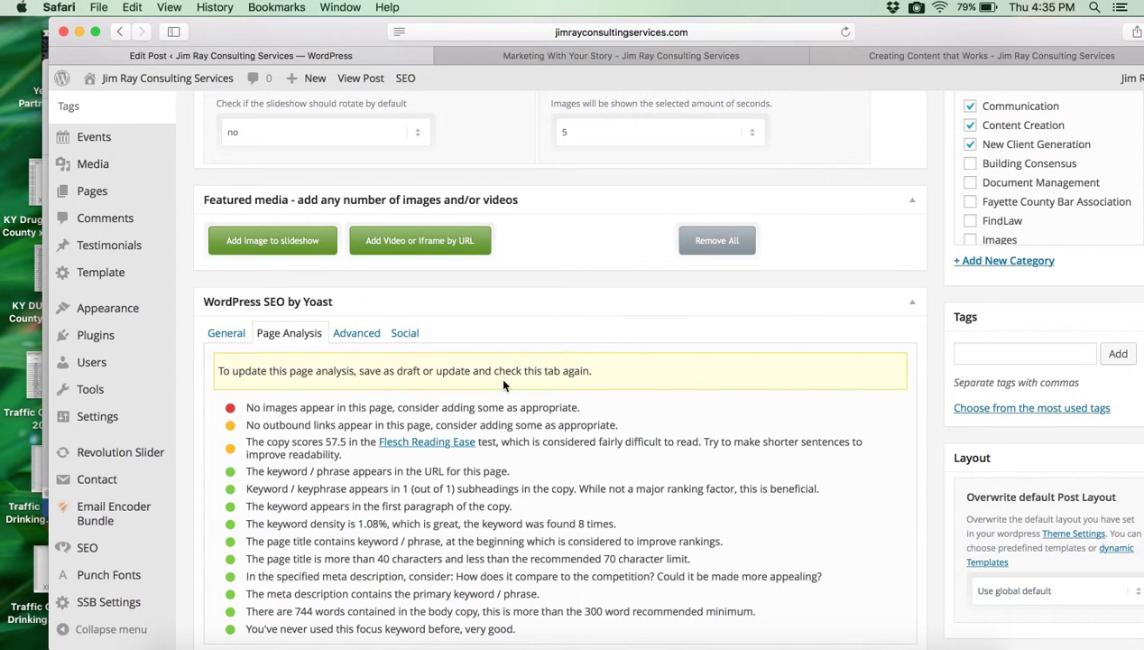
pyautogui.scroll(-3)
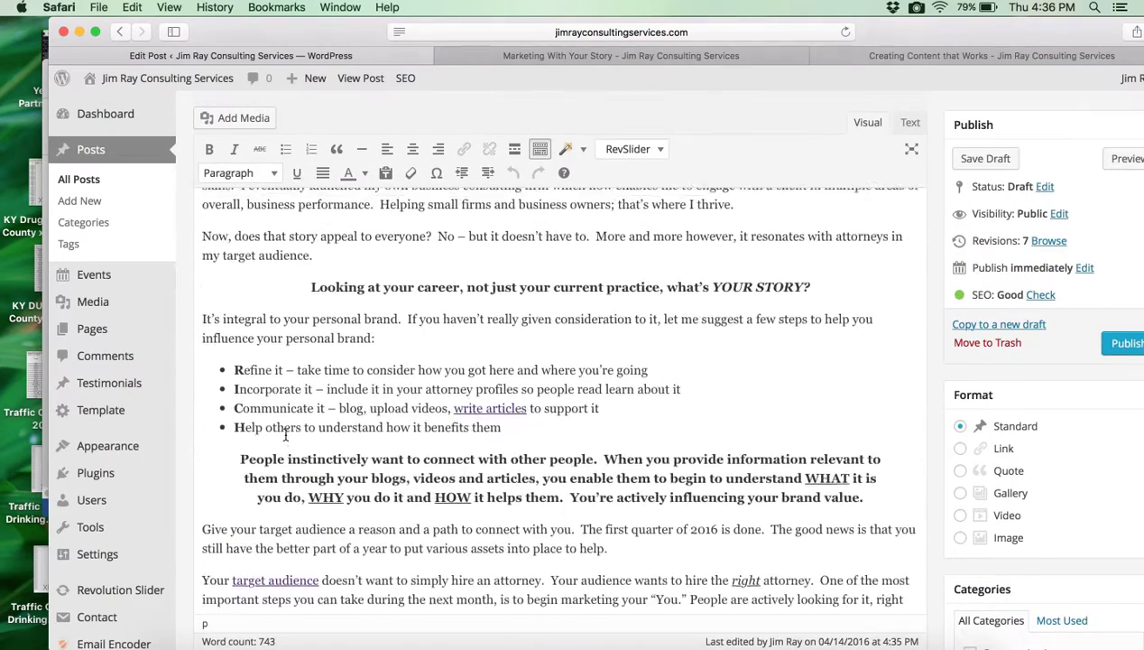
pyautogui.scroll(3)
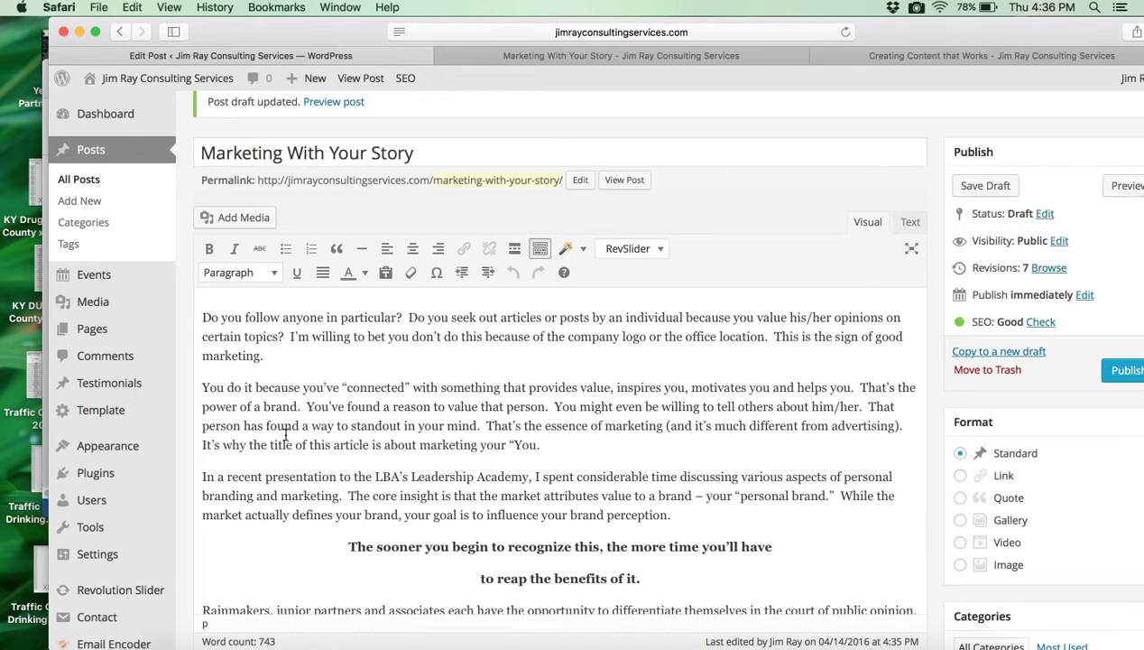
pyautogui.moveTo(790, 94)
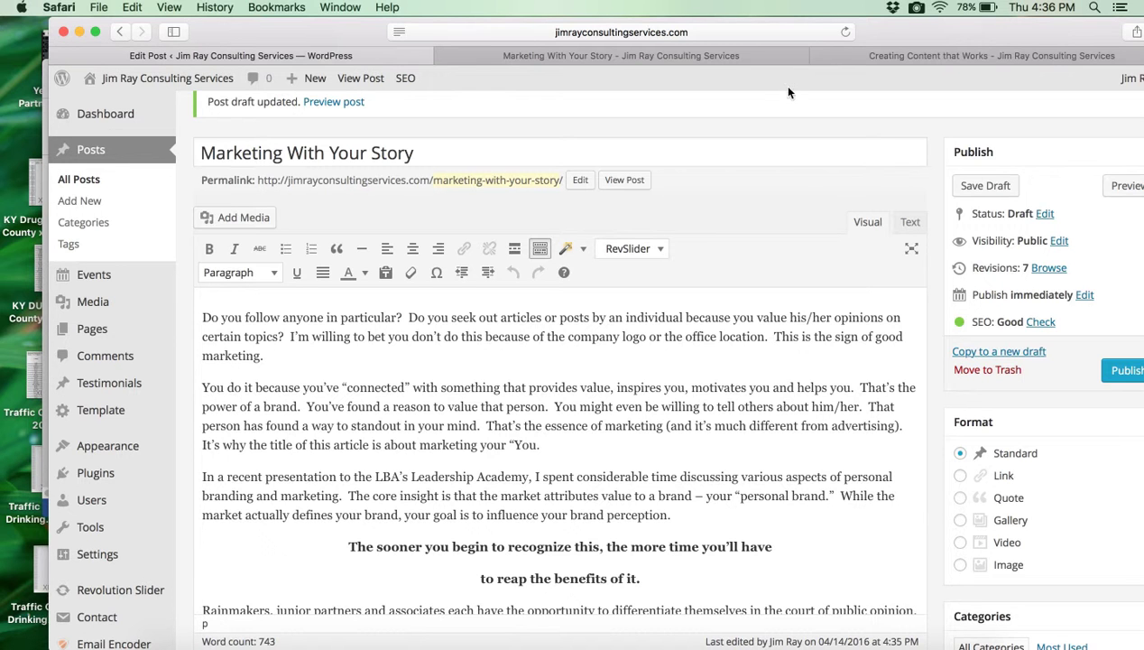
pyautogui.moveTo(882, 56)
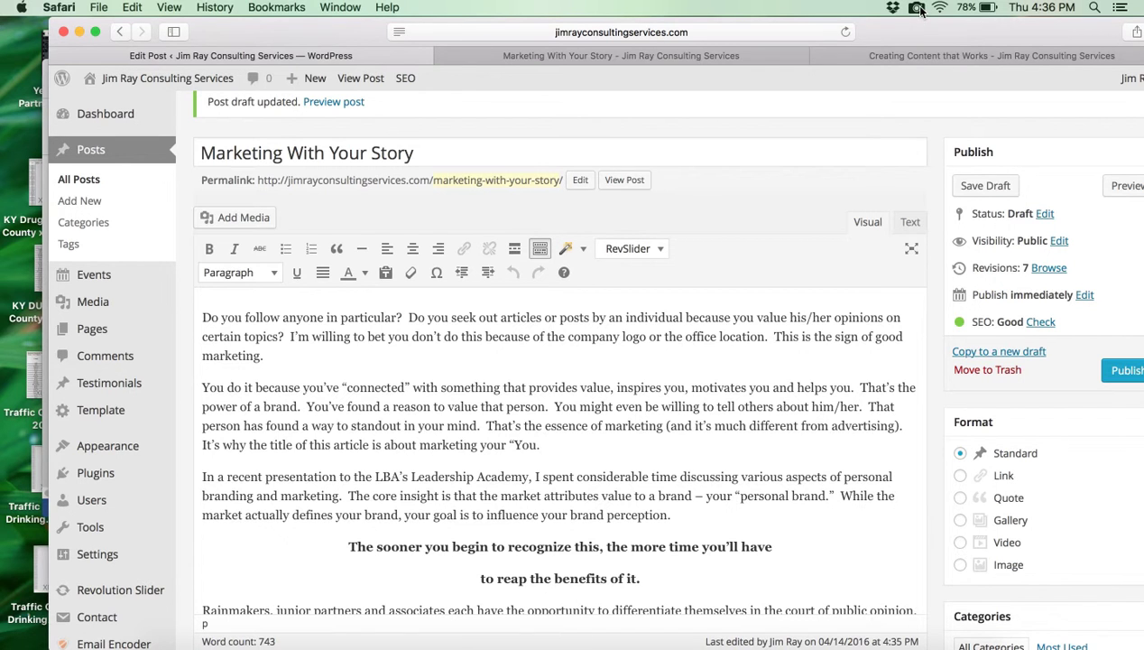
pyautogui.click(918, 8)
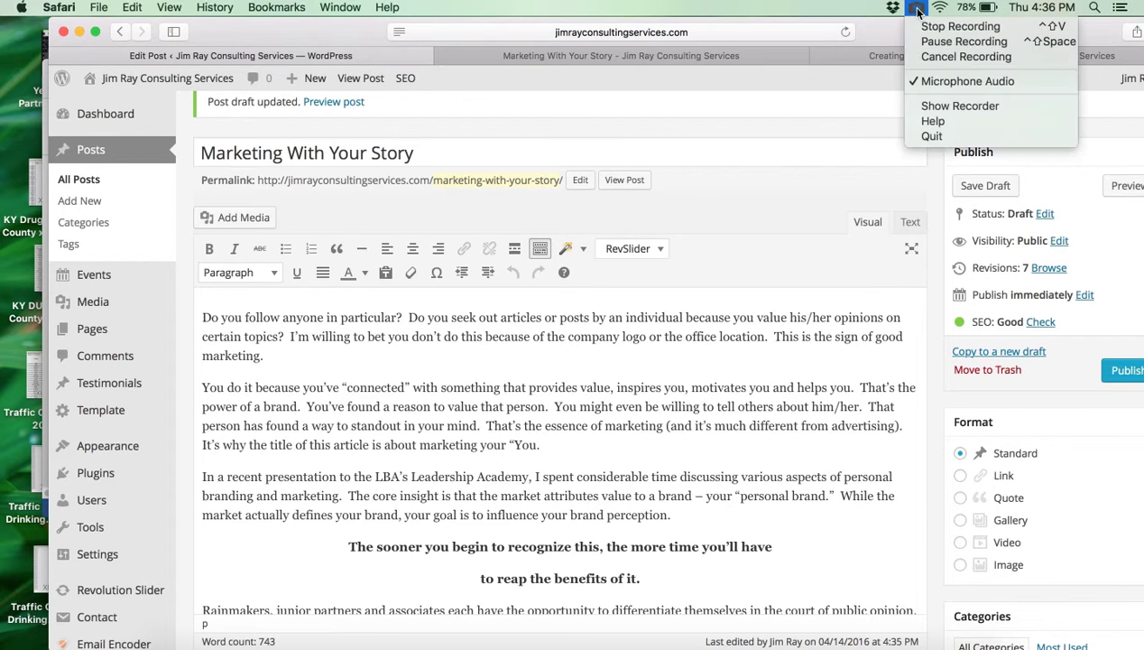